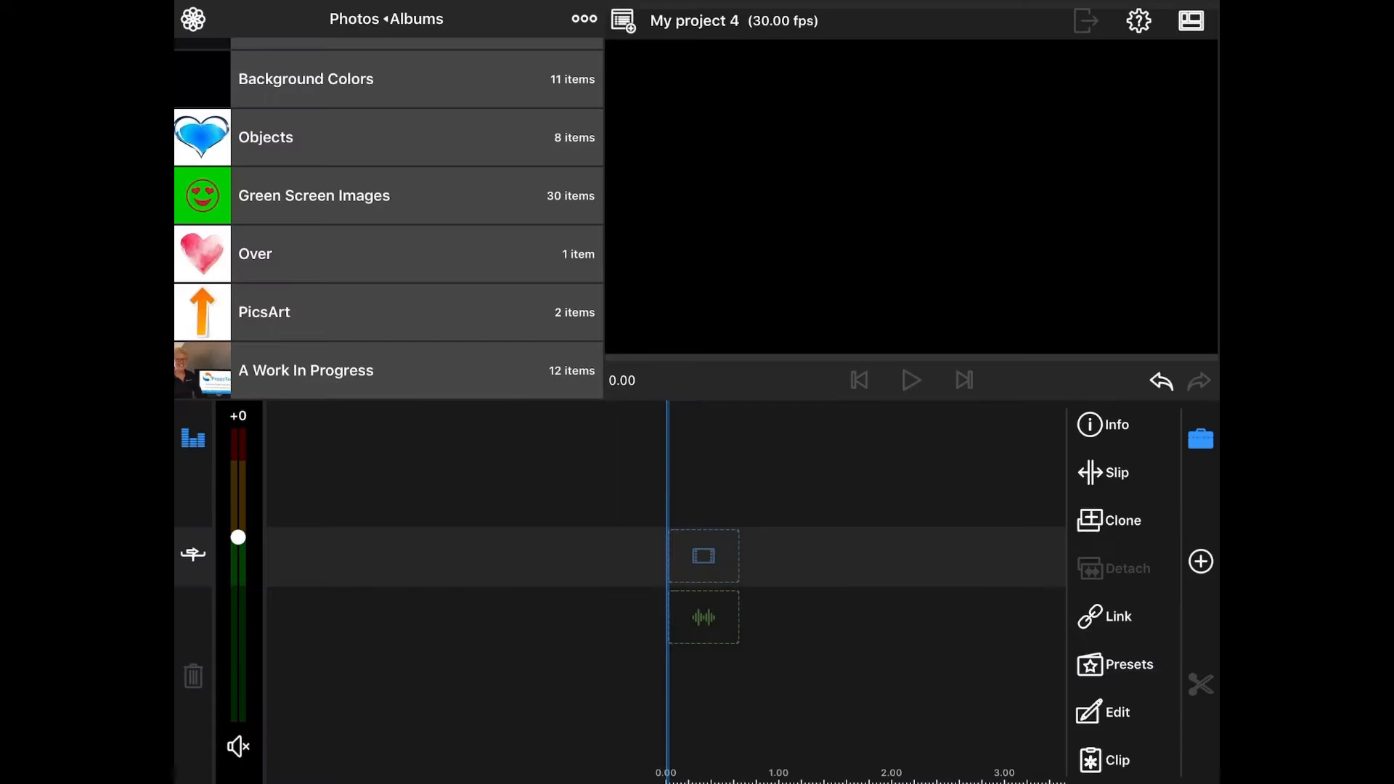
Add a Main Title clip to the empty timeline and open its text for editing as 'Creating'
left_click(1199, 562)
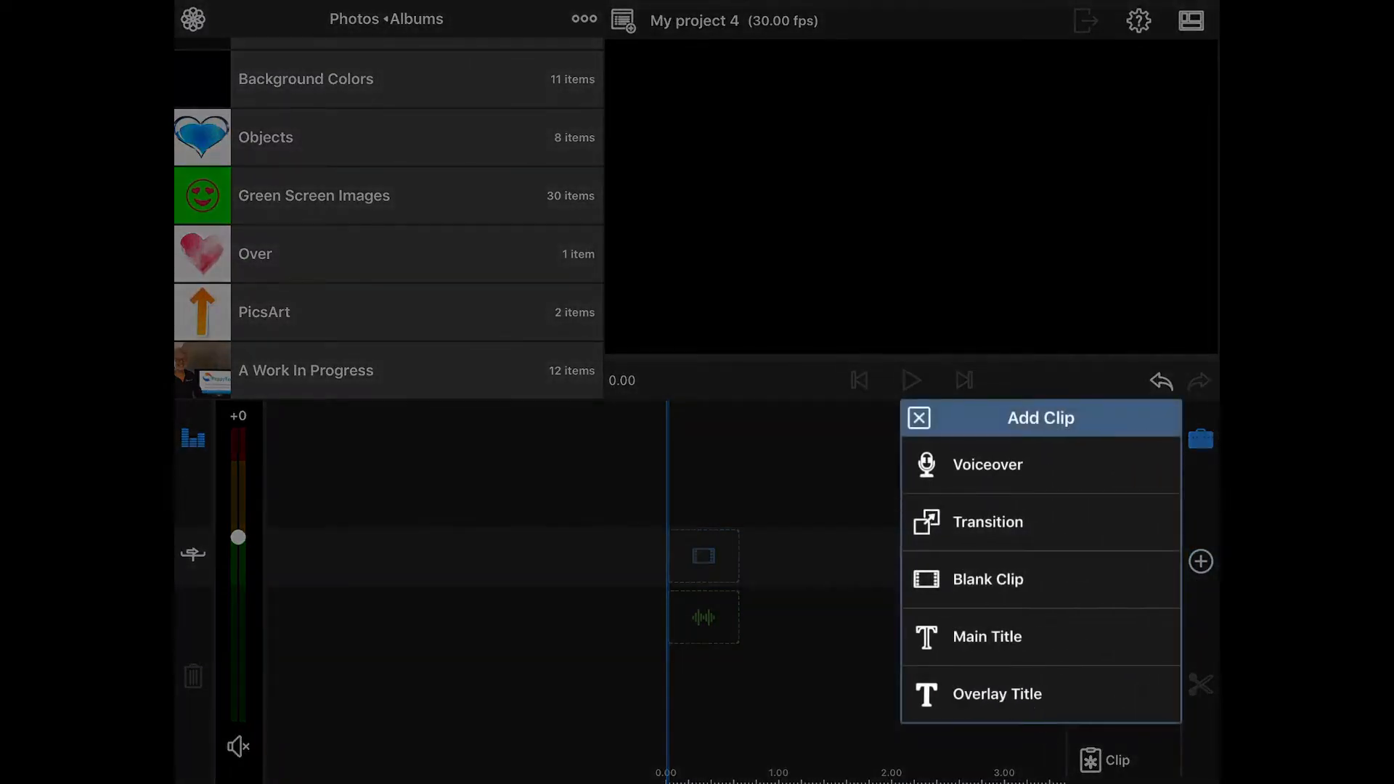
left_click(986, 636)
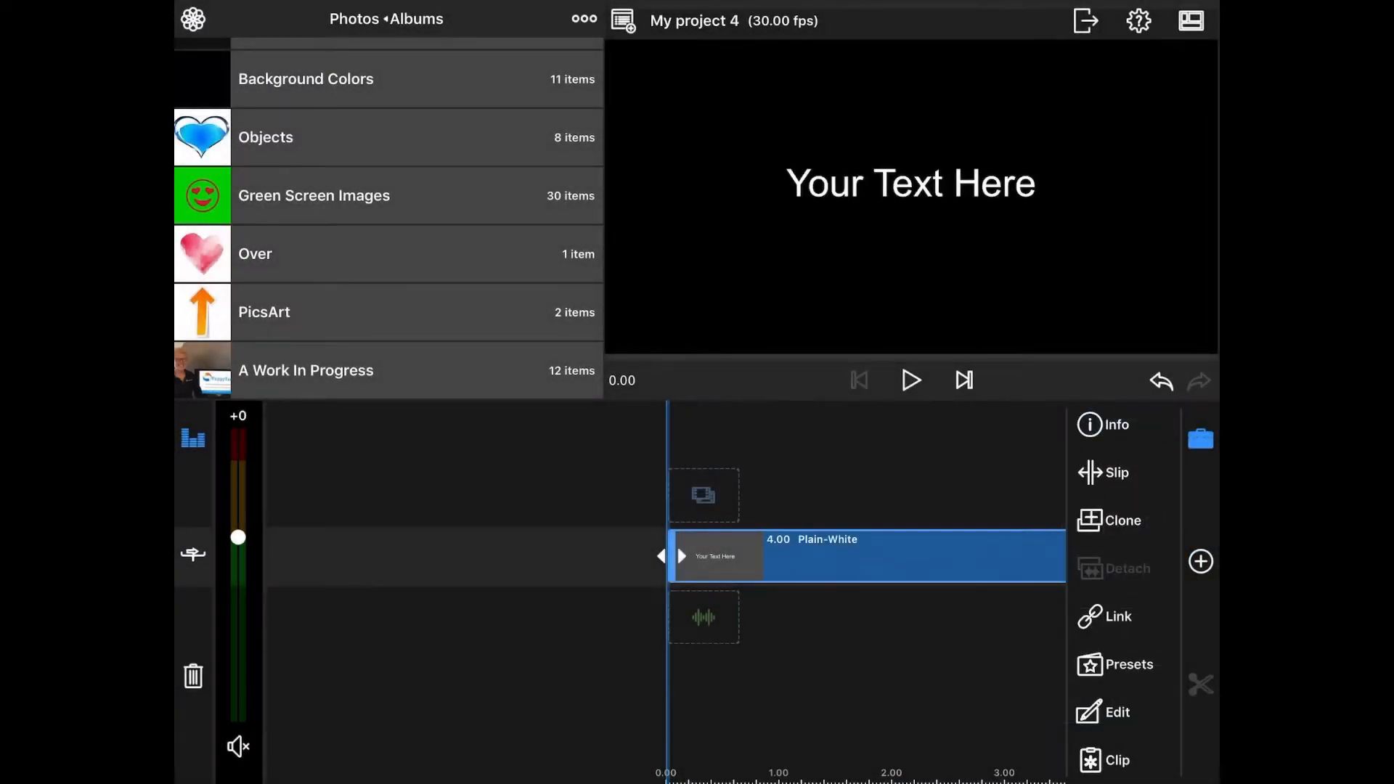
left_click(1117, 712)
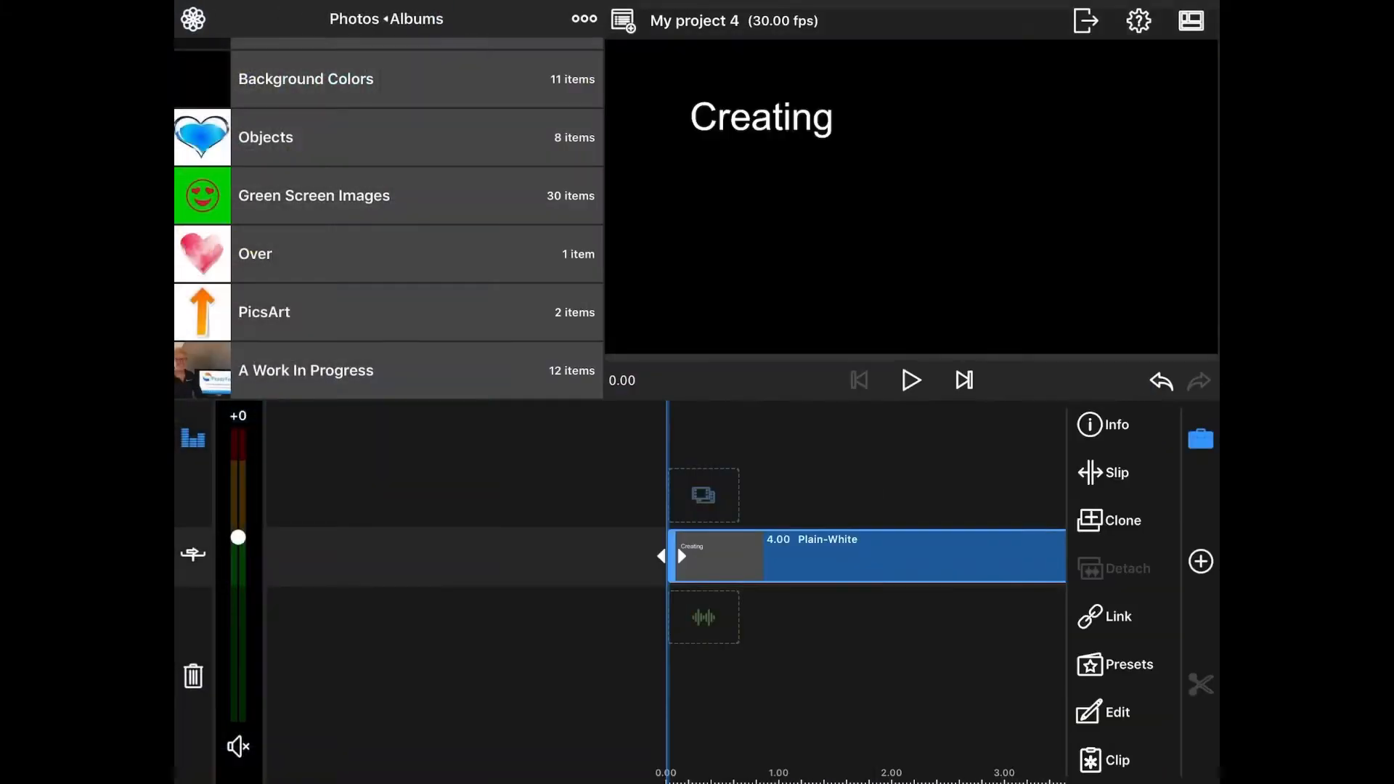
Add a second title reading 'Motion' and move it to the upper right
left_click(1200, 561)
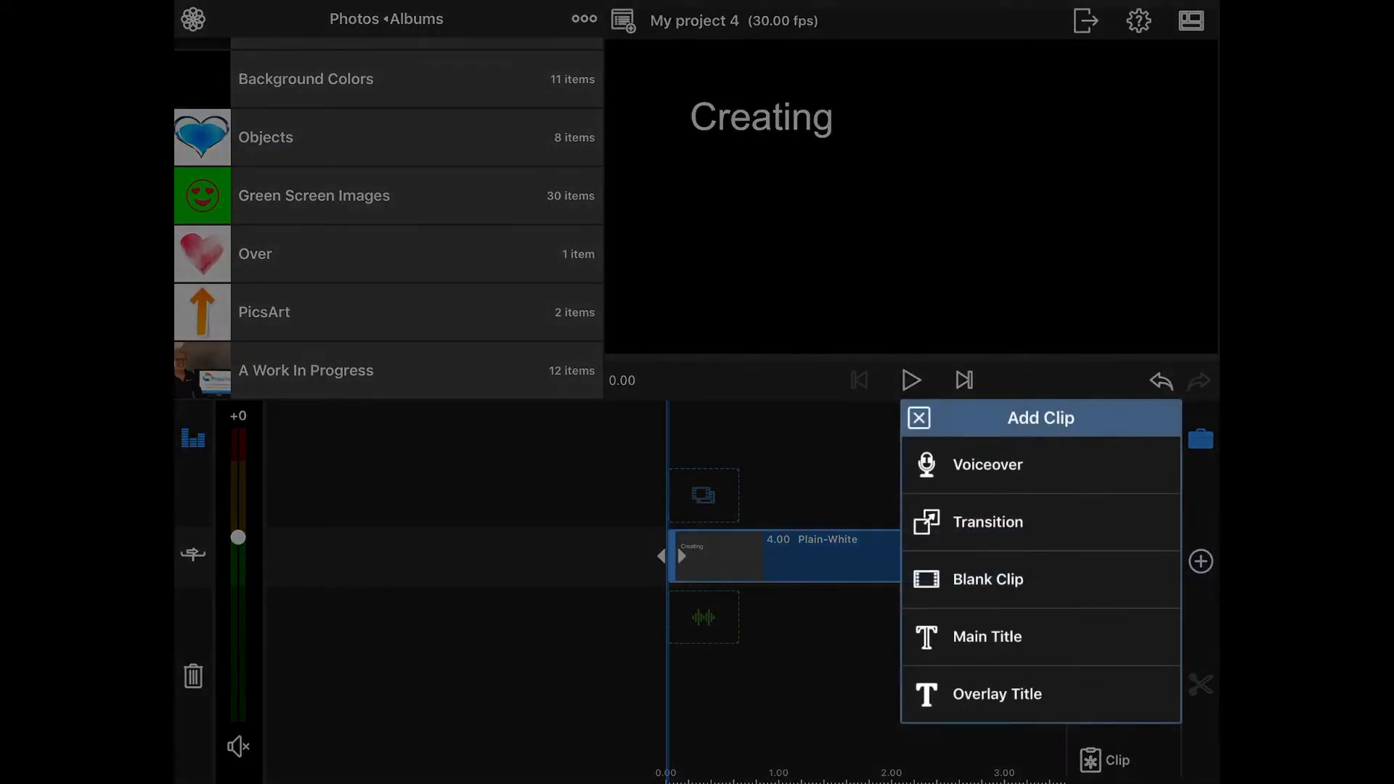
left_click(996, 693)
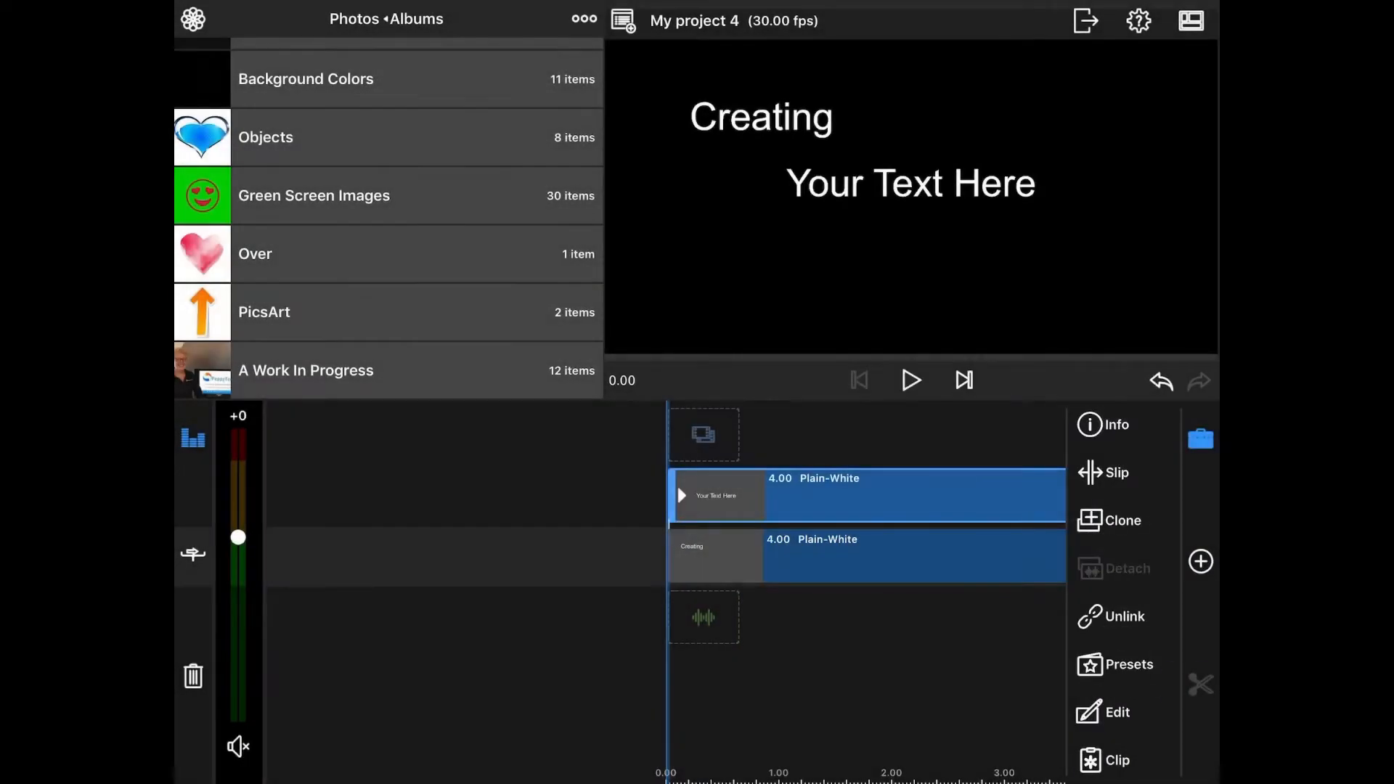
left_click(1114, 712)
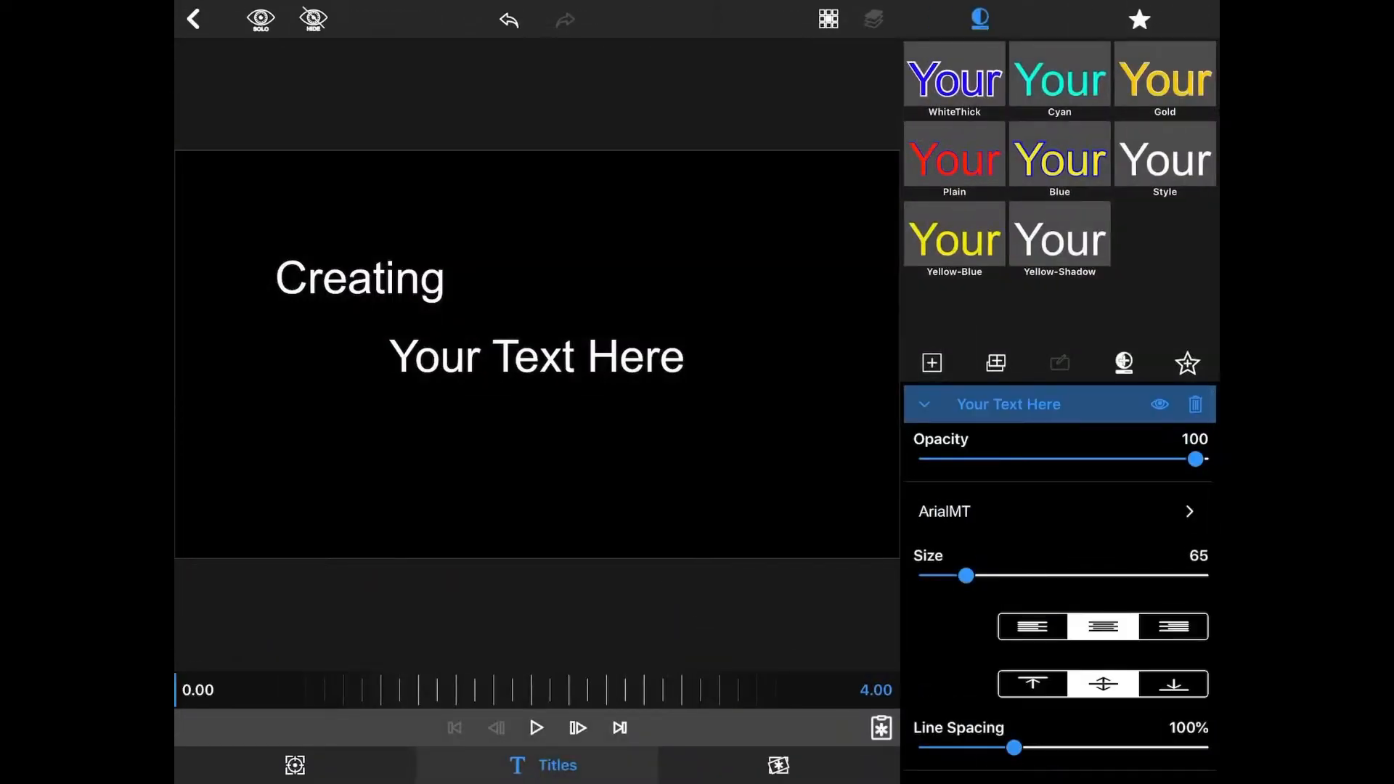
left_click(980, 18)
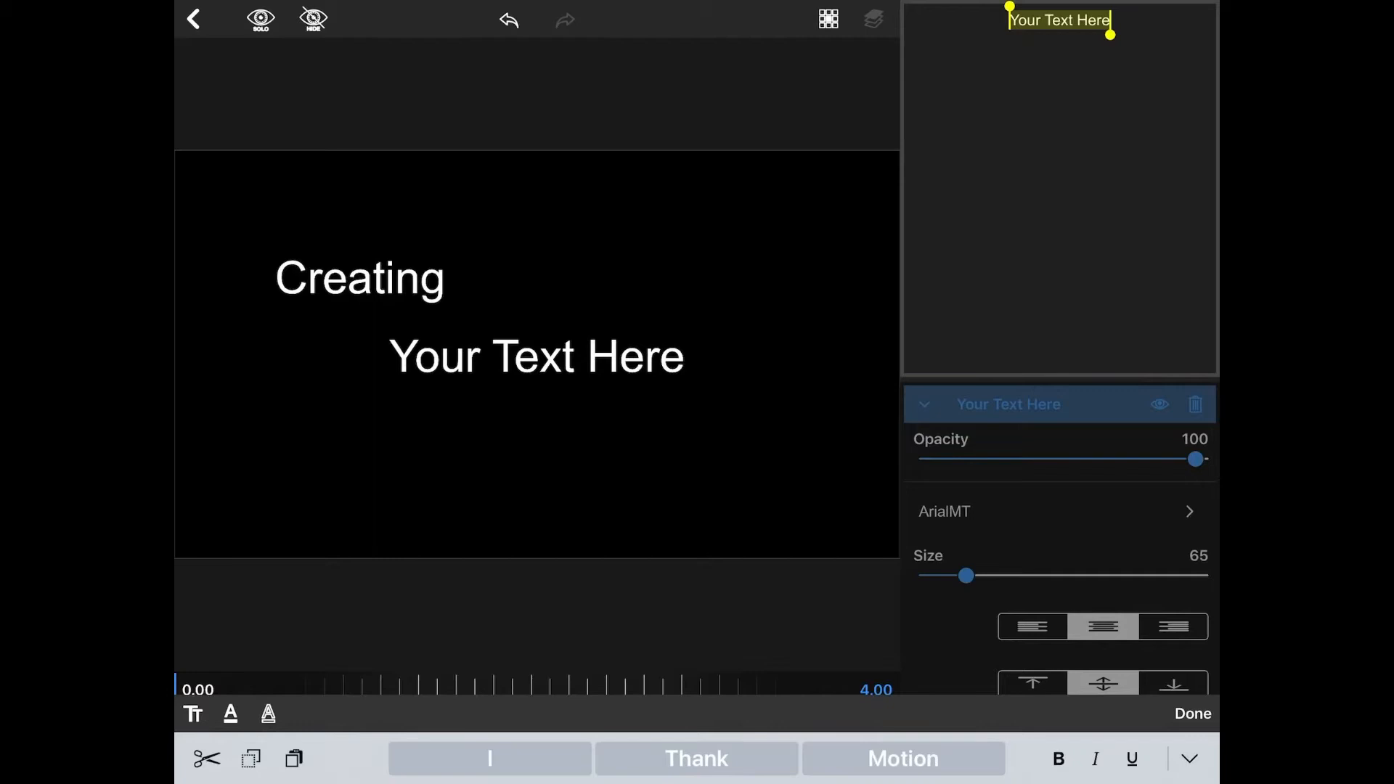
type("Motion")
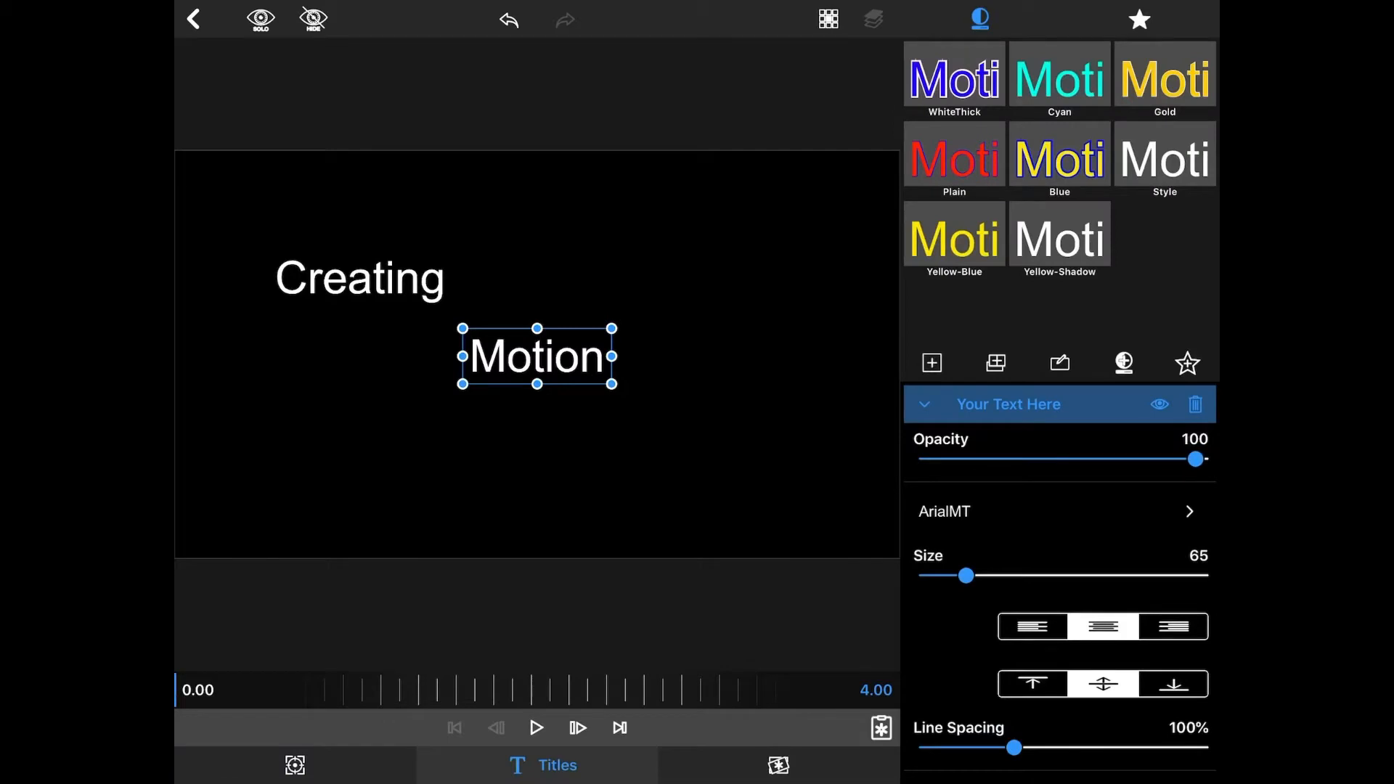
left_click_drag(536, 355, 674, 284)
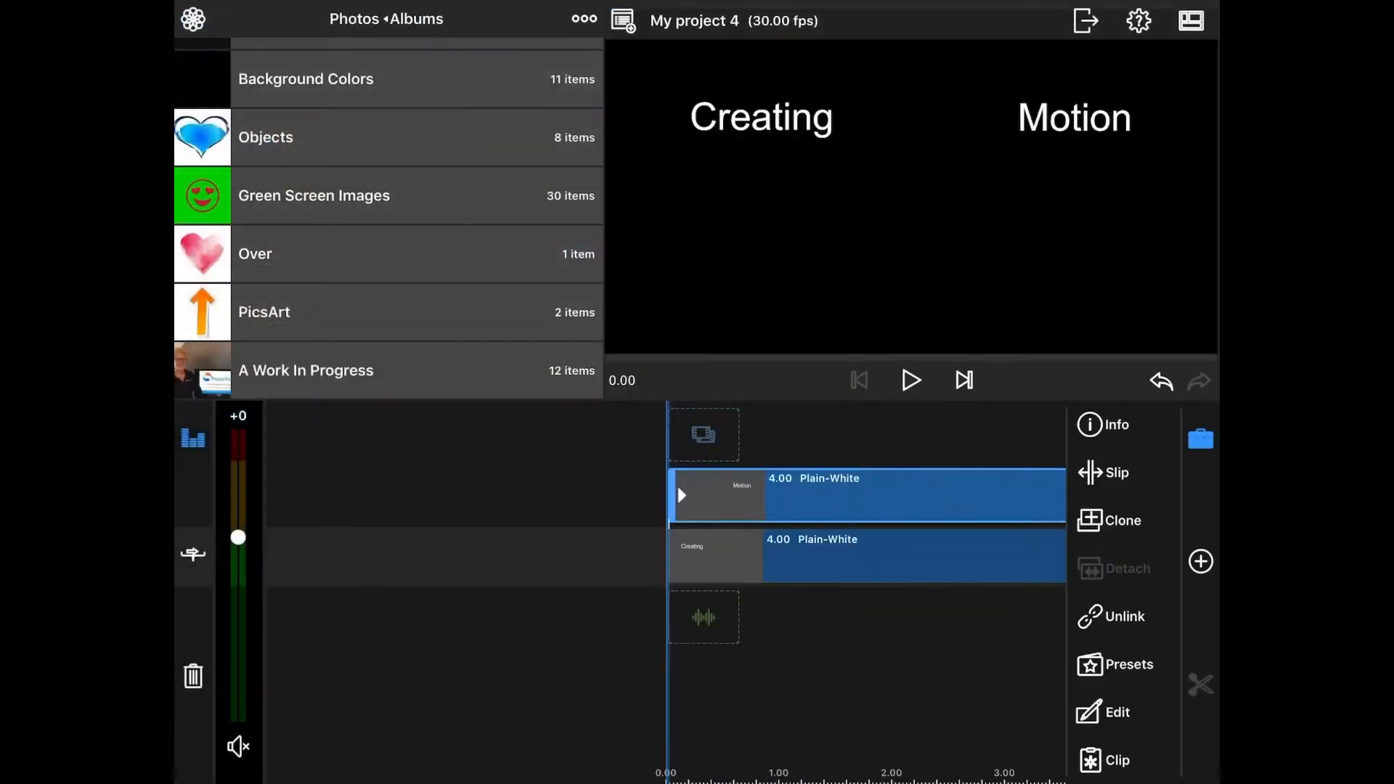
Add a third title, 'Titles', and position it beneath Motion on the right
left_click(1200, 561)
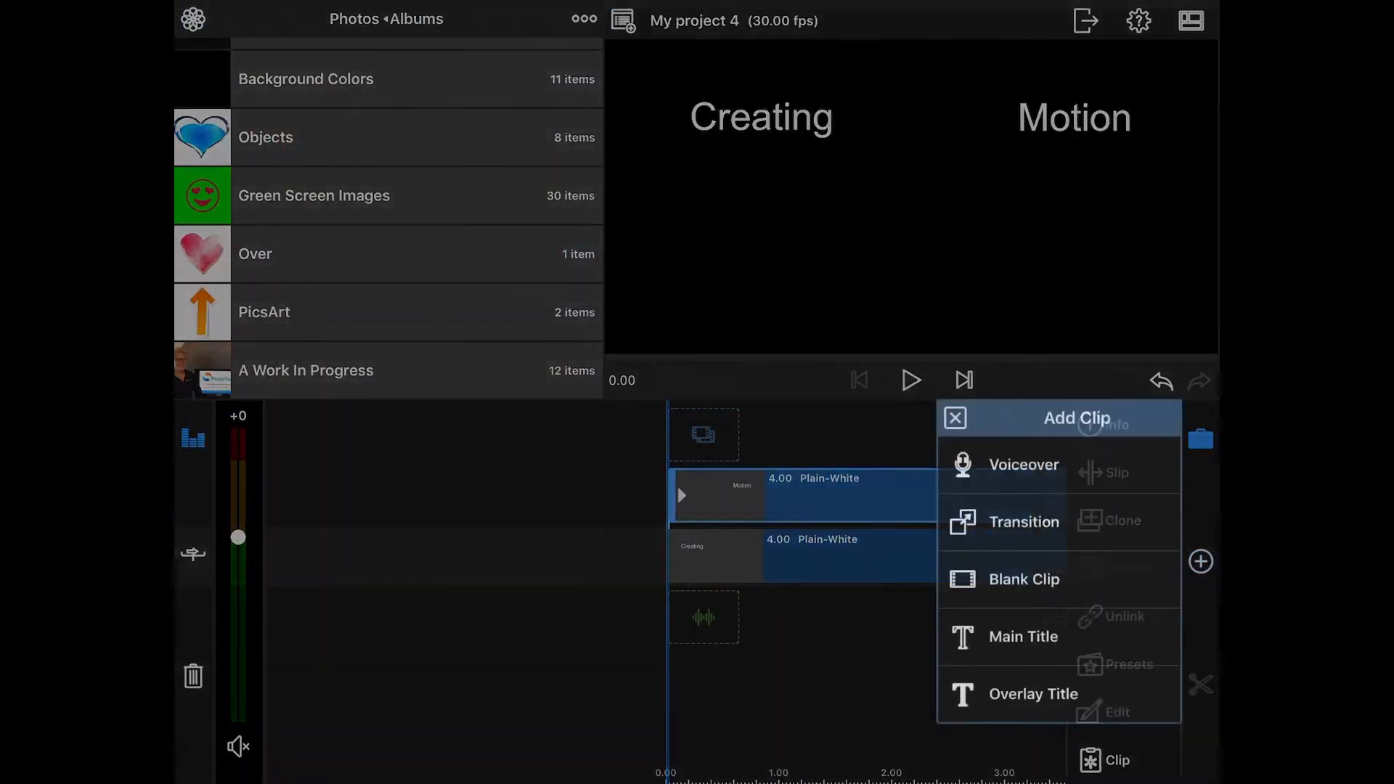
left_click(1022, 636)
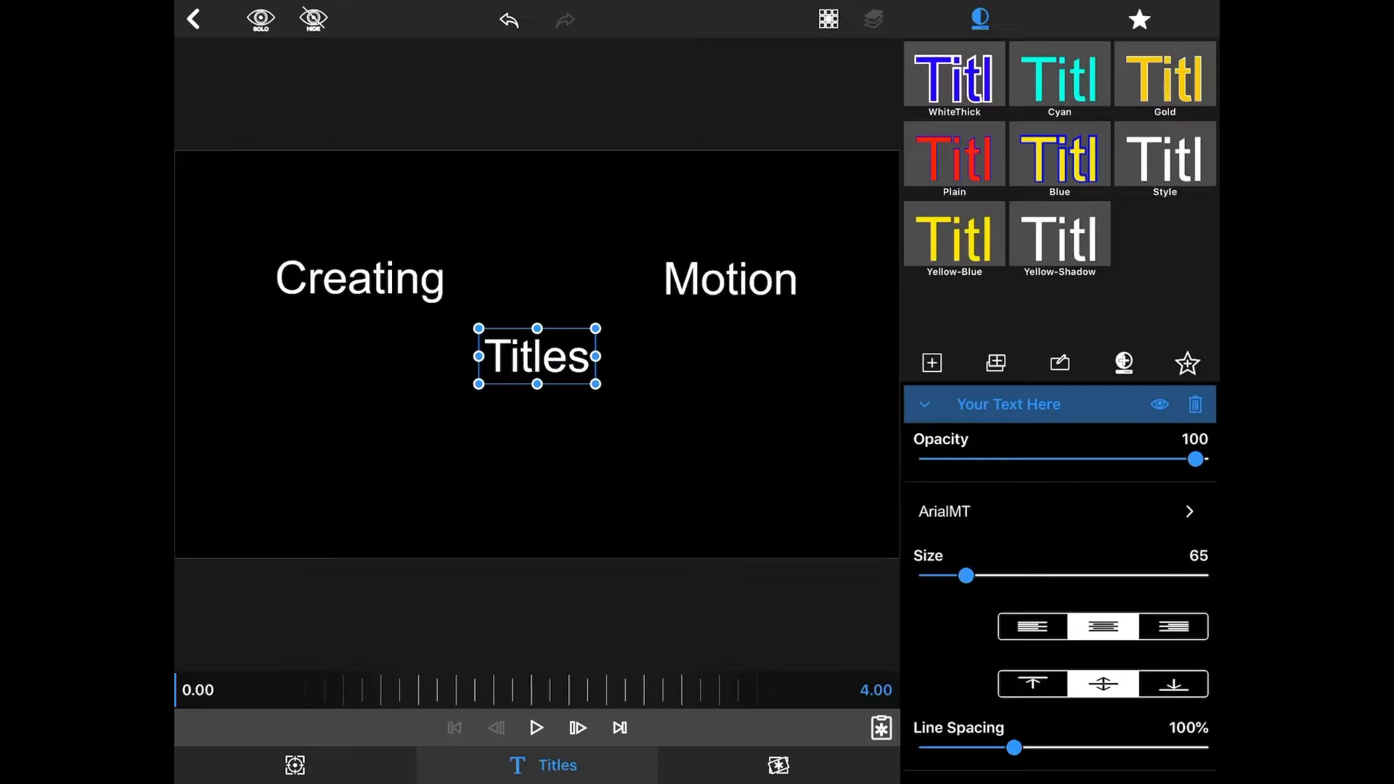
left_click_drag(535, 356, 661, 378)
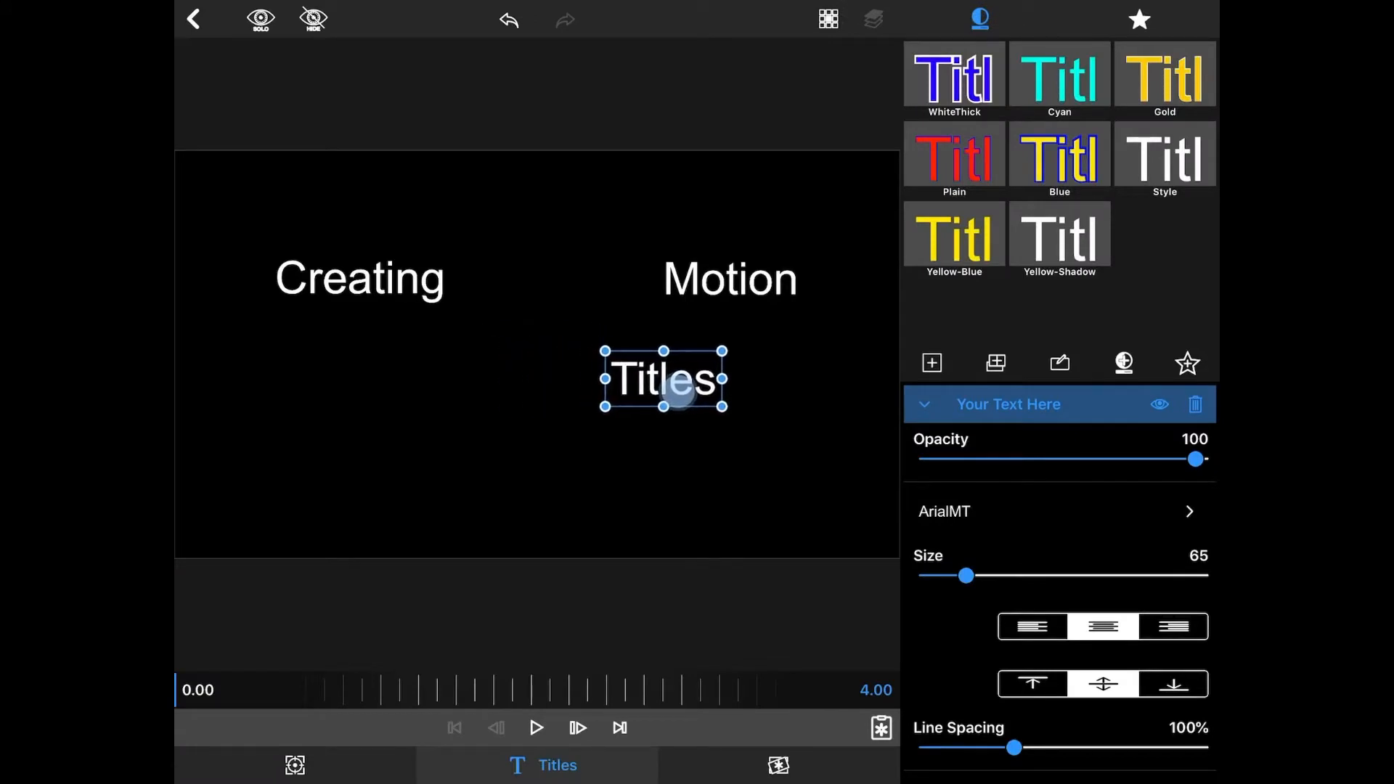
left_click_drag(662, 378, 715, 384)
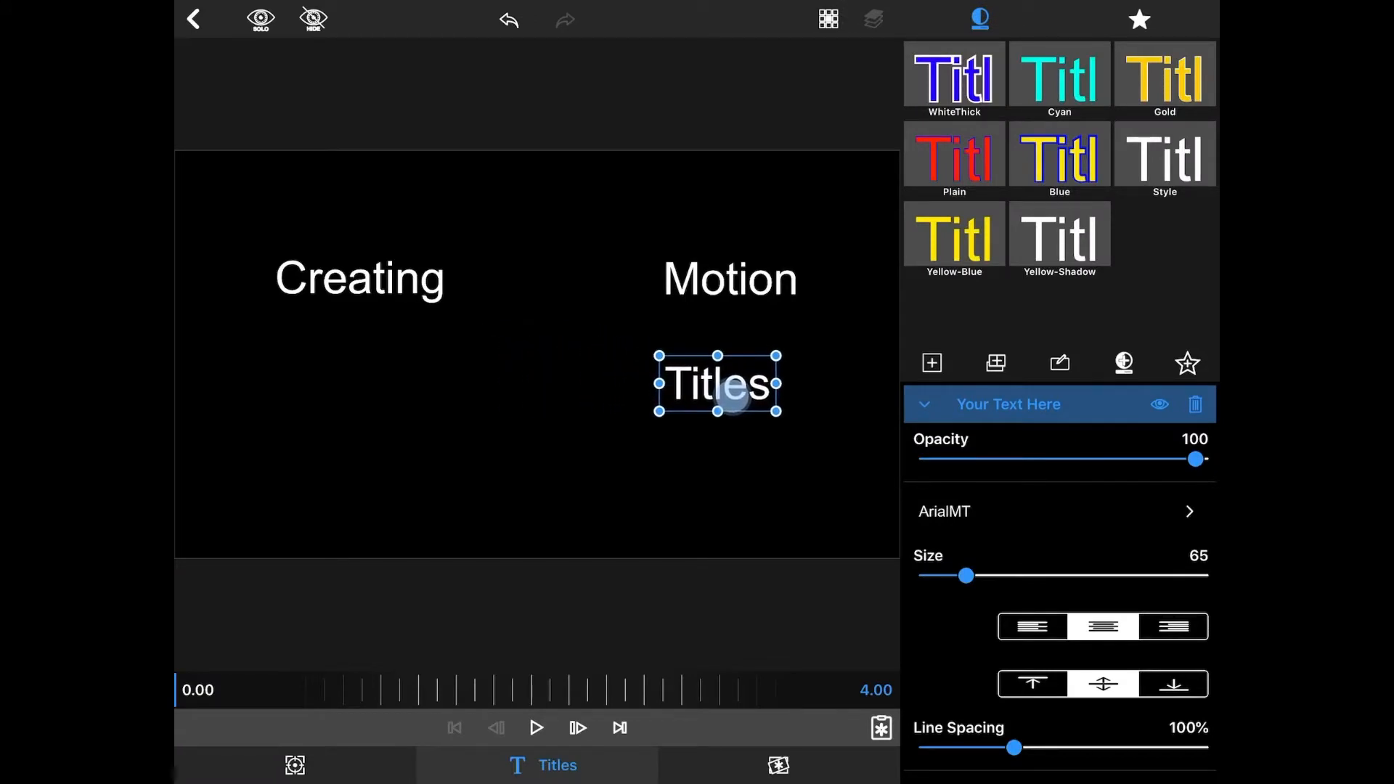
left_click_drag(717, 385, 726, 404)
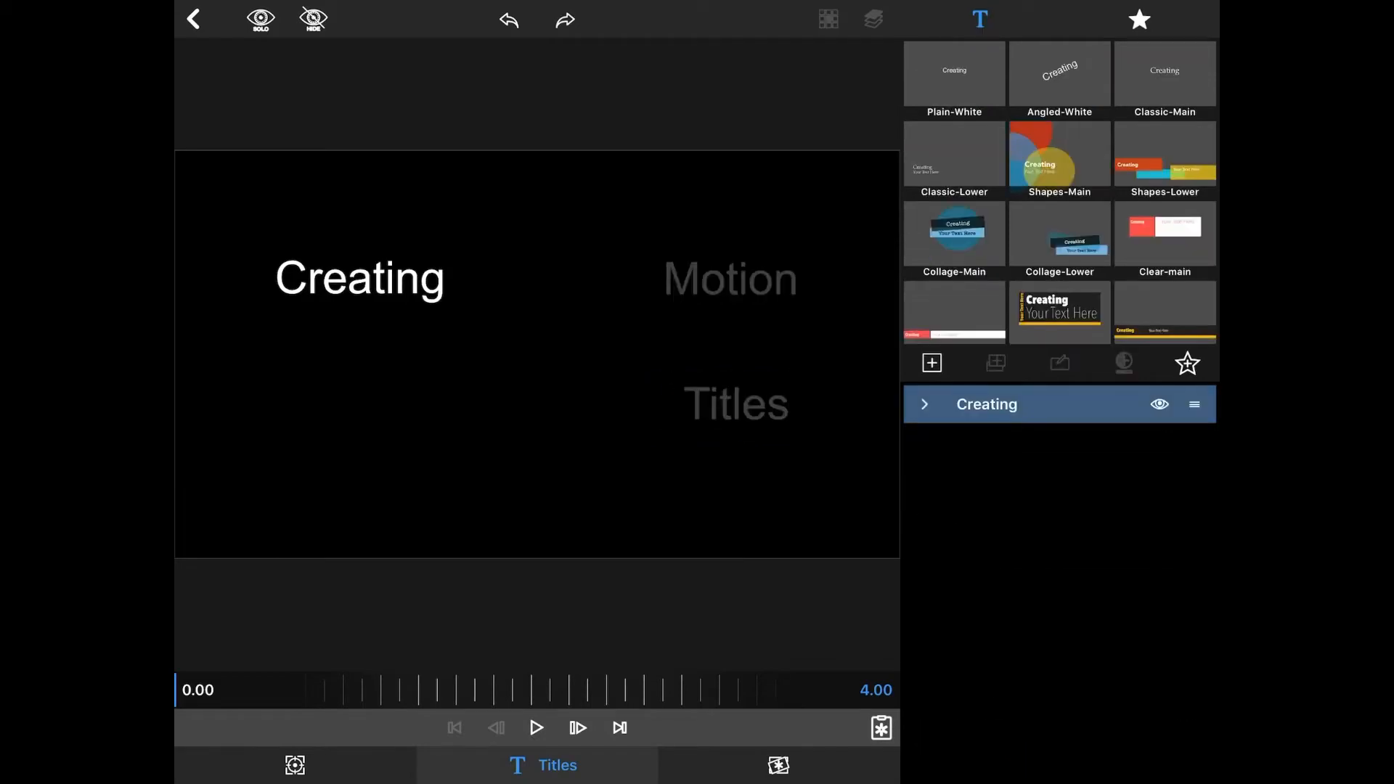
Keyframe Creating's position at 0.00, then slide it down to the middle row by 0.20
left_click(293, 764)
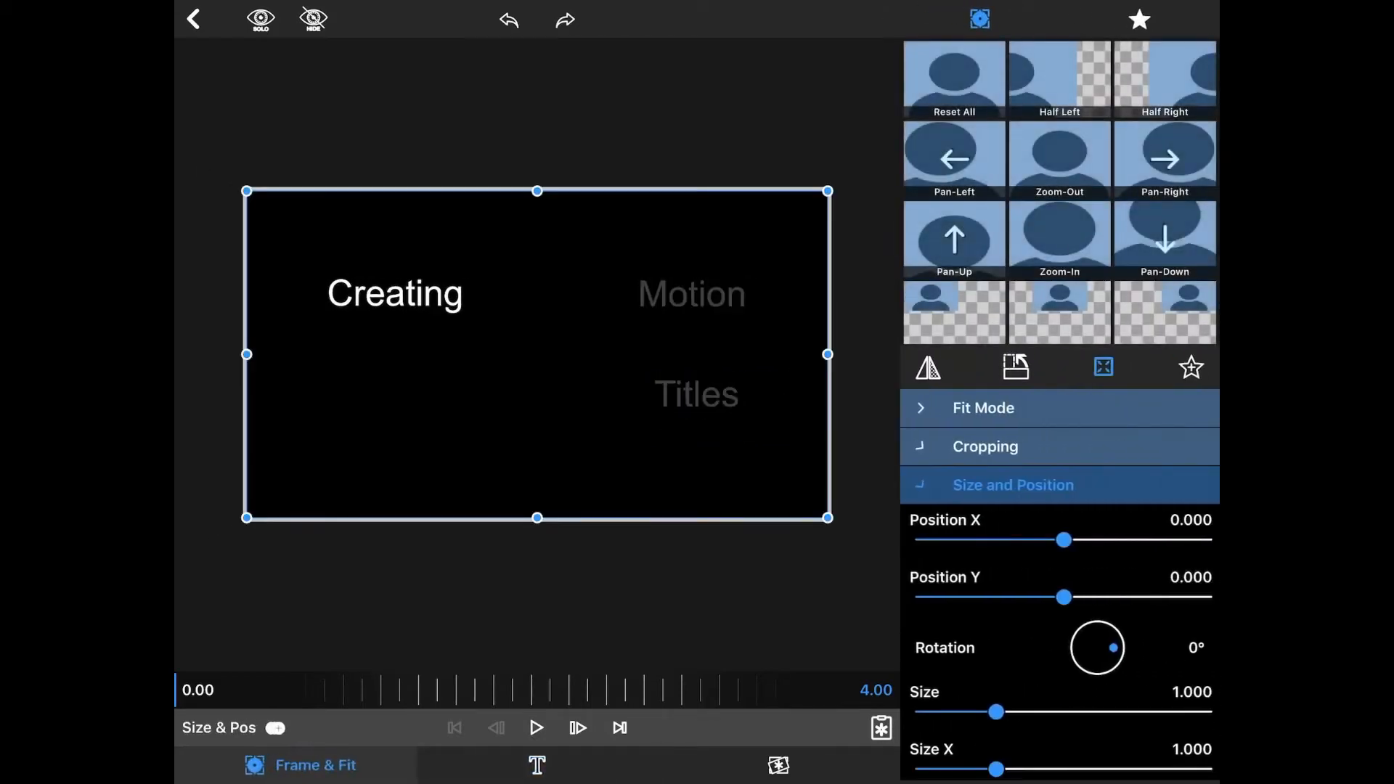
left_click(276, 728)
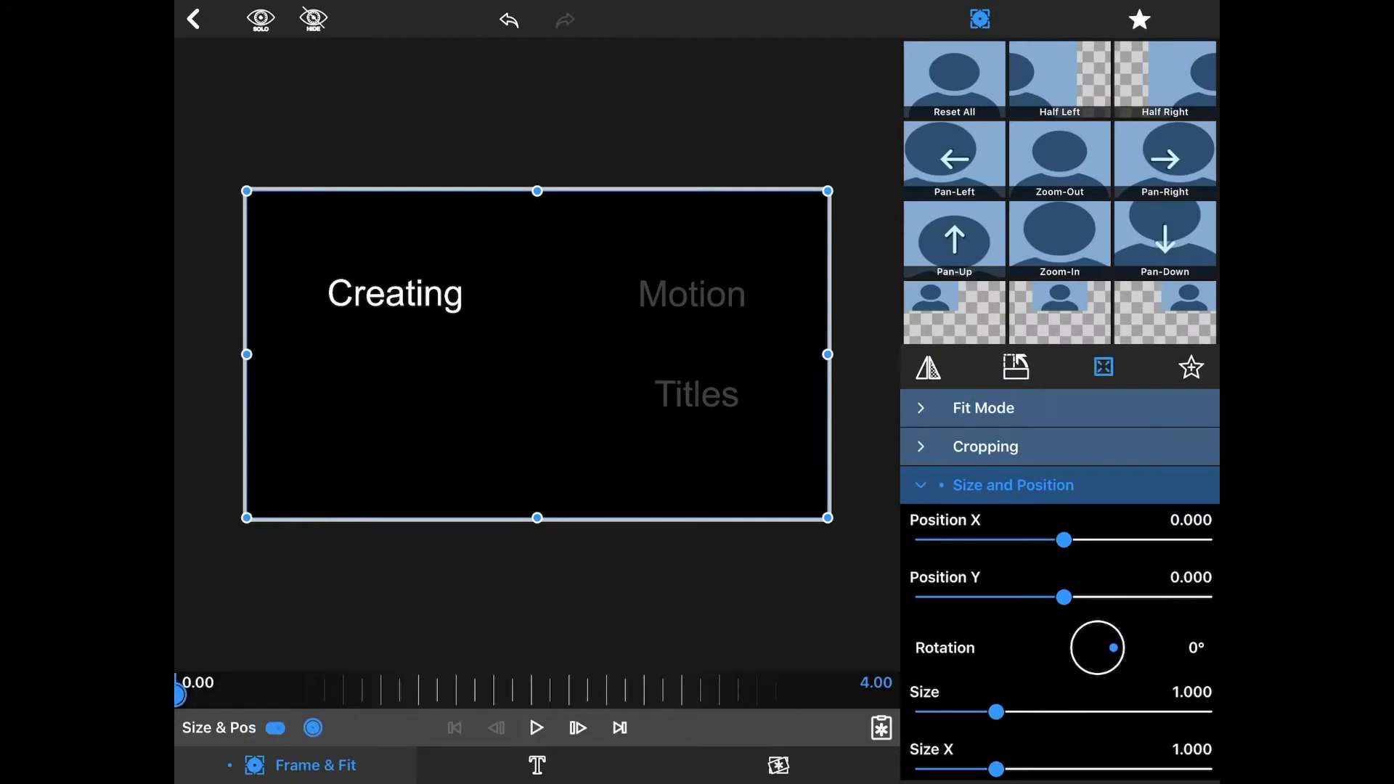
left_click(275, 728)
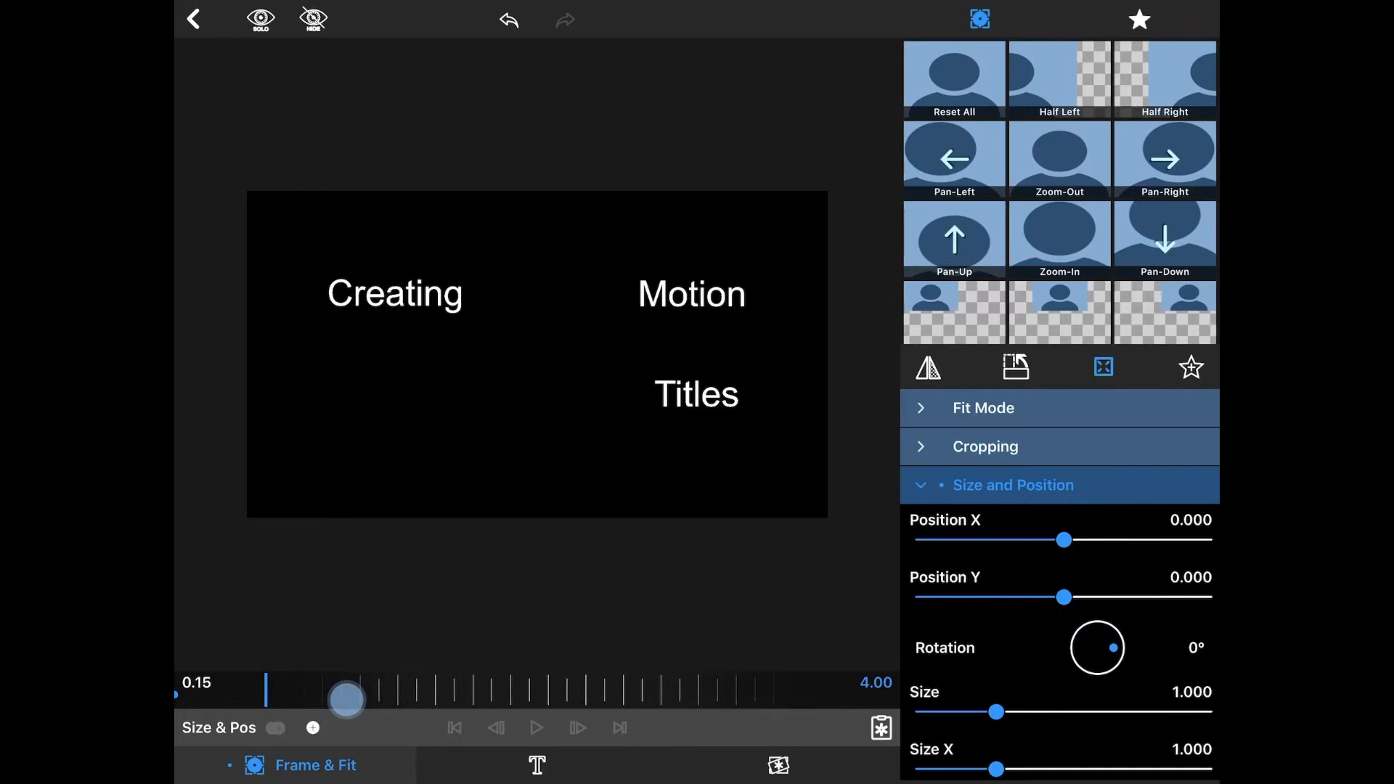
left_click_drag(345, 698, 368, 698)
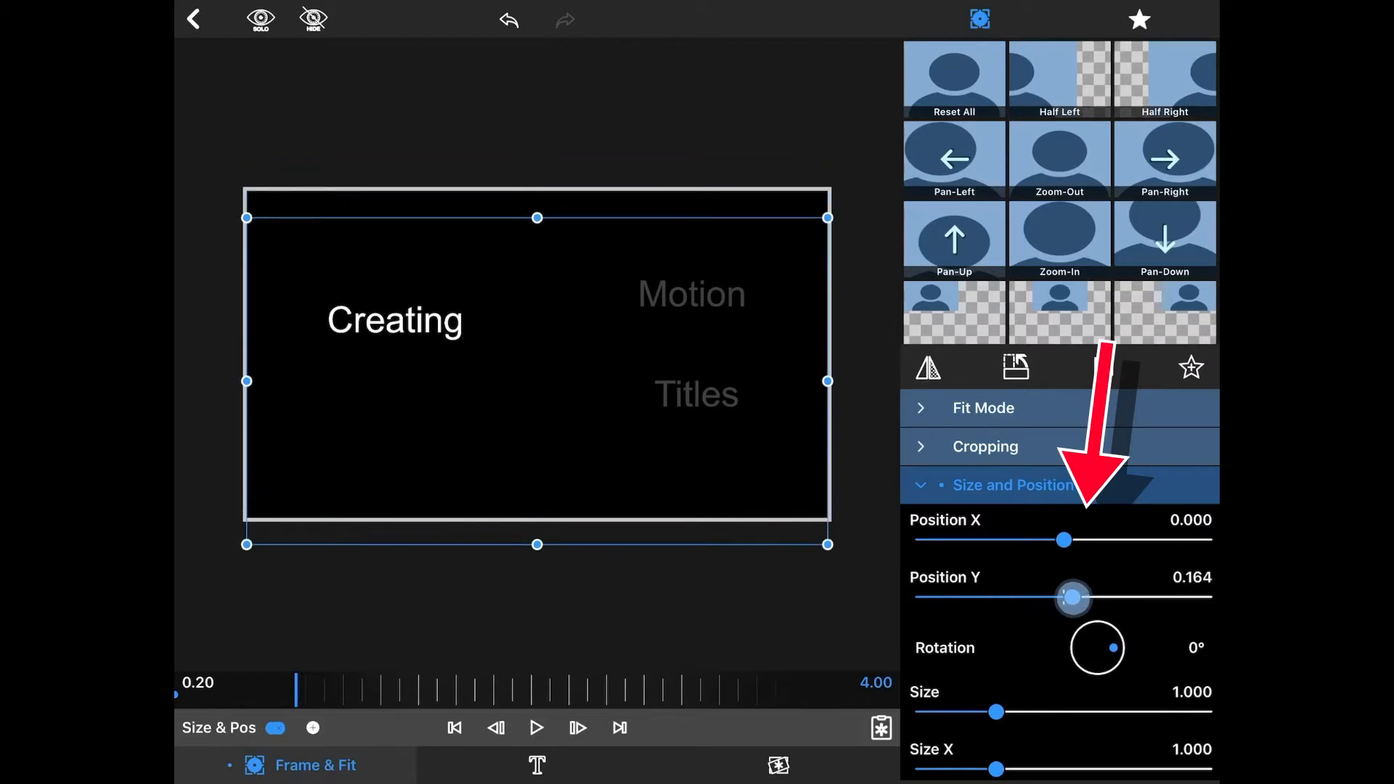
left_click_drag(1072, 598, 1101, 598)
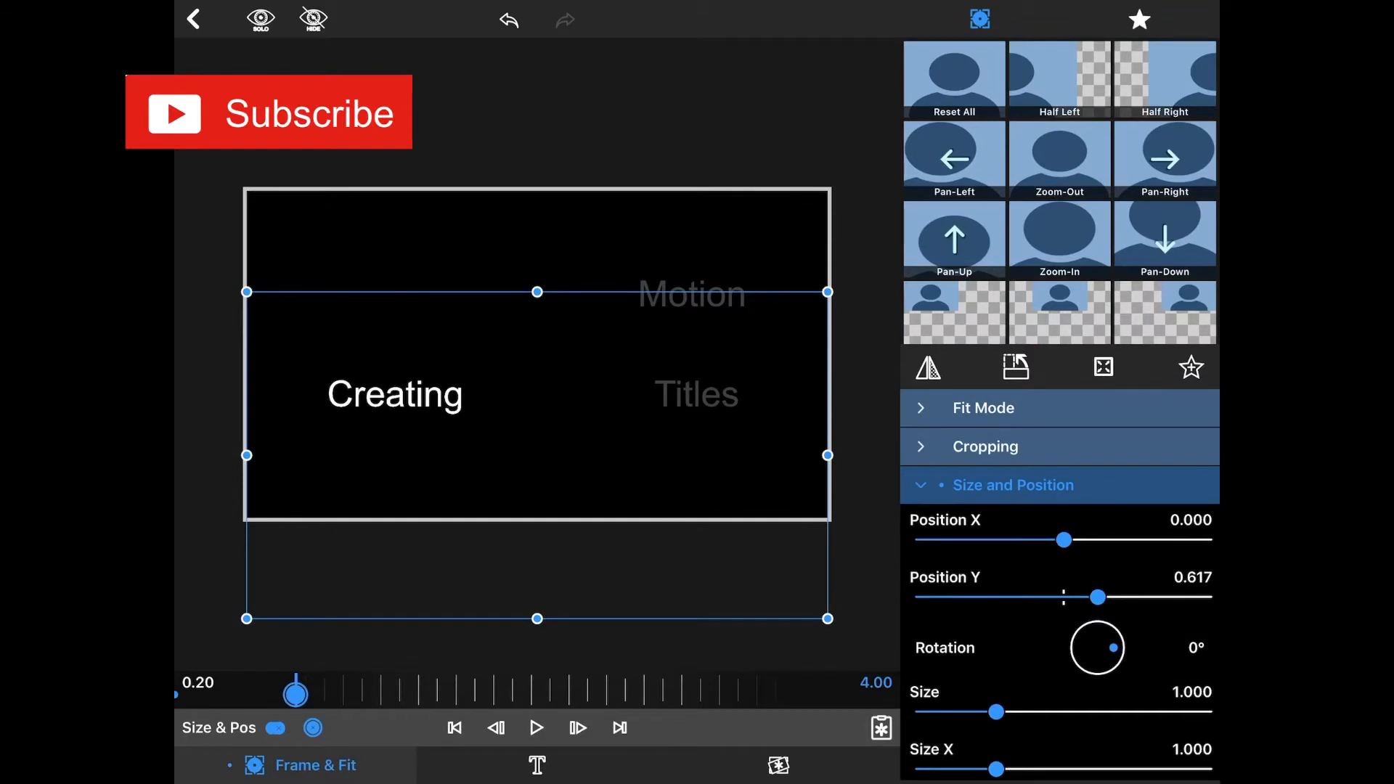
left_click_drag(1064, 539, 1054, 539)
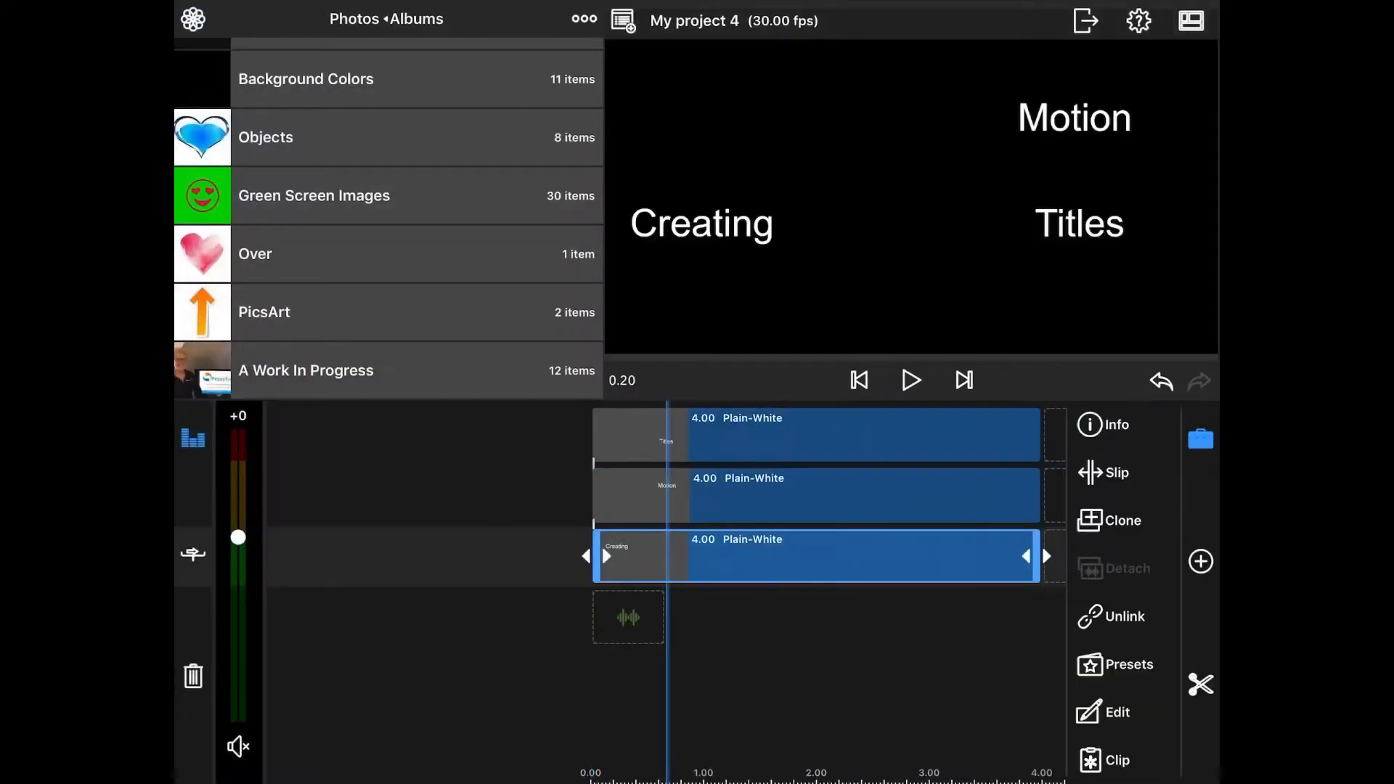
Keyframe Motion's position at 0.00, then by 0.20 move it down and left between Creating and Titles
left_click(847, 495)
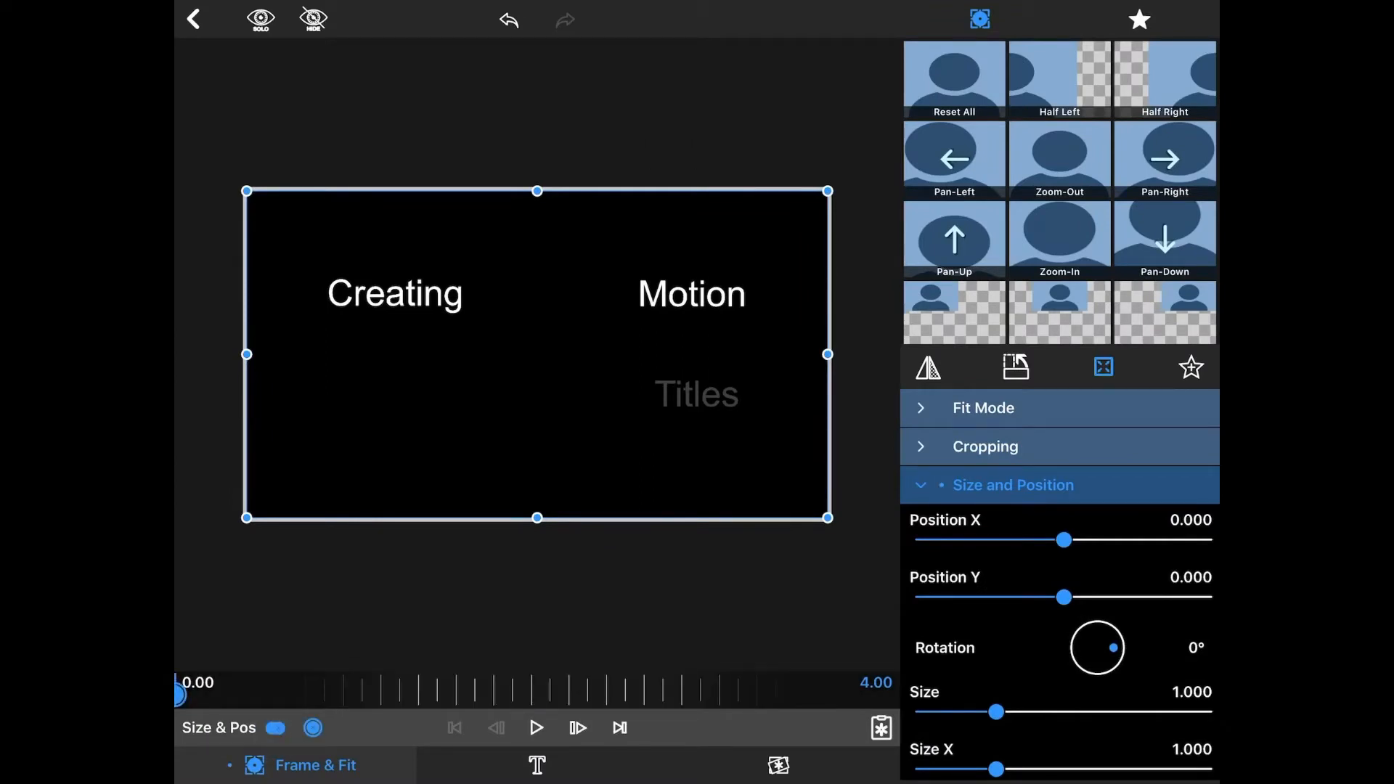
left_click(535, 727)
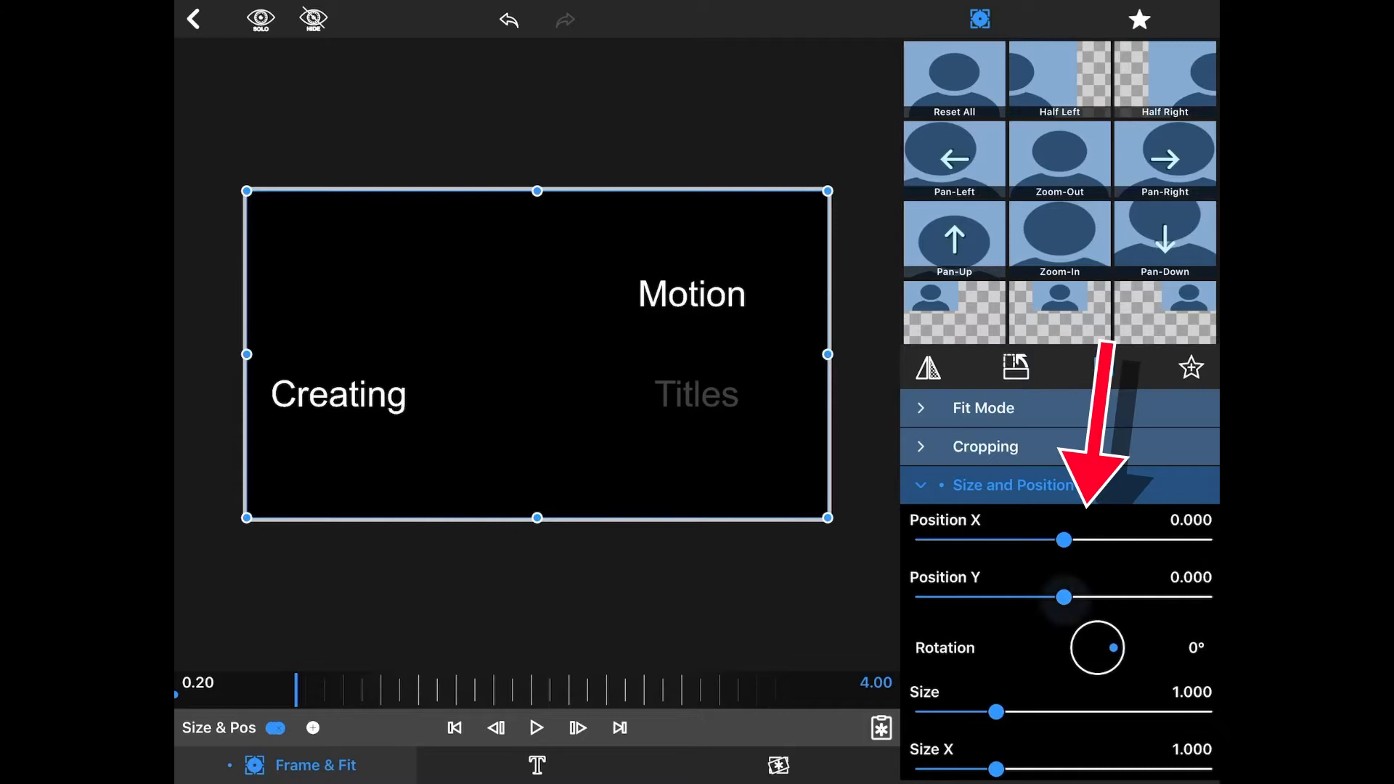
left_click_drag(1064, 597, 1091, 597)
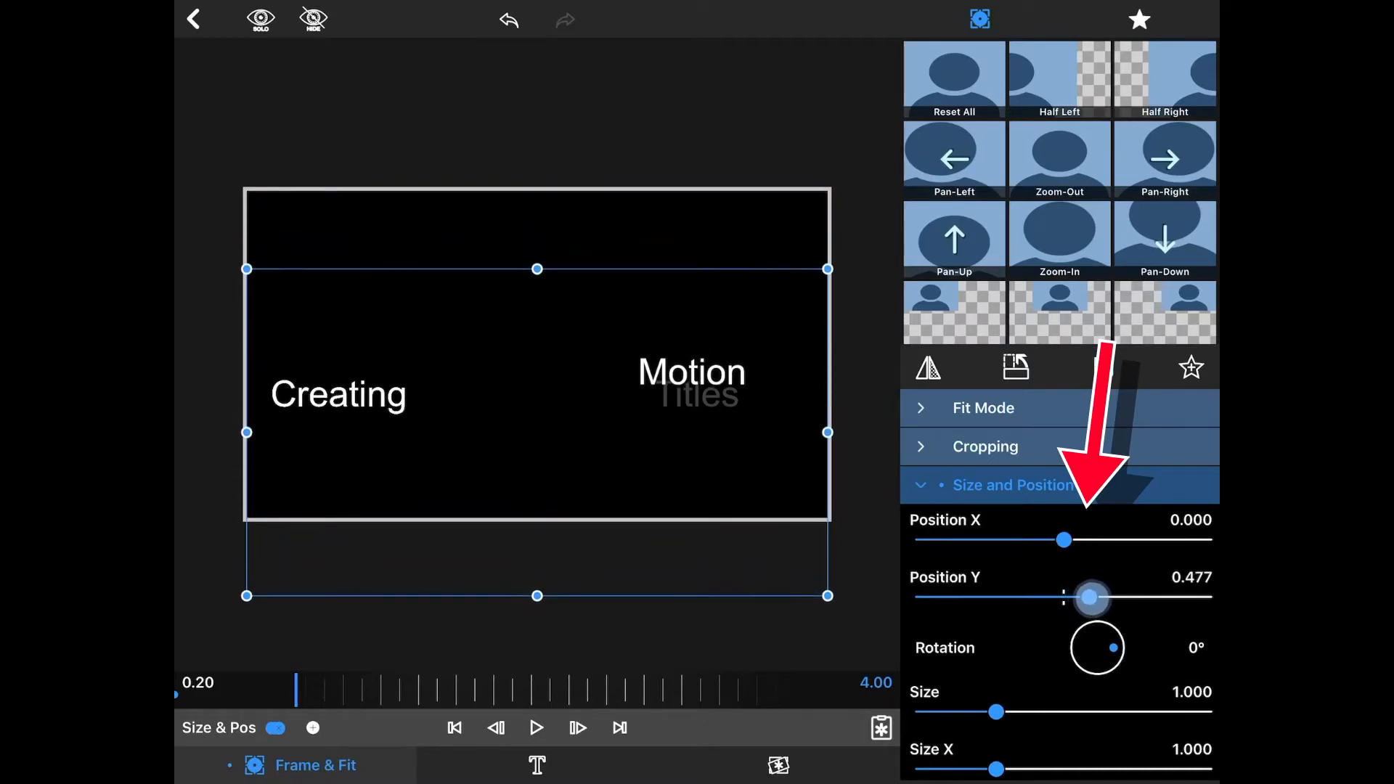
left_click_drag(1090, 597, 1095, 597)
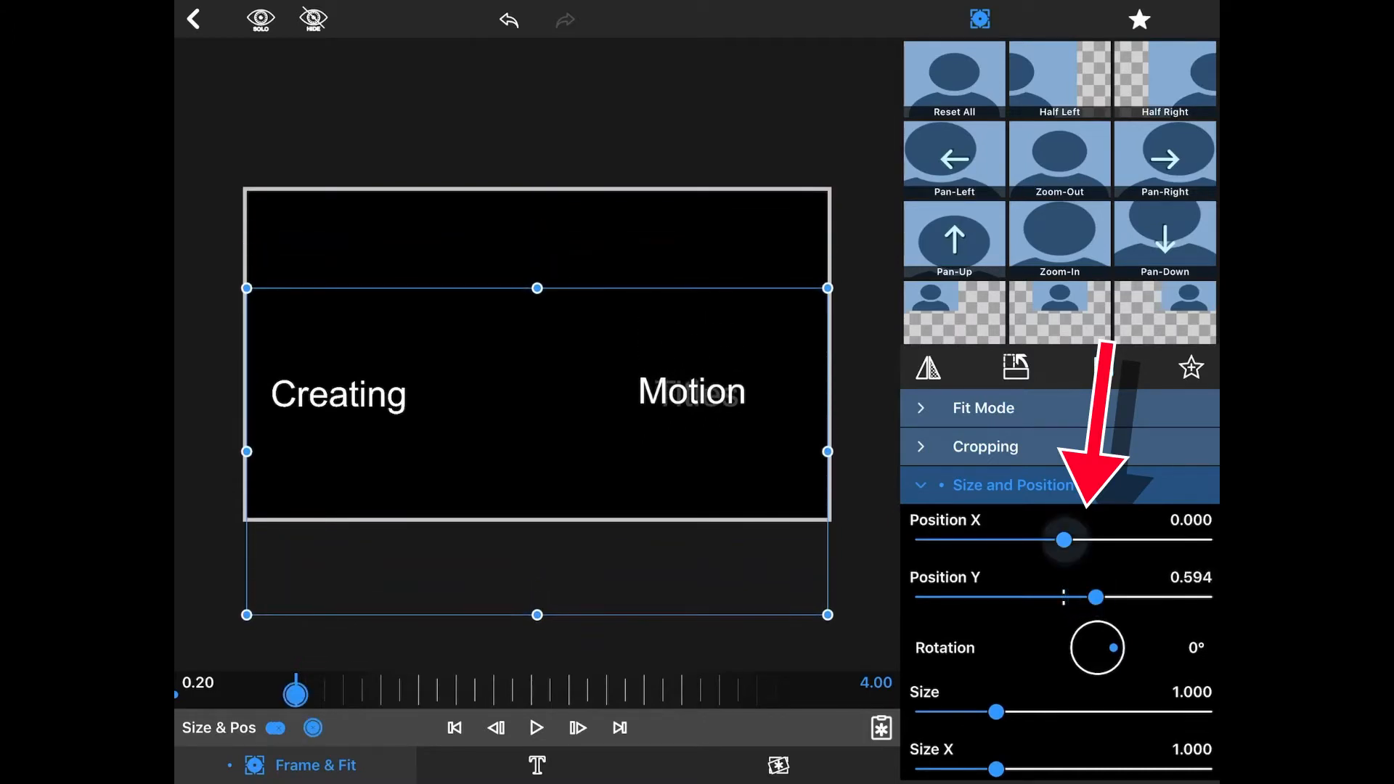
left_click_drag(1065, 539, 1053, 539)
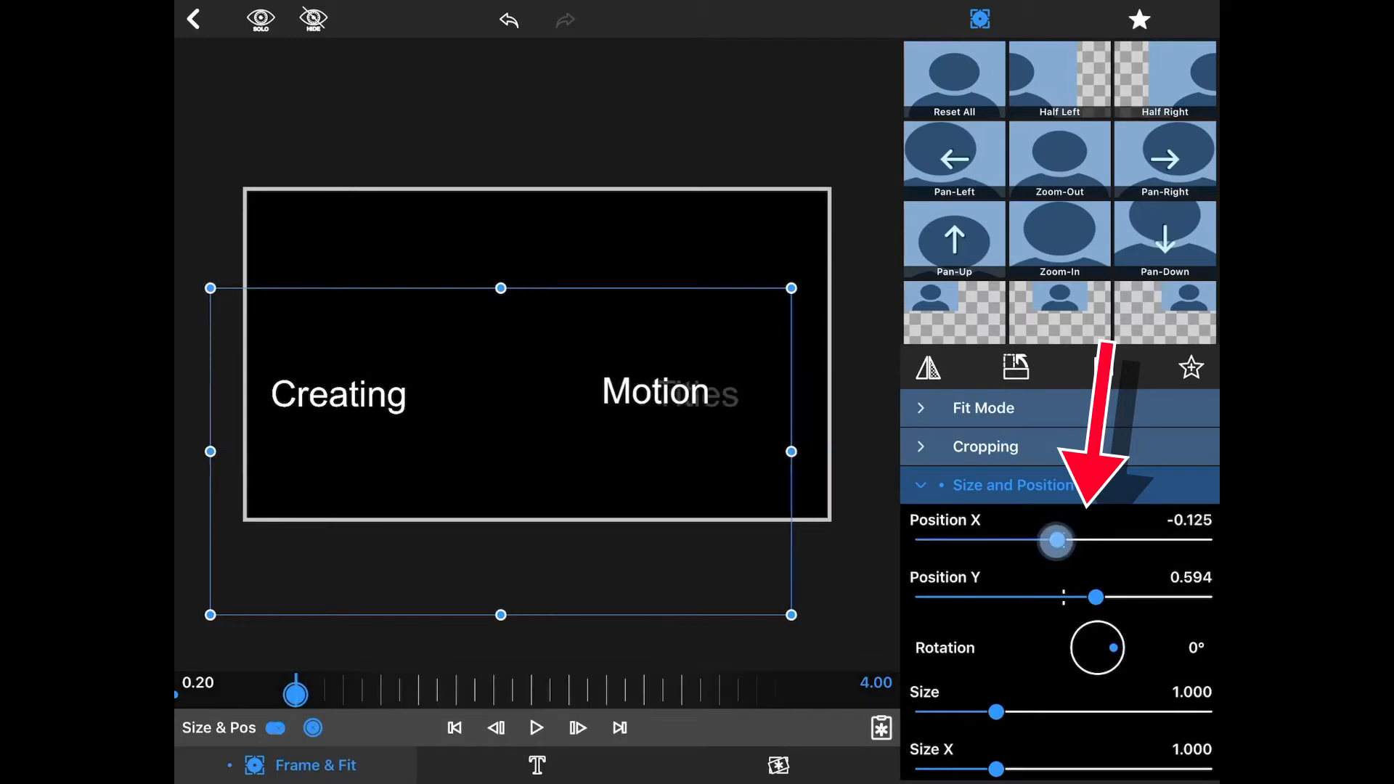
left_click_drag(1054, 540, 1032, 540)
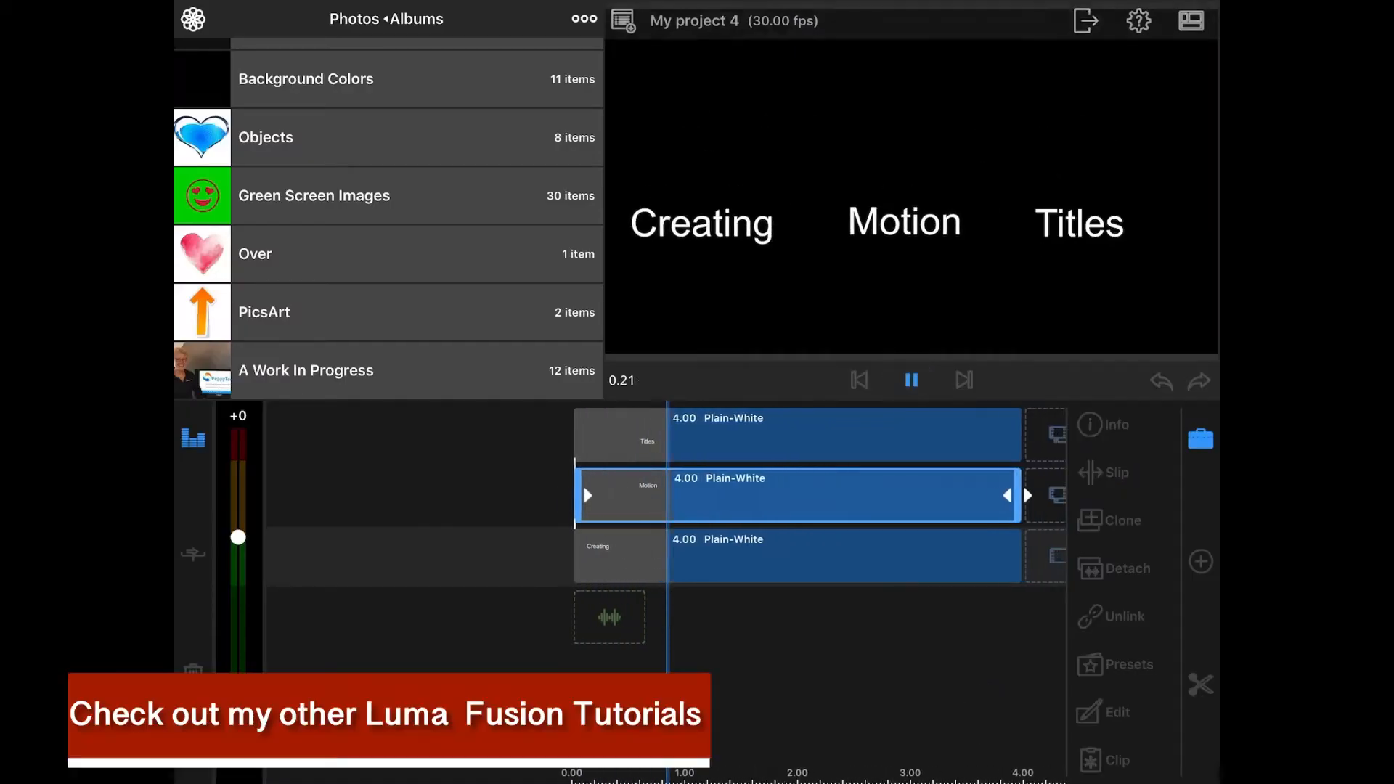
Trim the Motion and Creating clips so all three title clips last 2.00 seconds
left_click(912, 380)
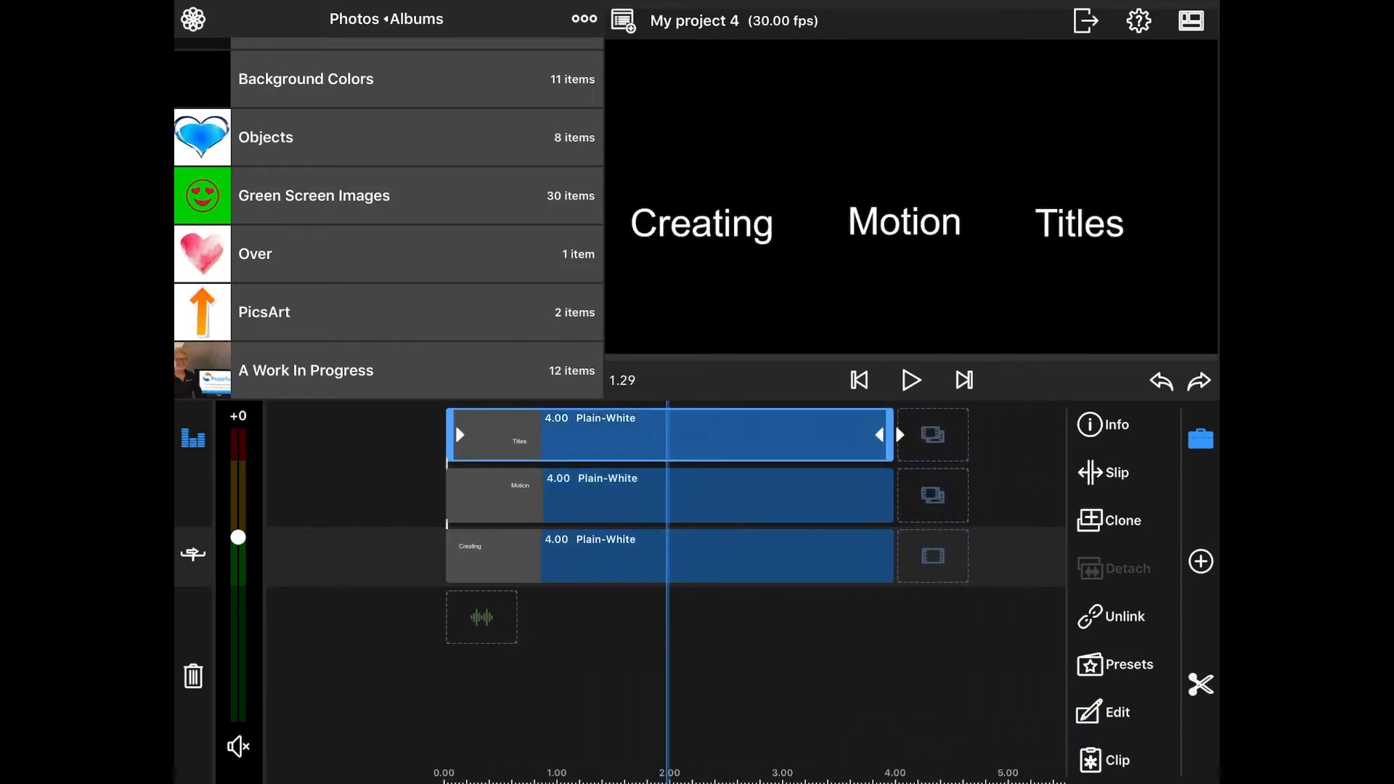
left_click_drag(876, 434, 660, 434)
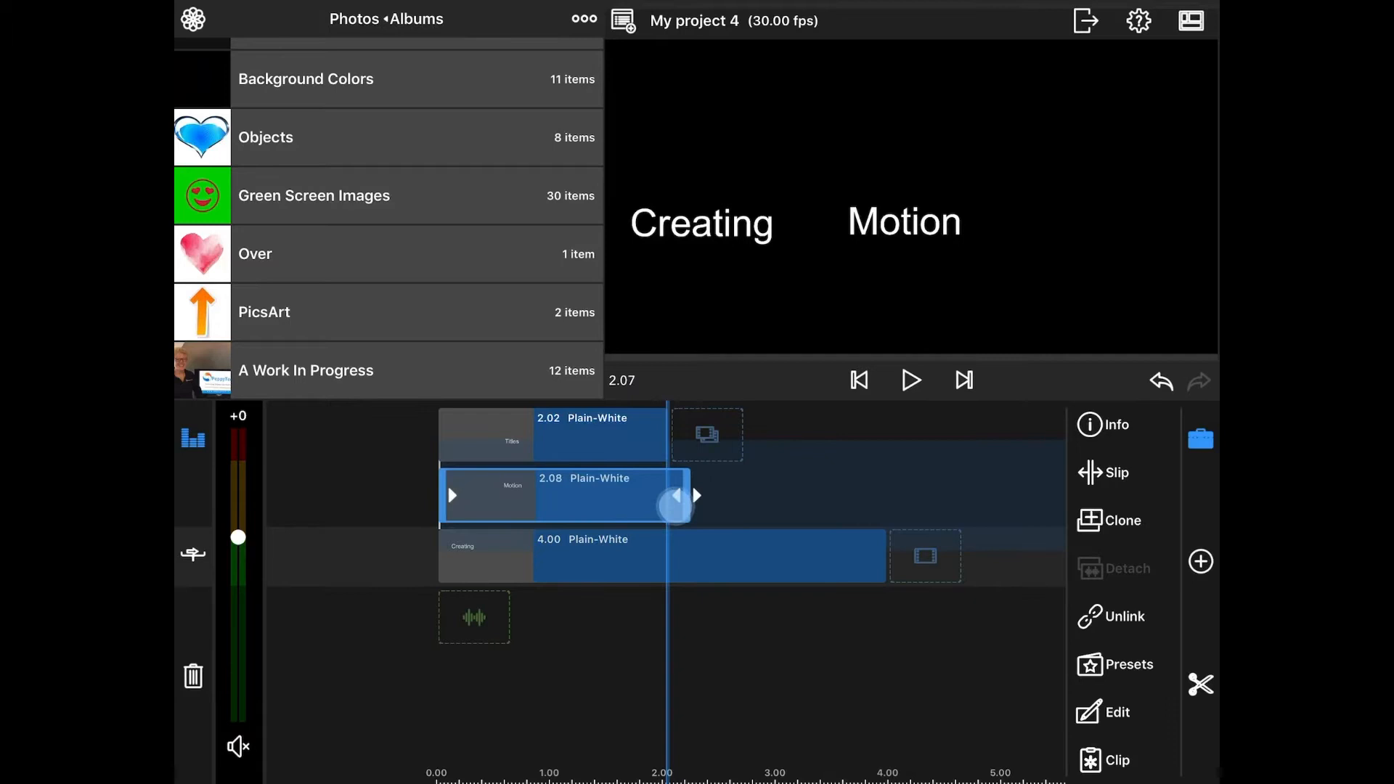
left_click_drag(673, 495, 649, 495)
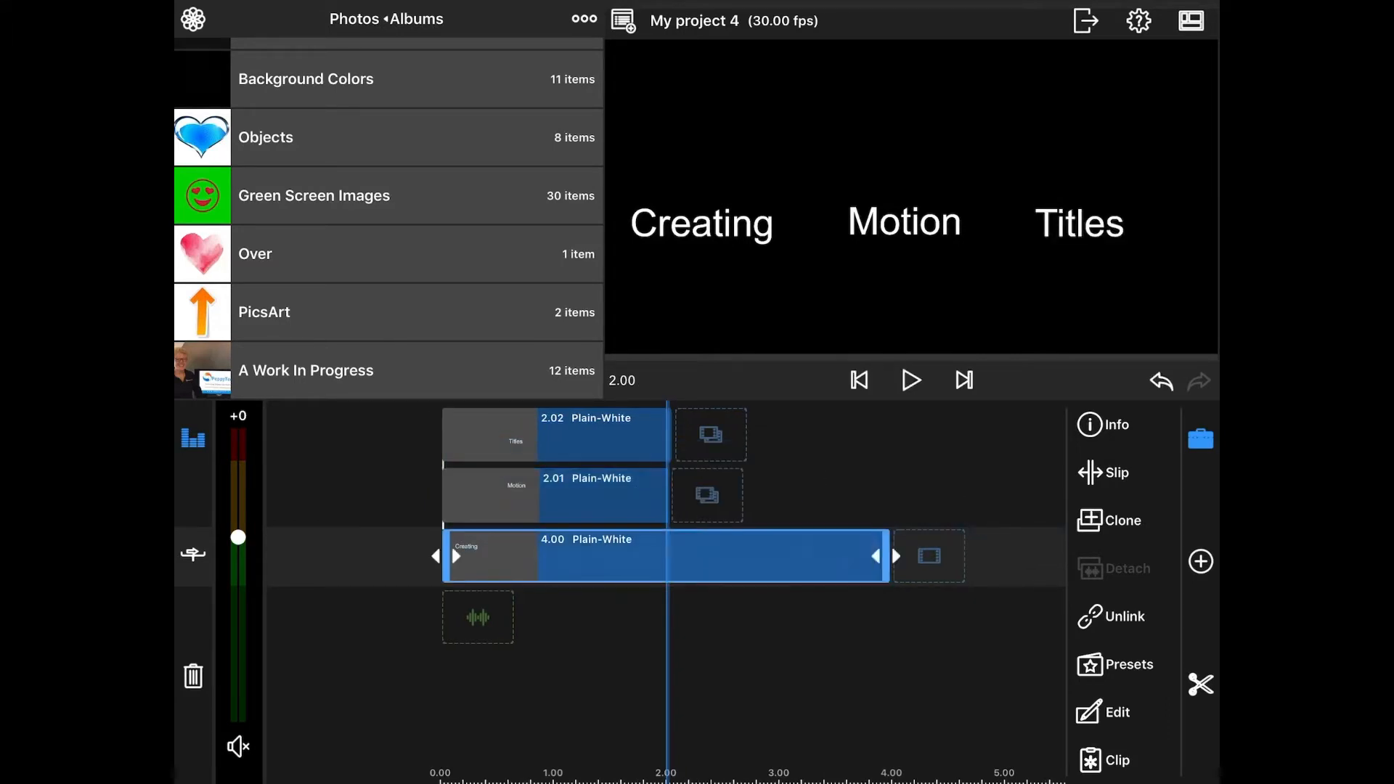
left_click_drag(874, 555, 658, 555)
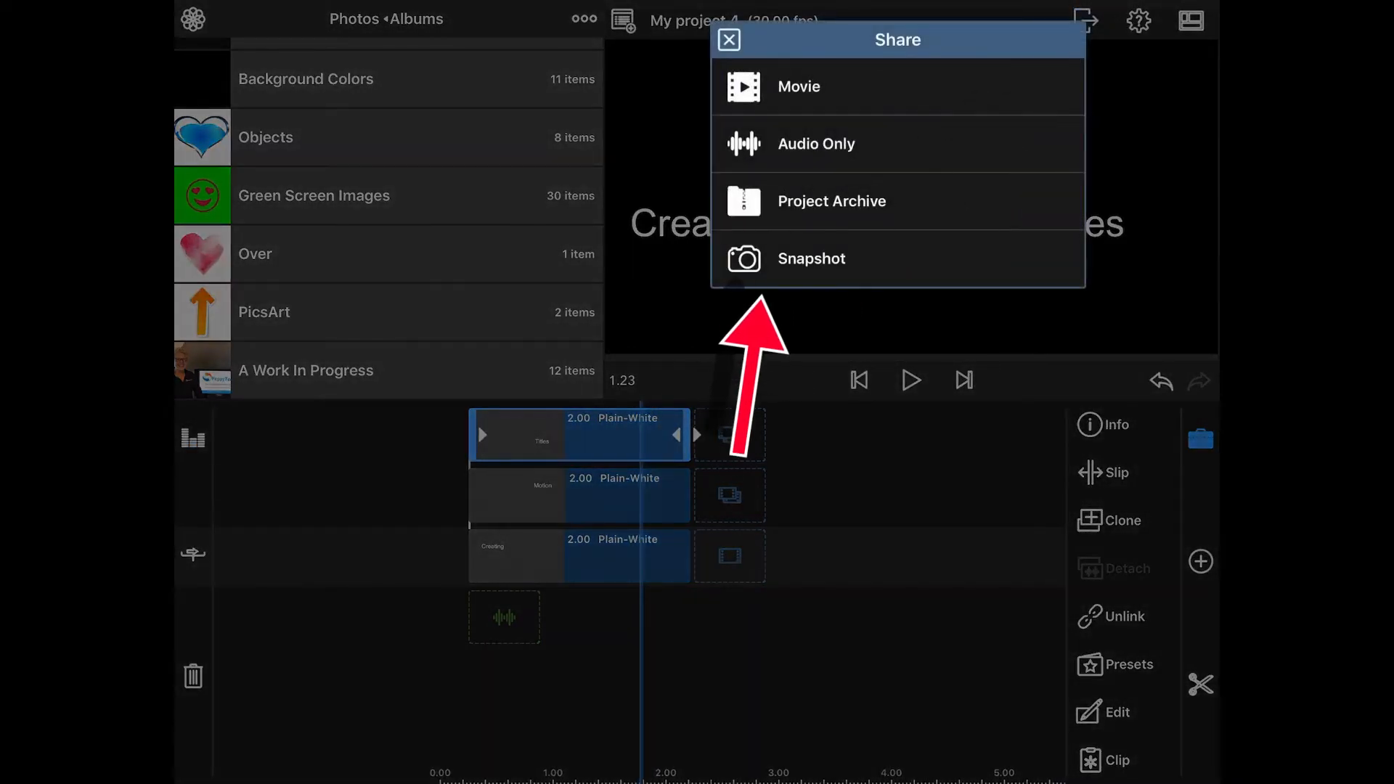
Save a Snapshot of the three-word title frame to Photos and dismiss the confirmation
left_click(810, 259)
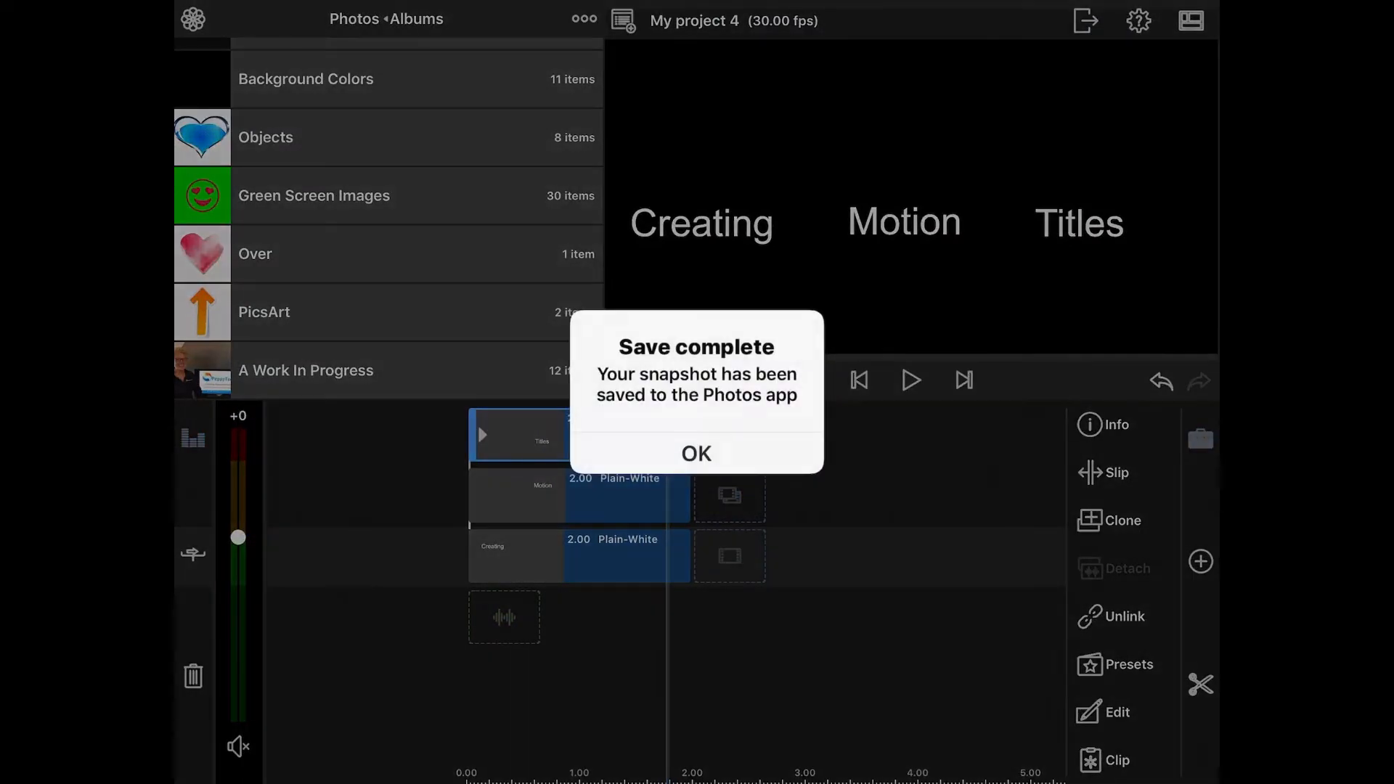
left_click(697, 452)
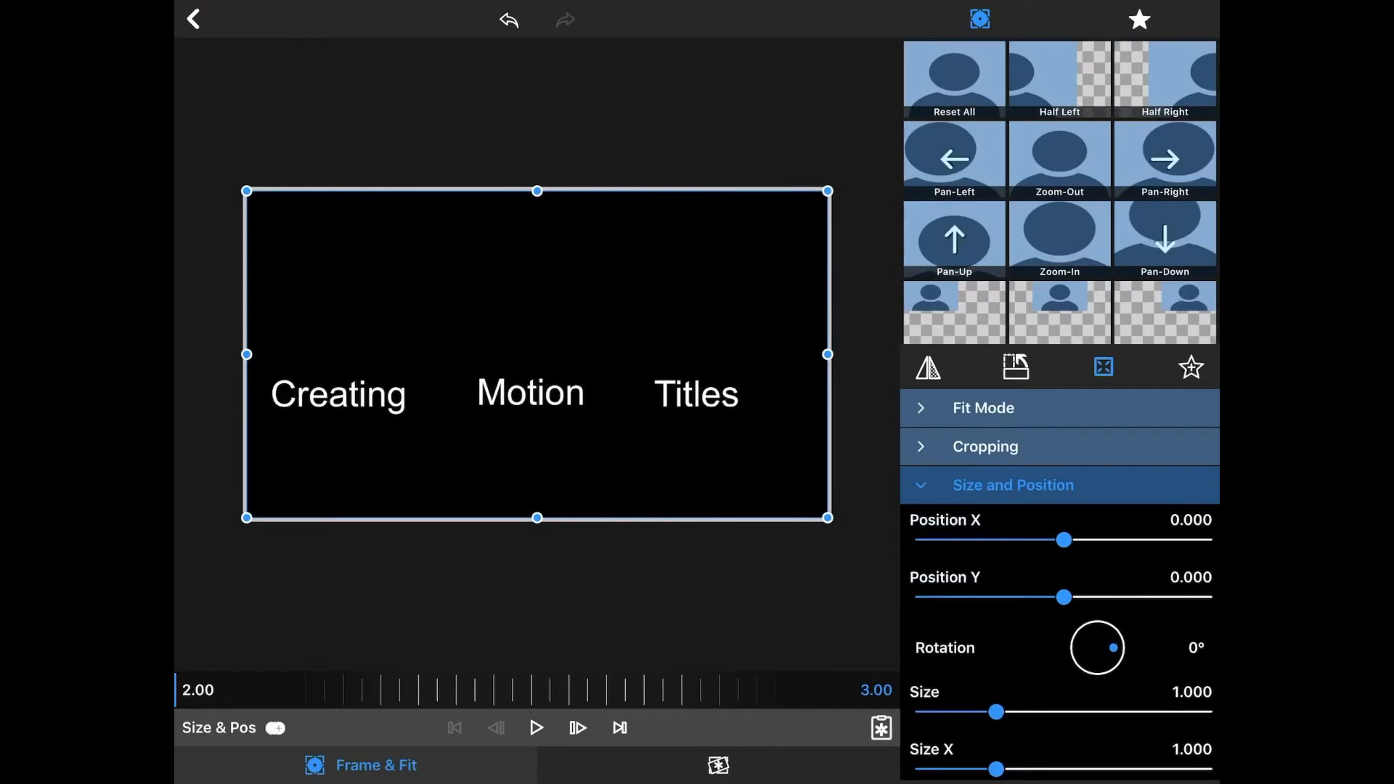
Crop the snapshot's top, bottom, right and left edges until only 'Creating' remains
left_click(985, 446)
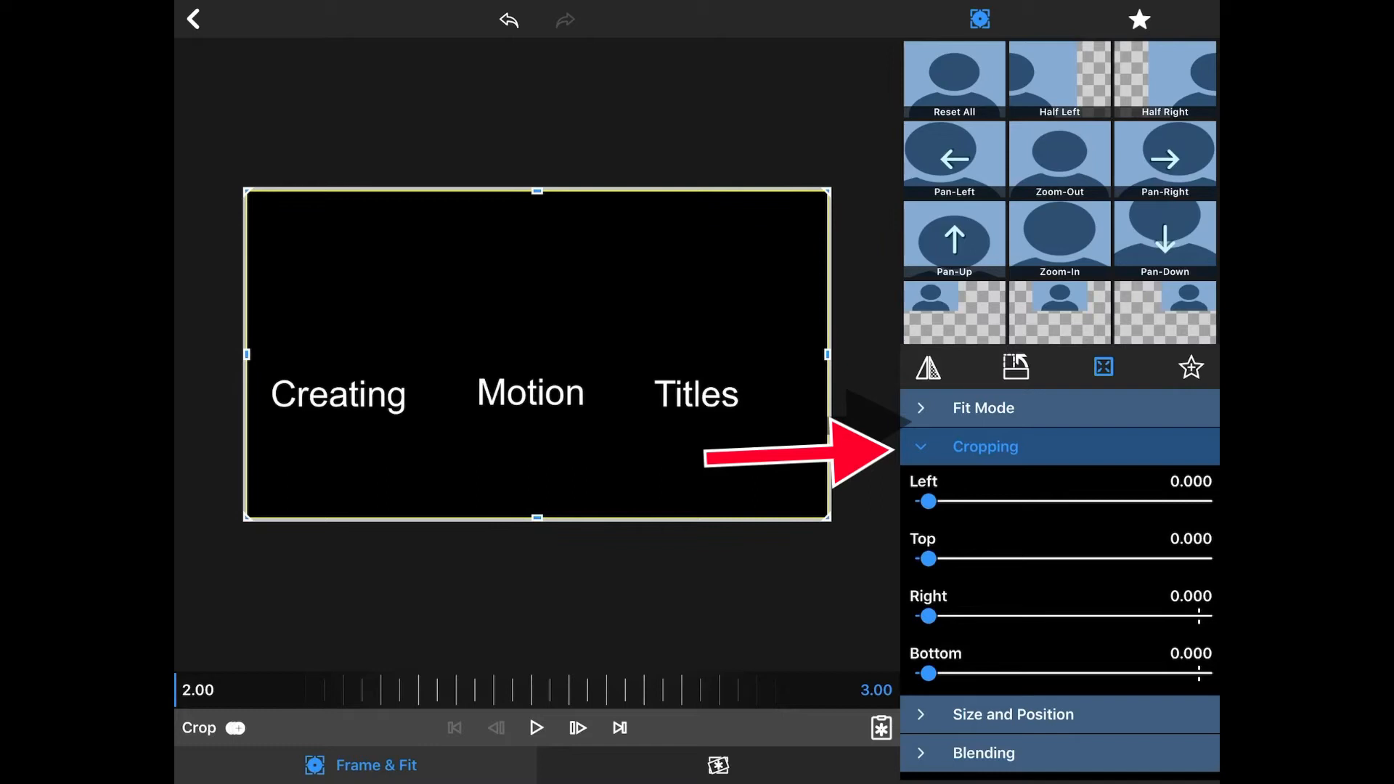
left_click_drag(927, 558, 1014, 558)
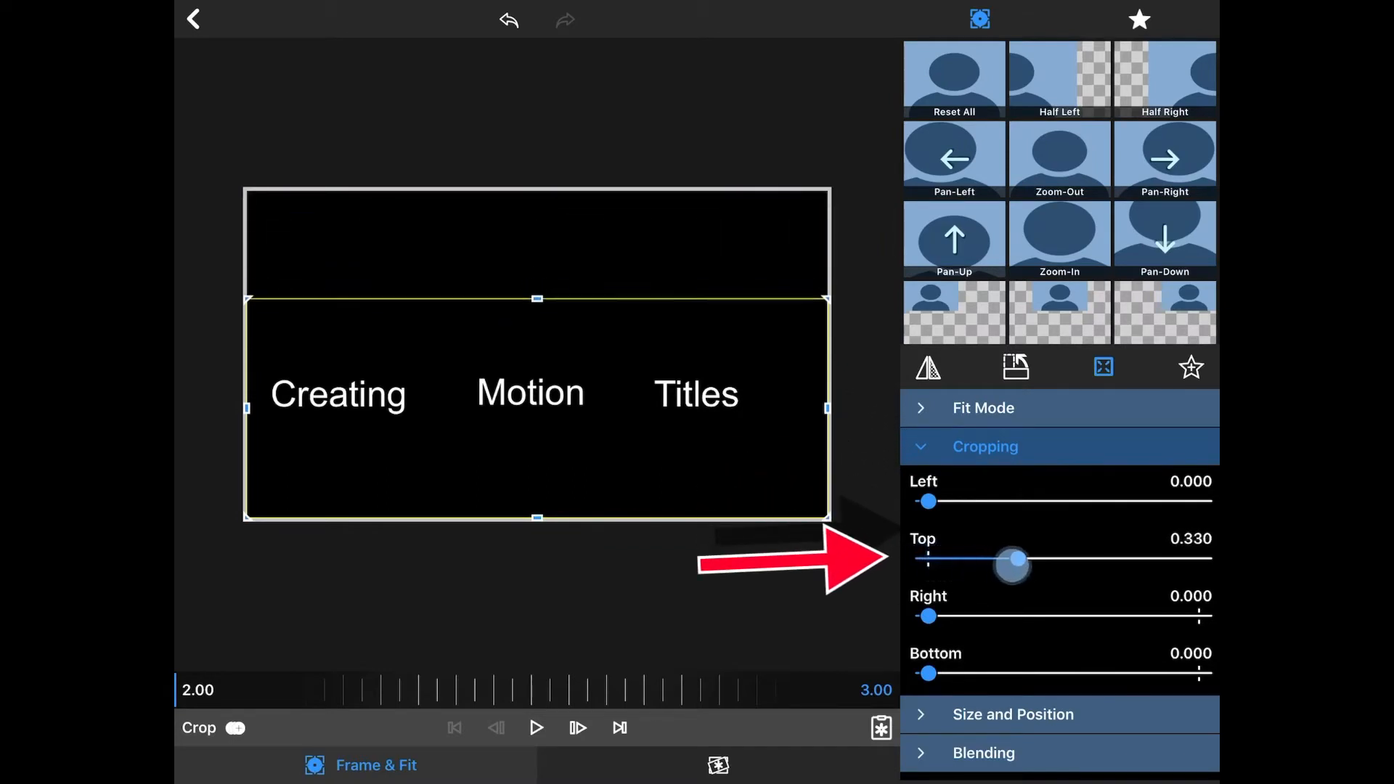
left_click_drag(1013, 559, 1078, 559)
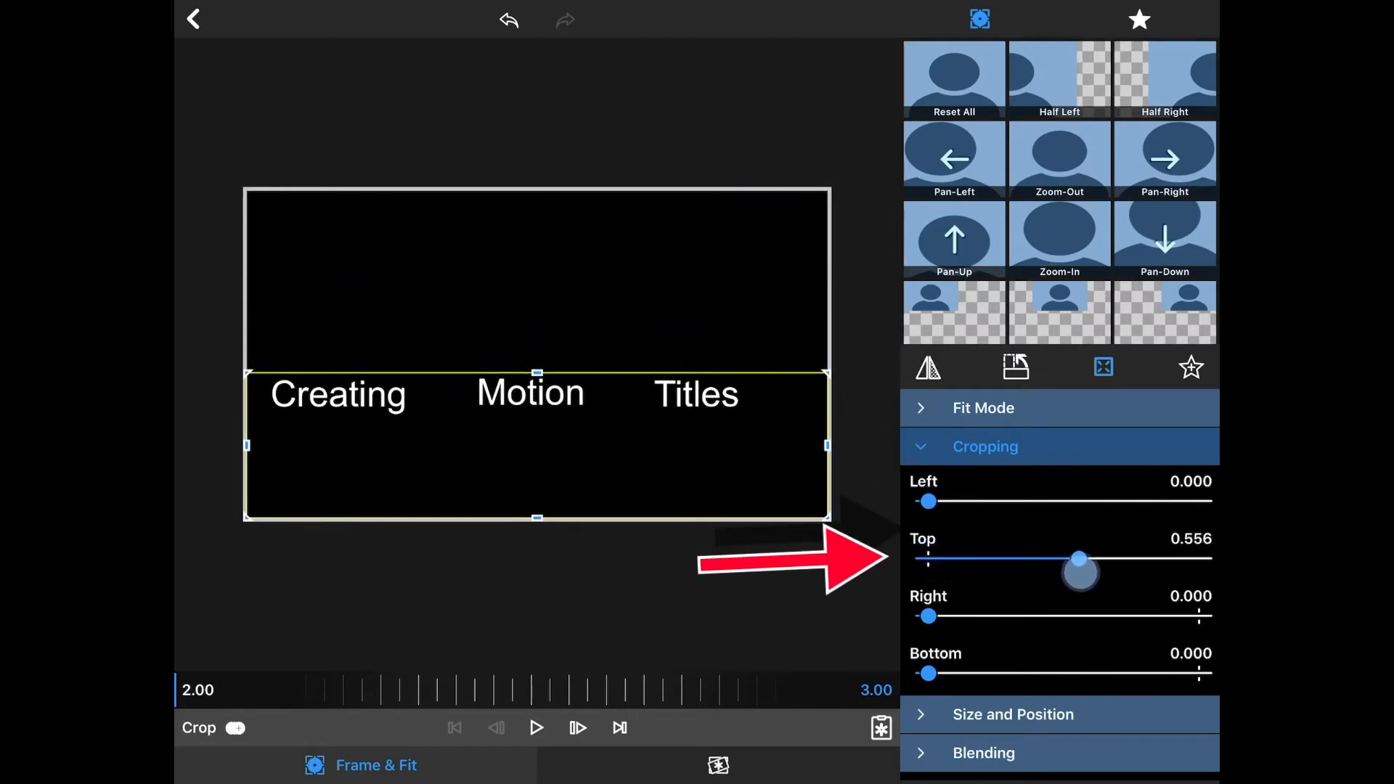
left_click_drag(1078, 558, 1082, 558)
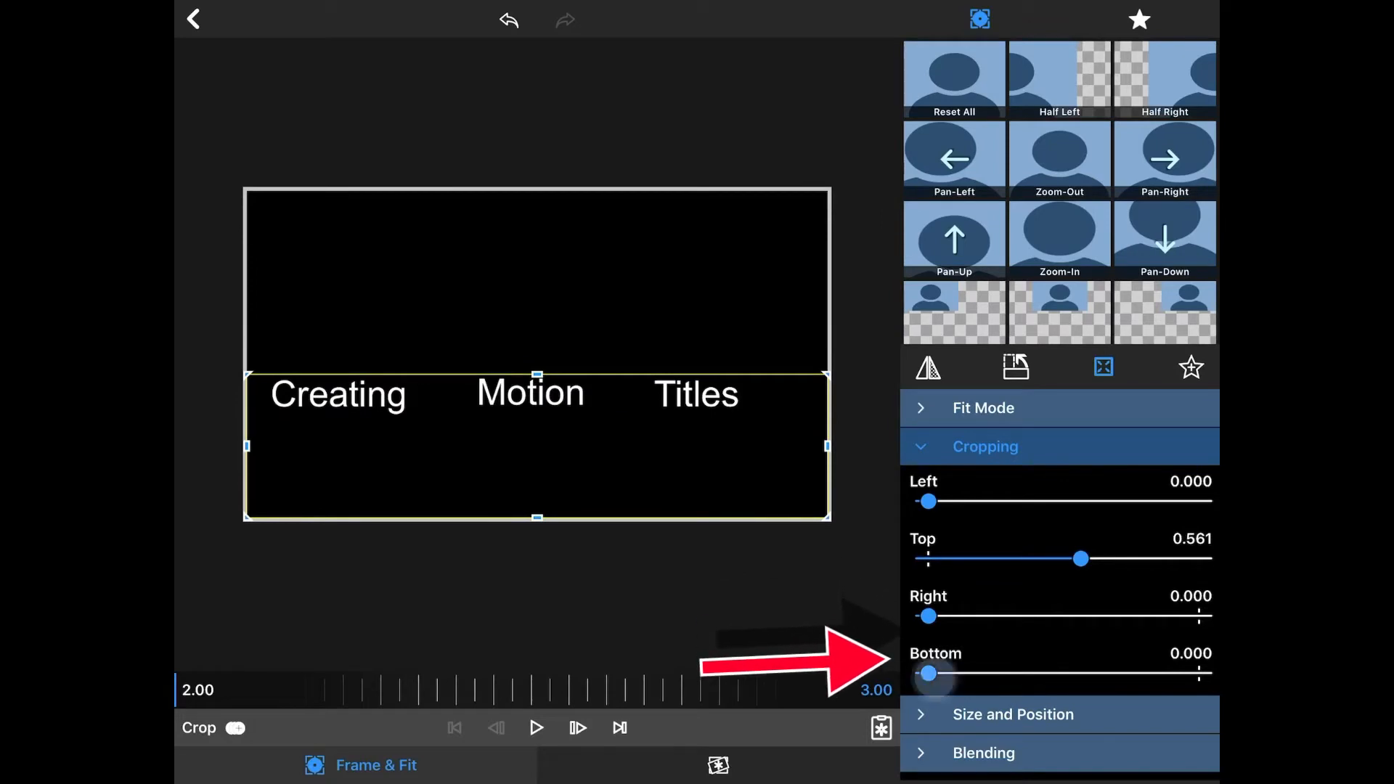
left_click_drag(928, 672, 1009, 673)
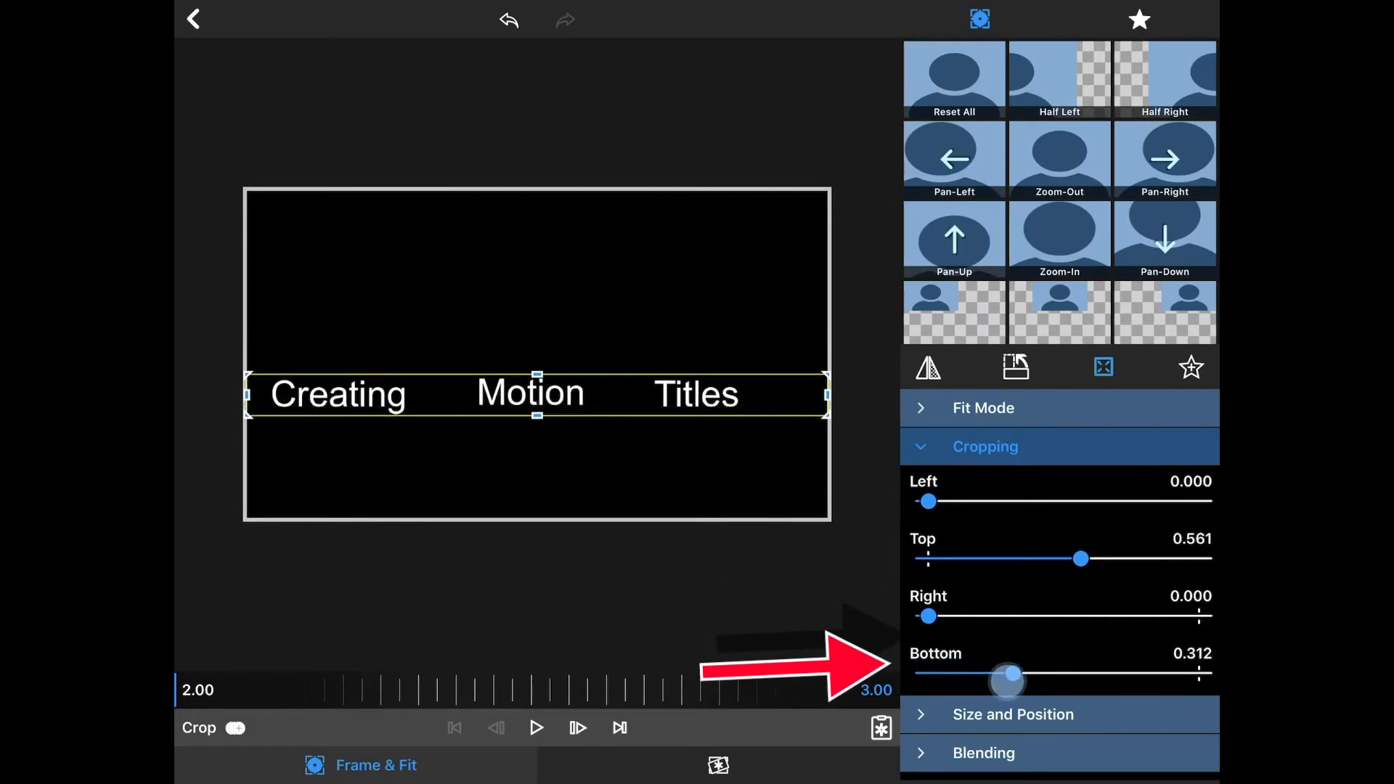
left_click_drag(1007, 672, 1013, 673)
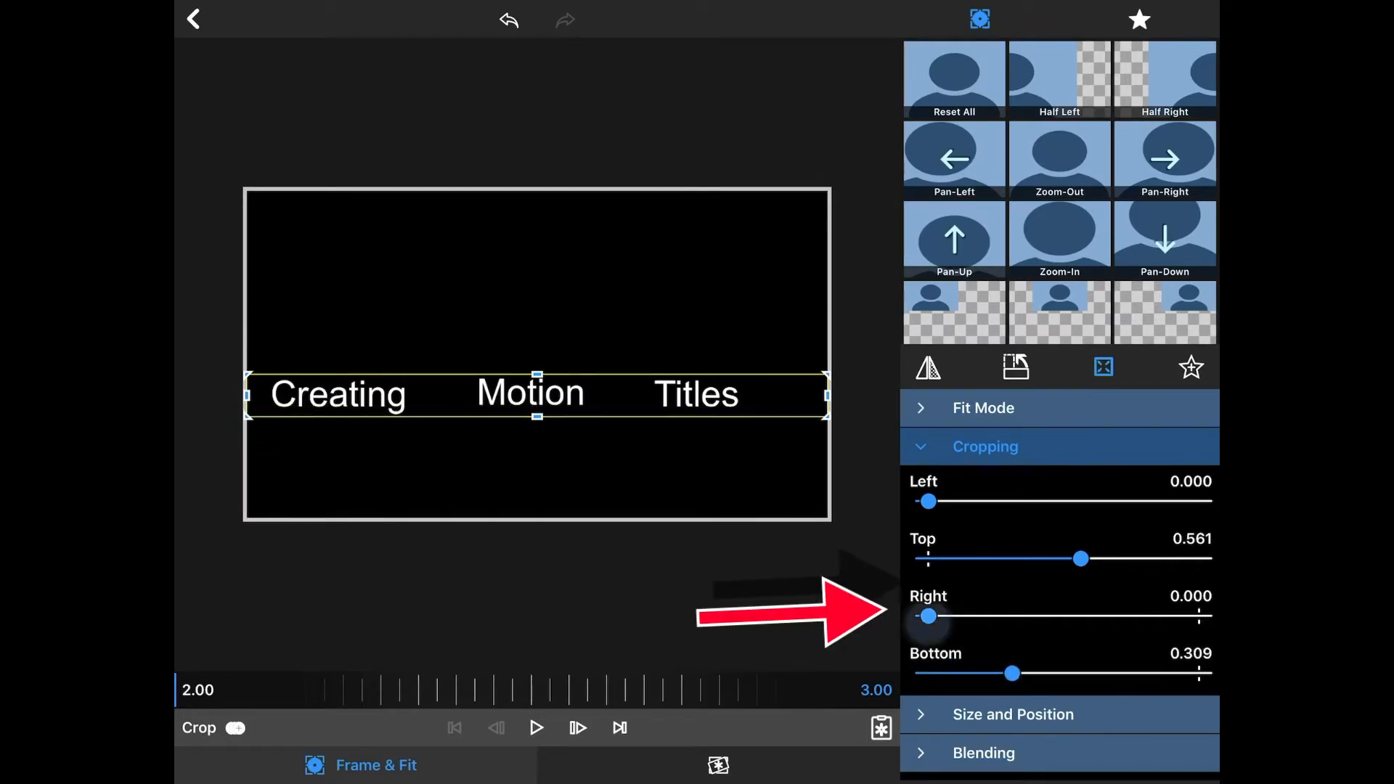
left_click_drag(927, 615, 1108, 615)
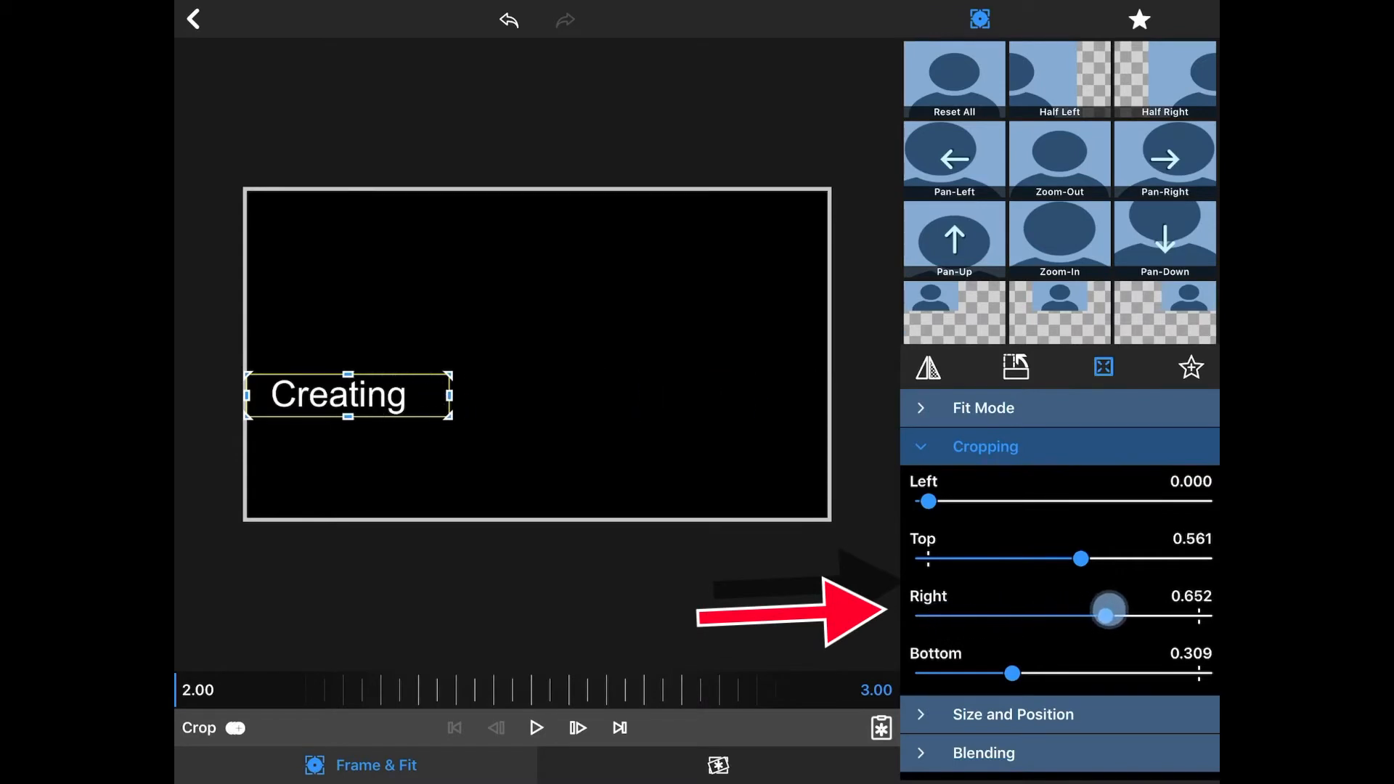
left_click_drag(1106, 615, 1118, 615)
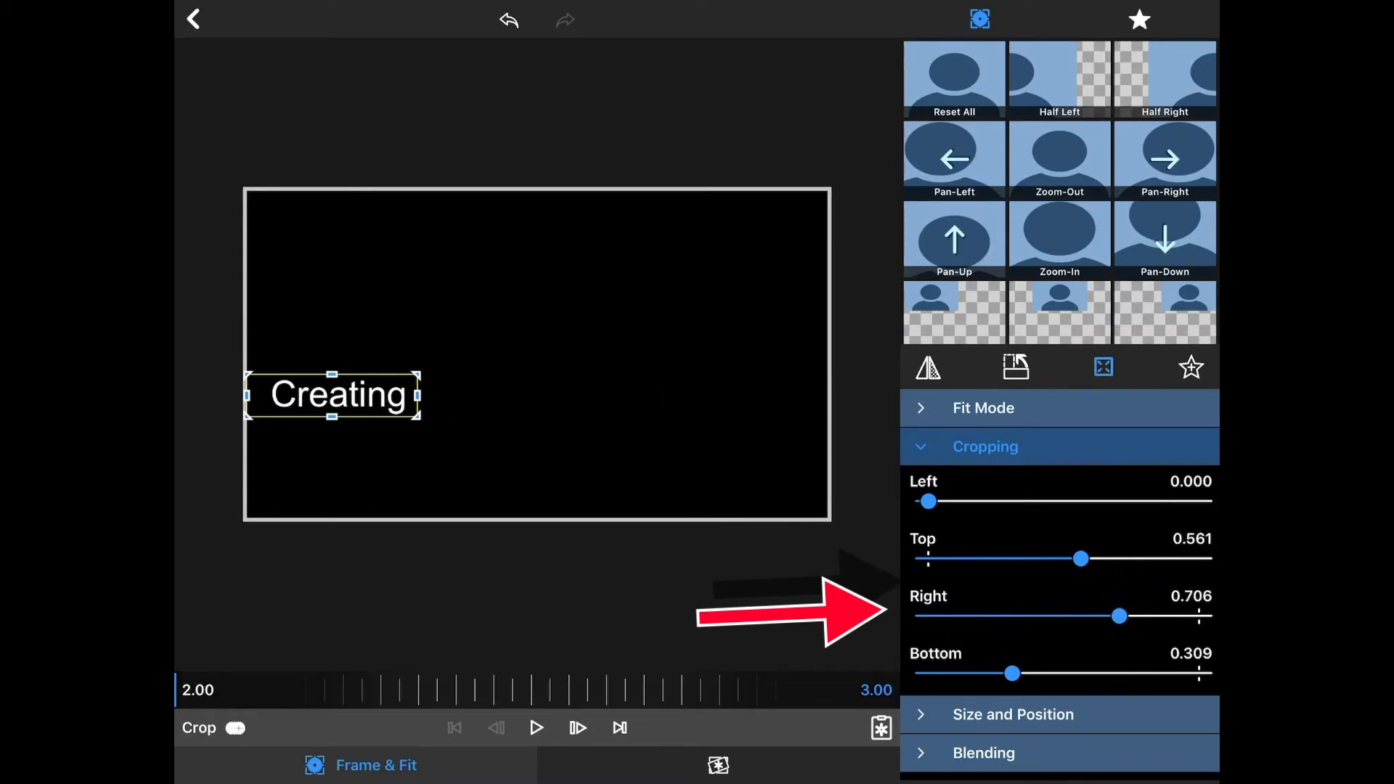
left_click_drag(927, 500, 949, 500)
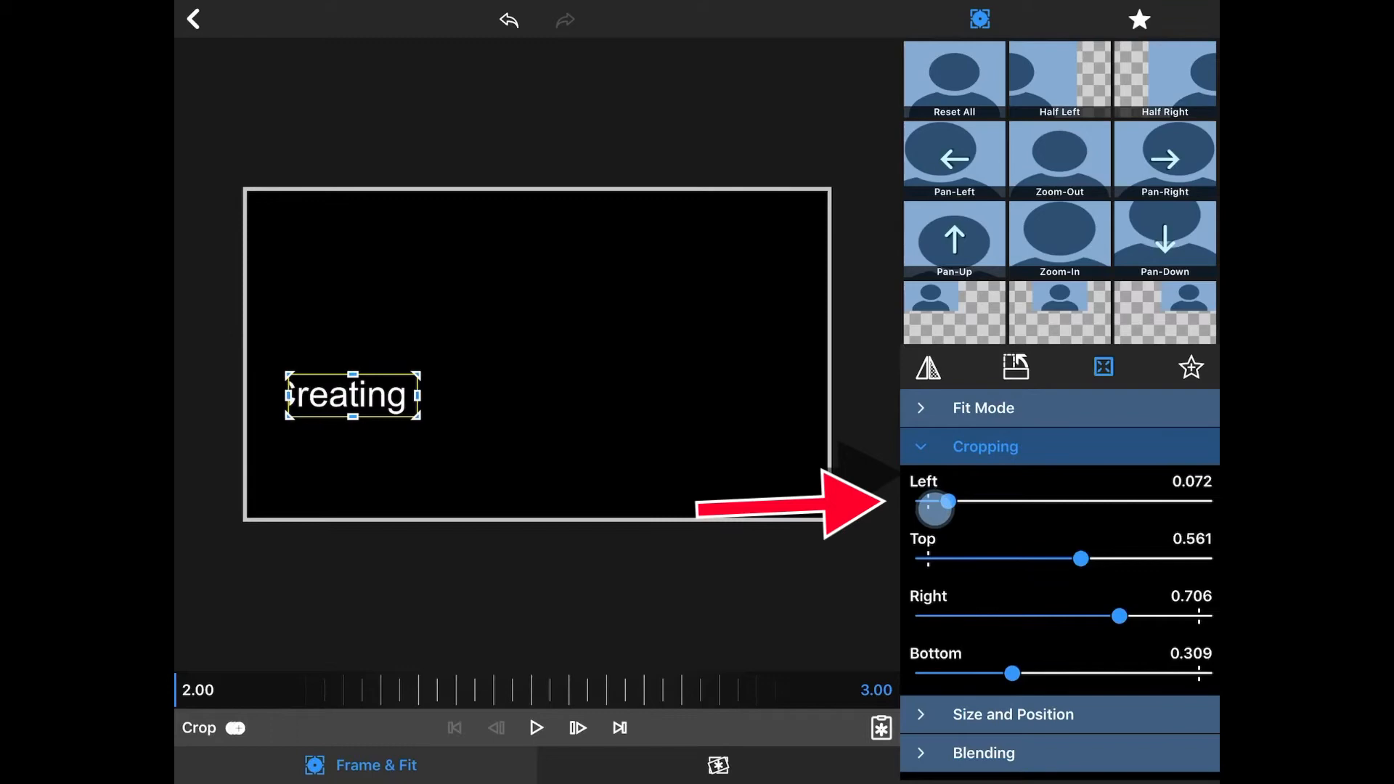
left_click_drag(950, 502, 934, 502)
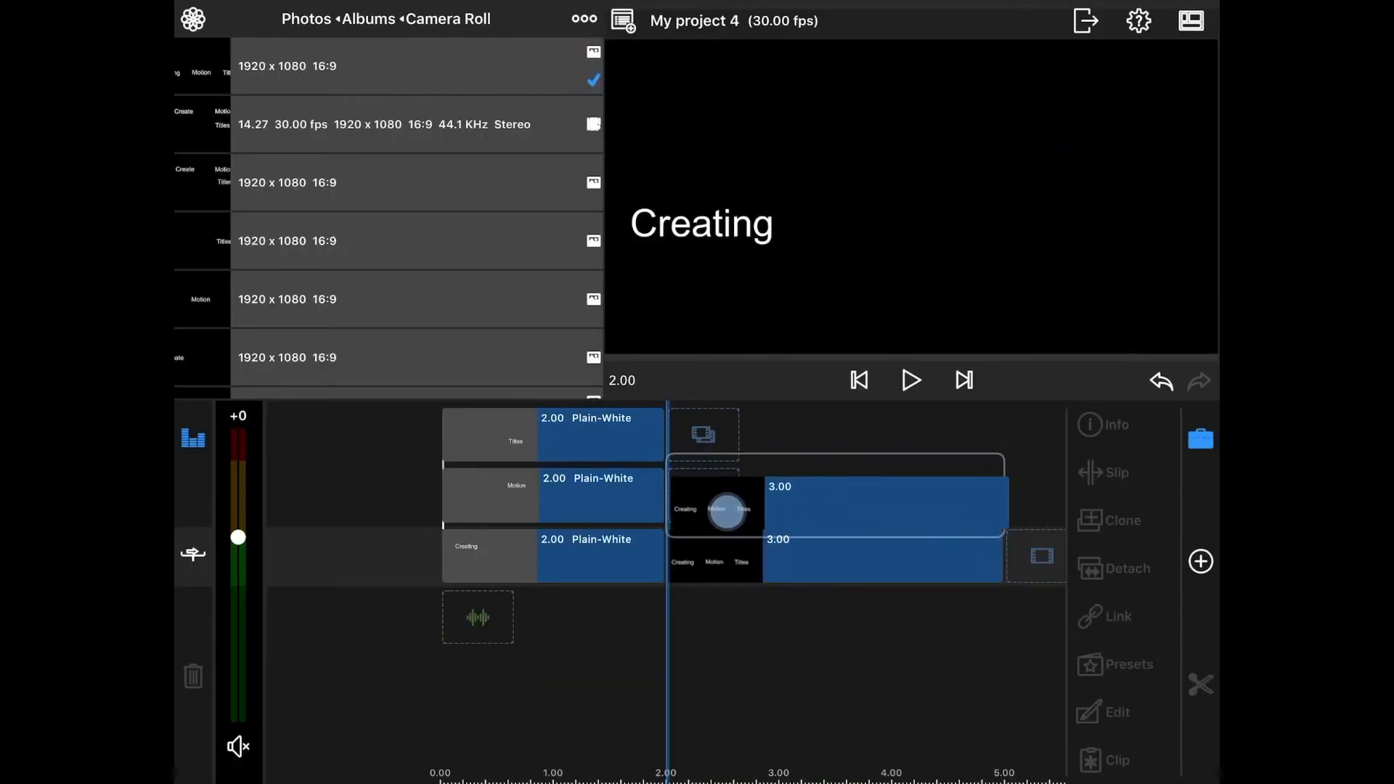
Place a snapshot clip on the middle track at 2.00 and adjust its crop settings
left_click(864, 506)
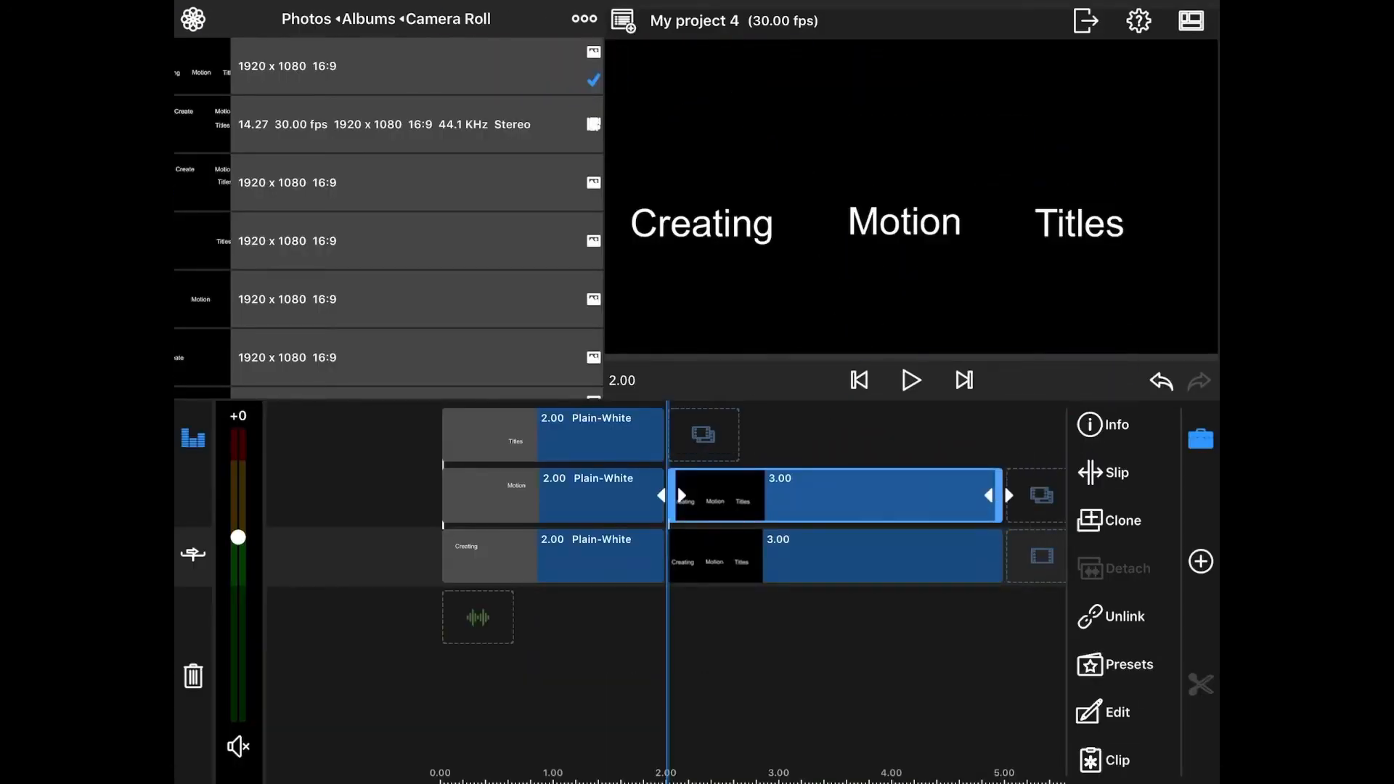
left_click(1116, 712)
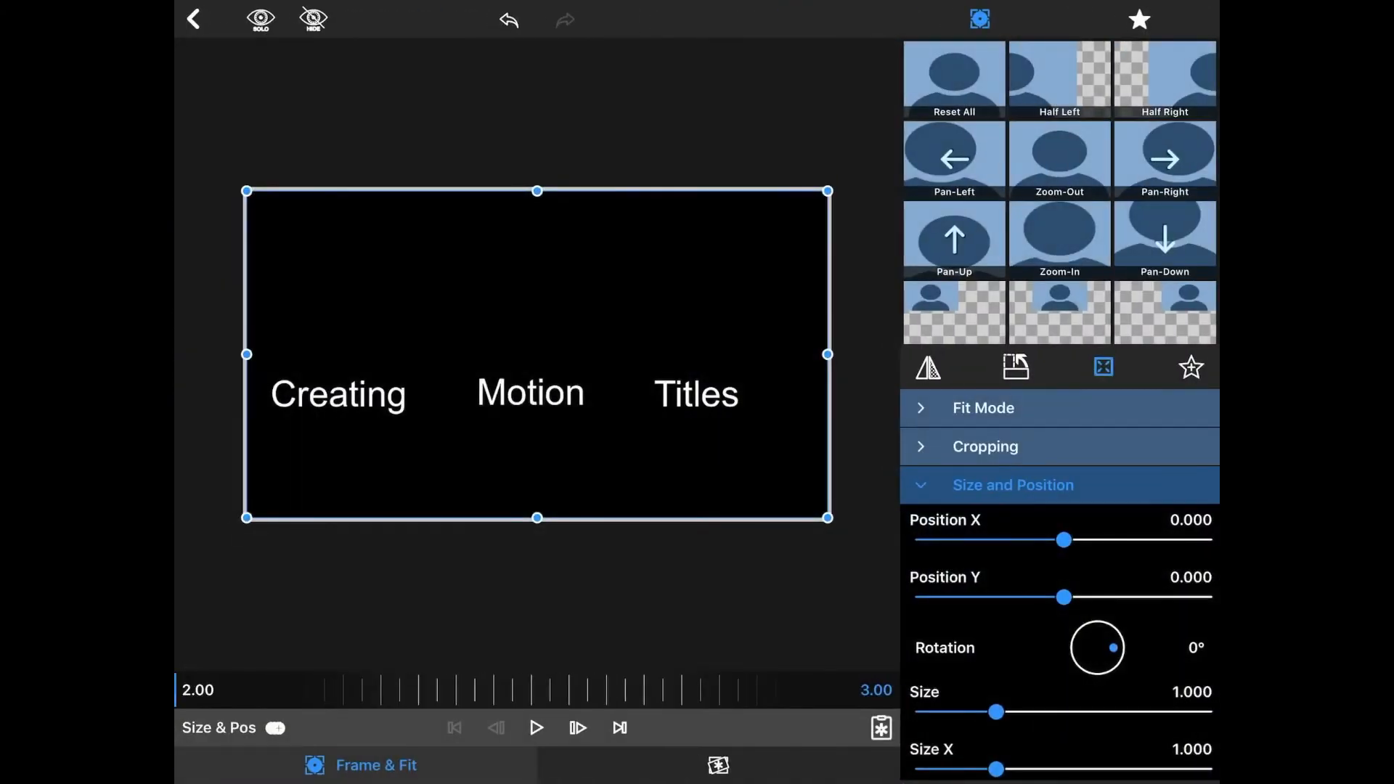
left_click(985, 446)
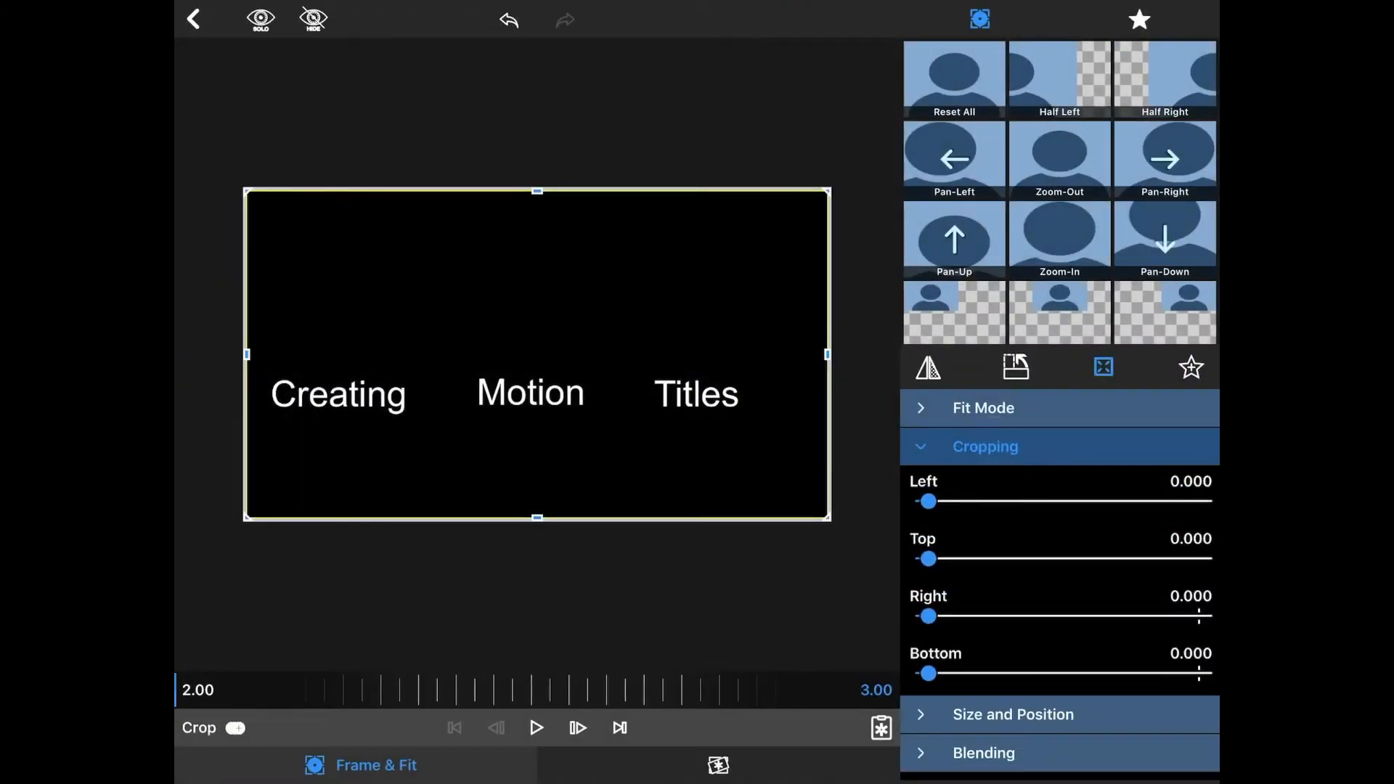
left_click_drag(928, 500, 1033, 500)
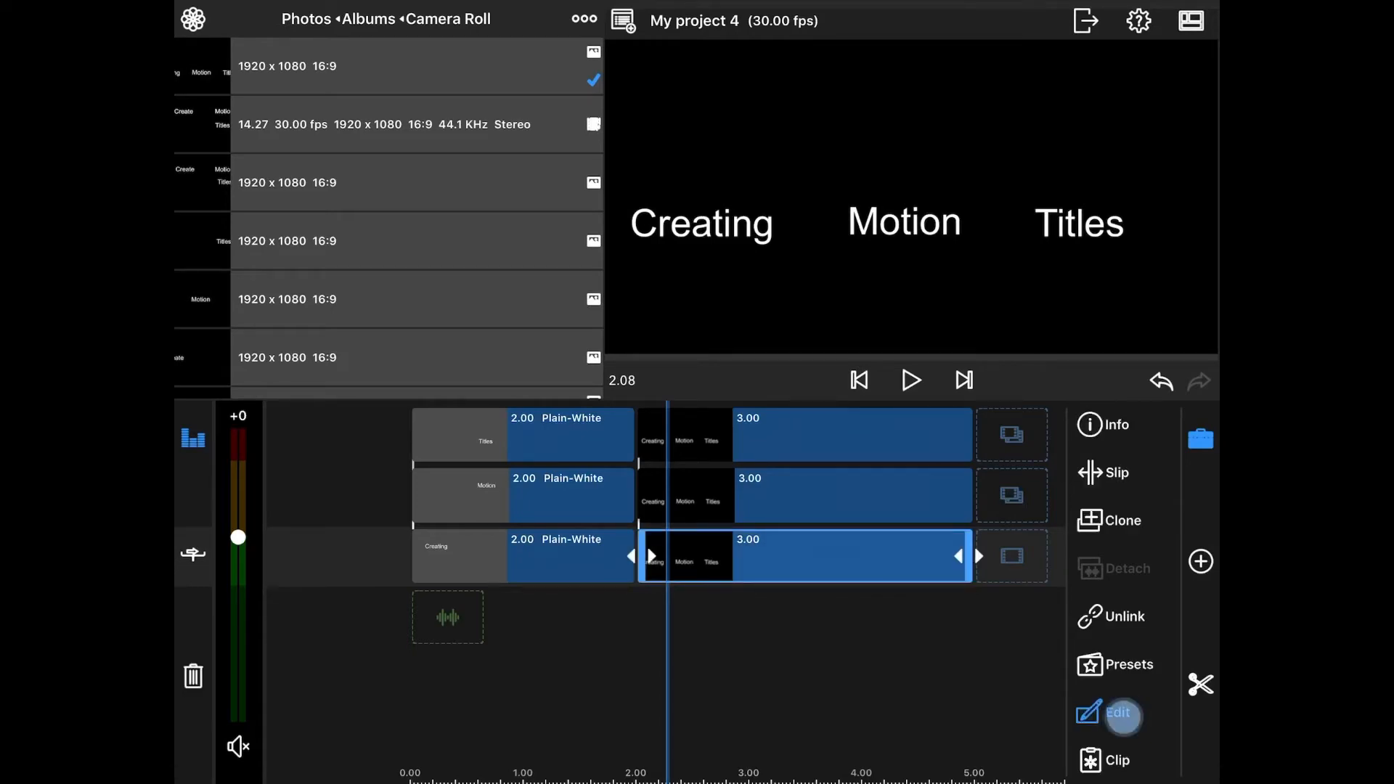
Add opacity keyframes to the Creating snapshot, fading it gradually to about 22% across the clip
left_click(1119, 715)
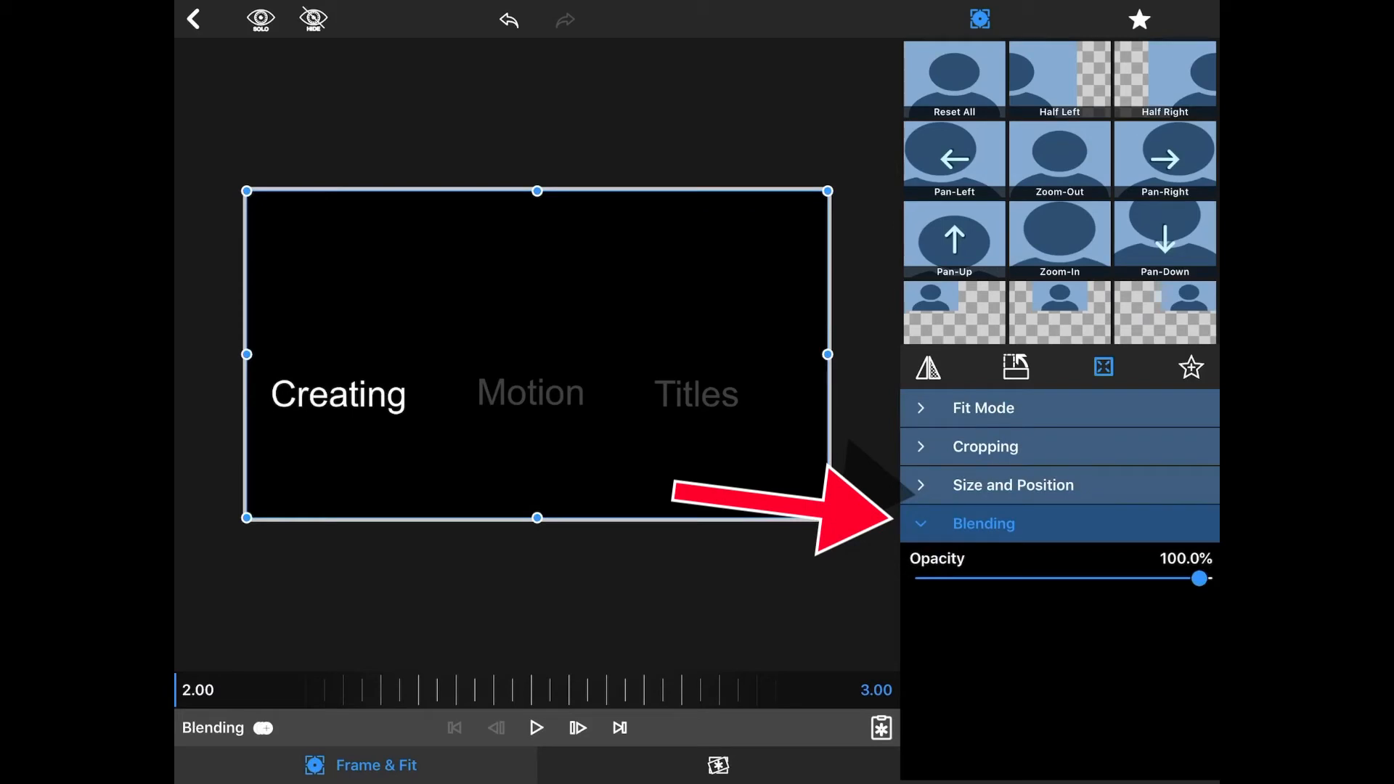
left_click(266, 728)
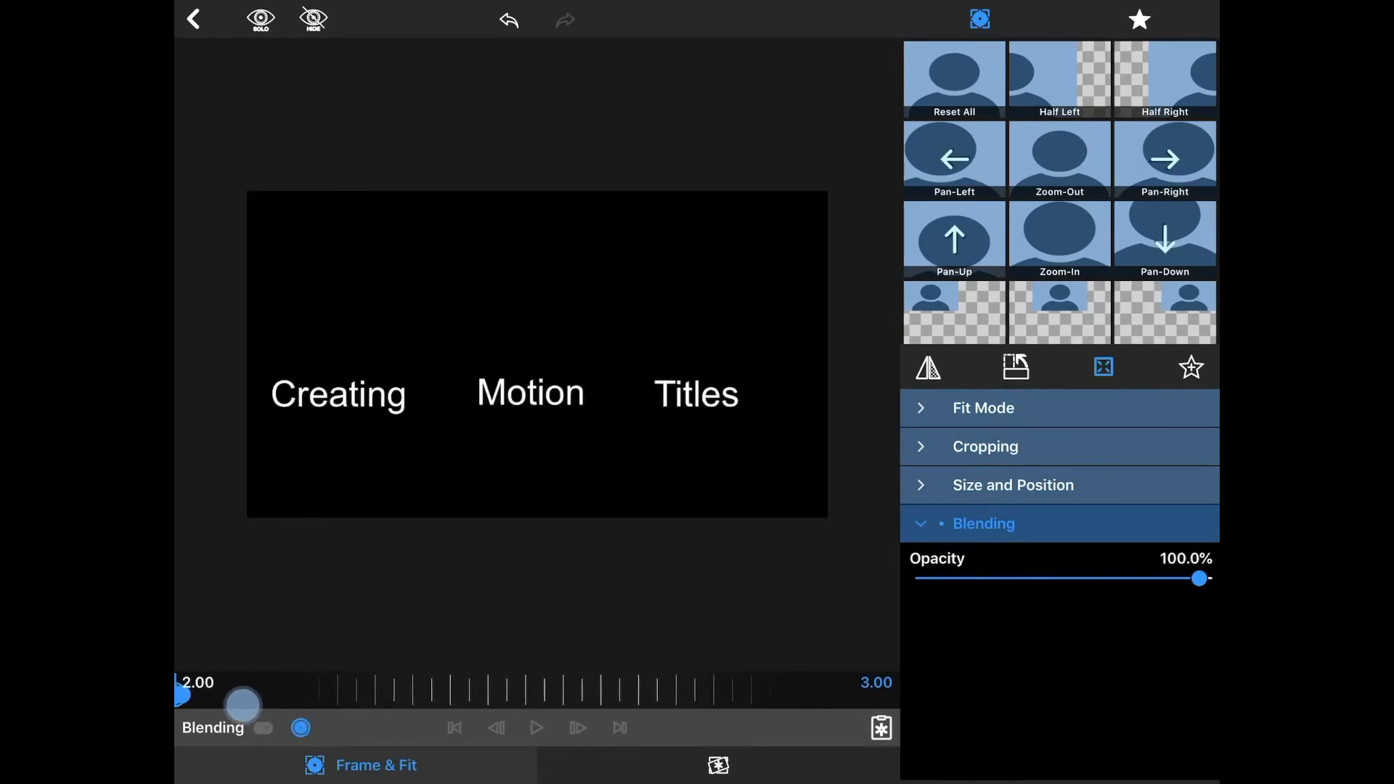
left_click_drag(1199, 578, 1177, 577)
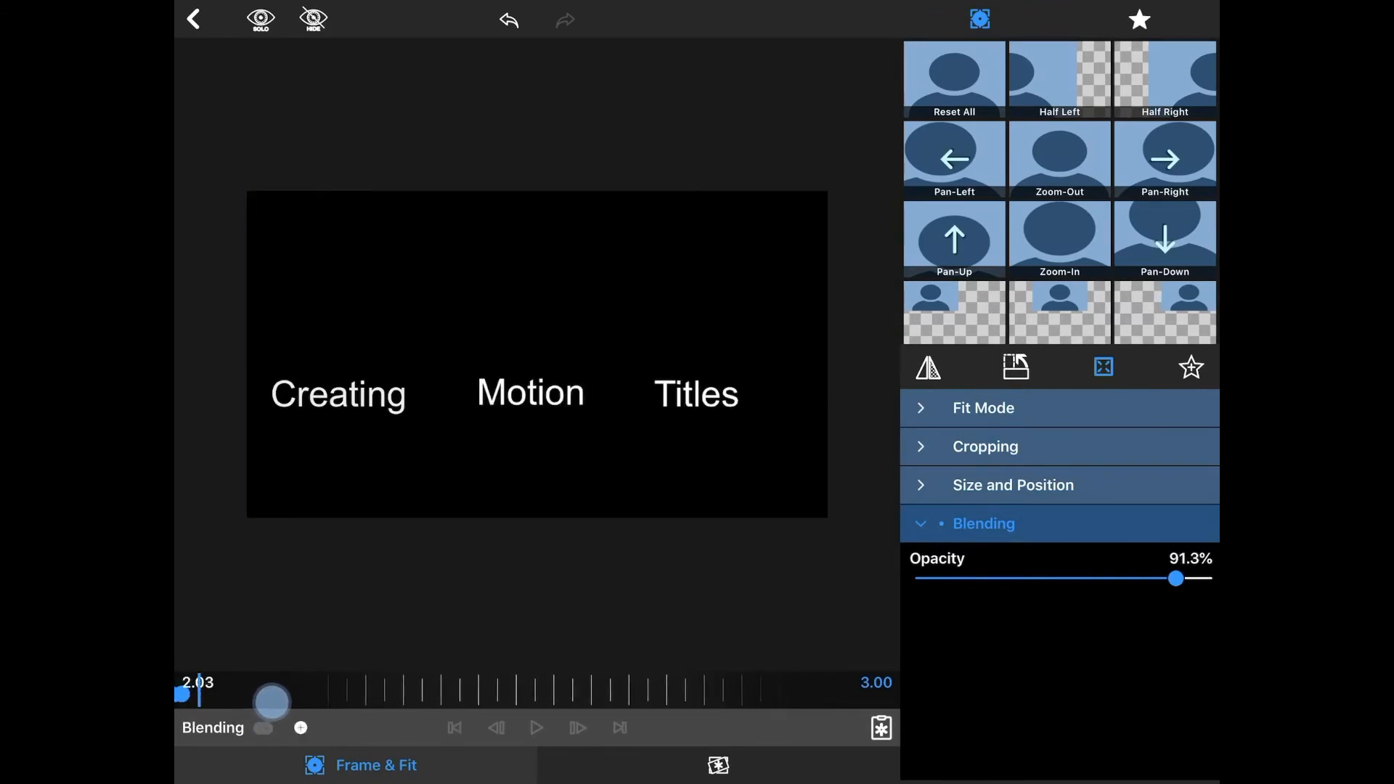
left_click_drag(273, 701, 309, 701)
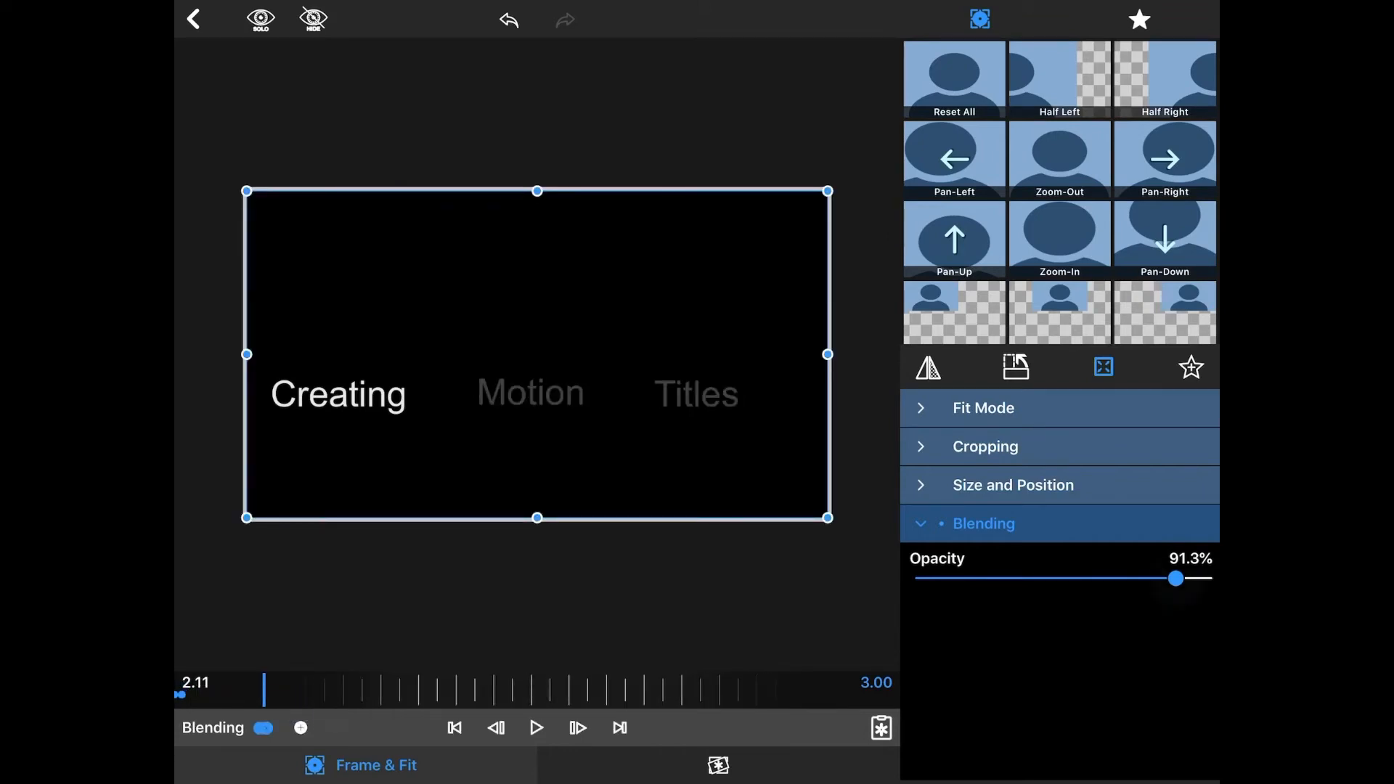
left_click_drag(1175, 579, 1153, 579)
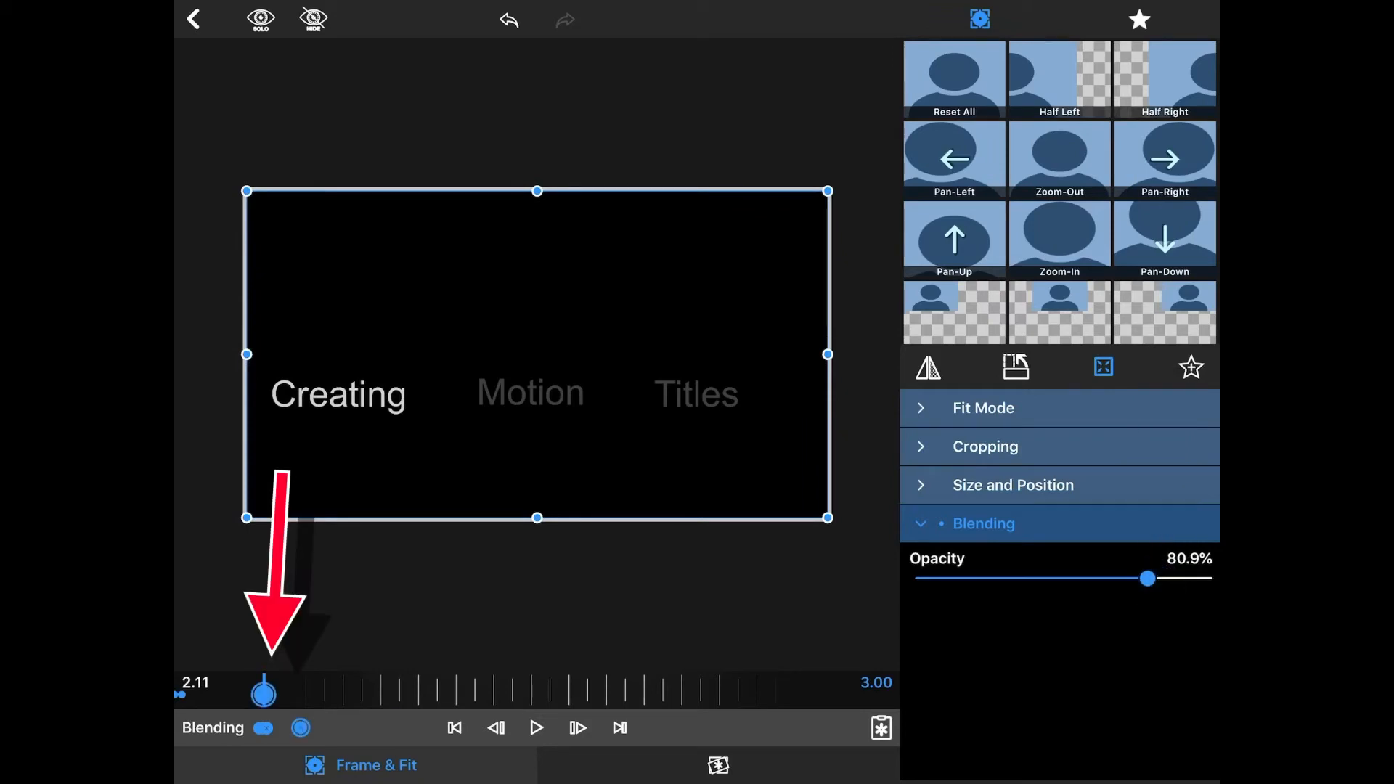
left_click_drag(264, 692, 345, 692)
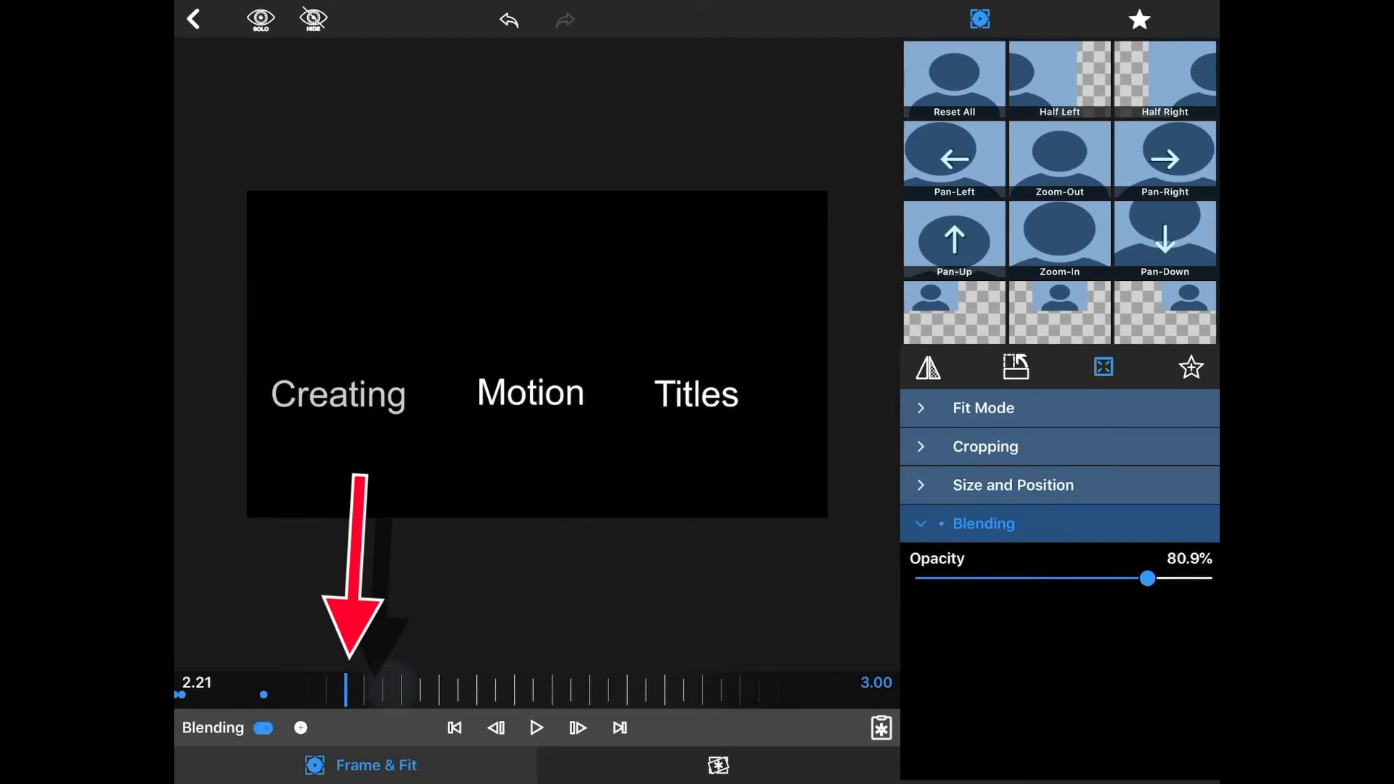
left_click_drag(1147, 578, 1127, 579)
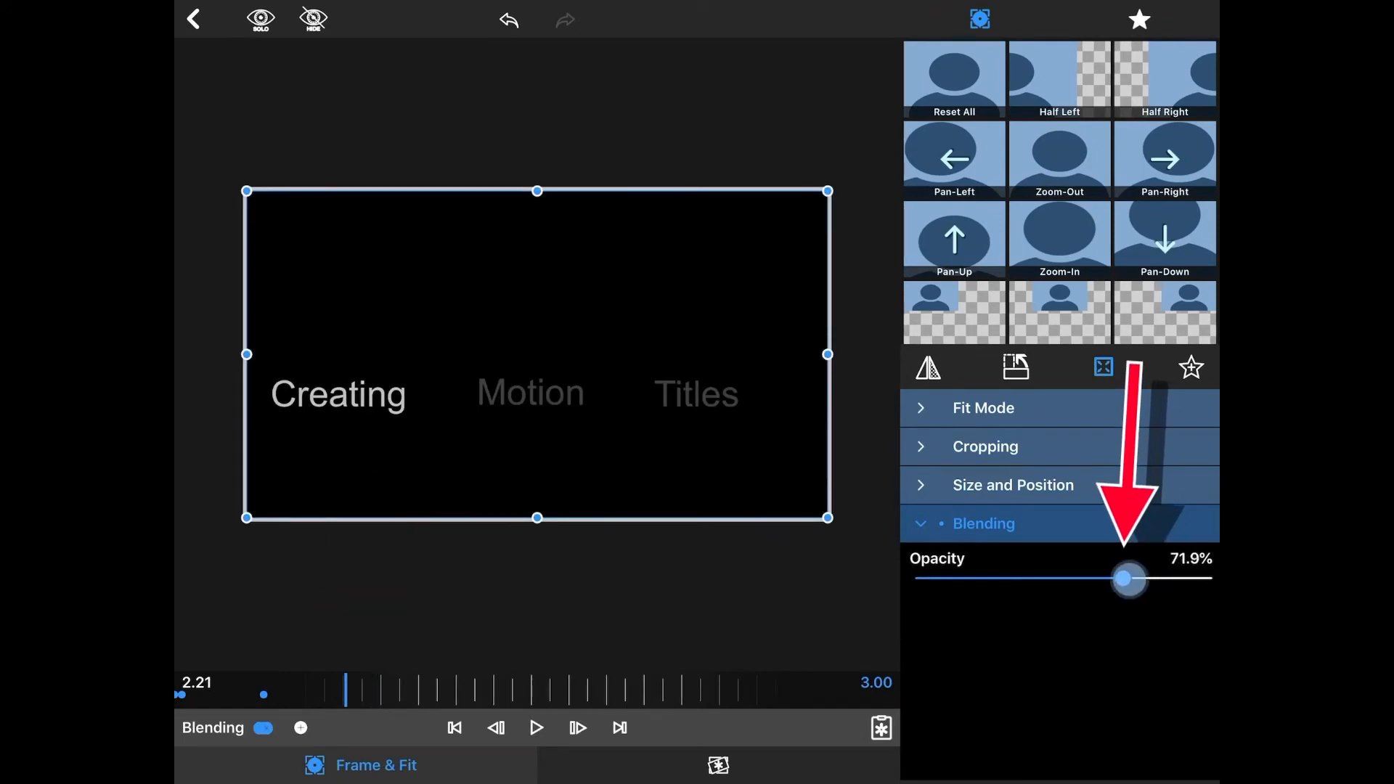
left_click_drag(1127, 579, 1104, 578)
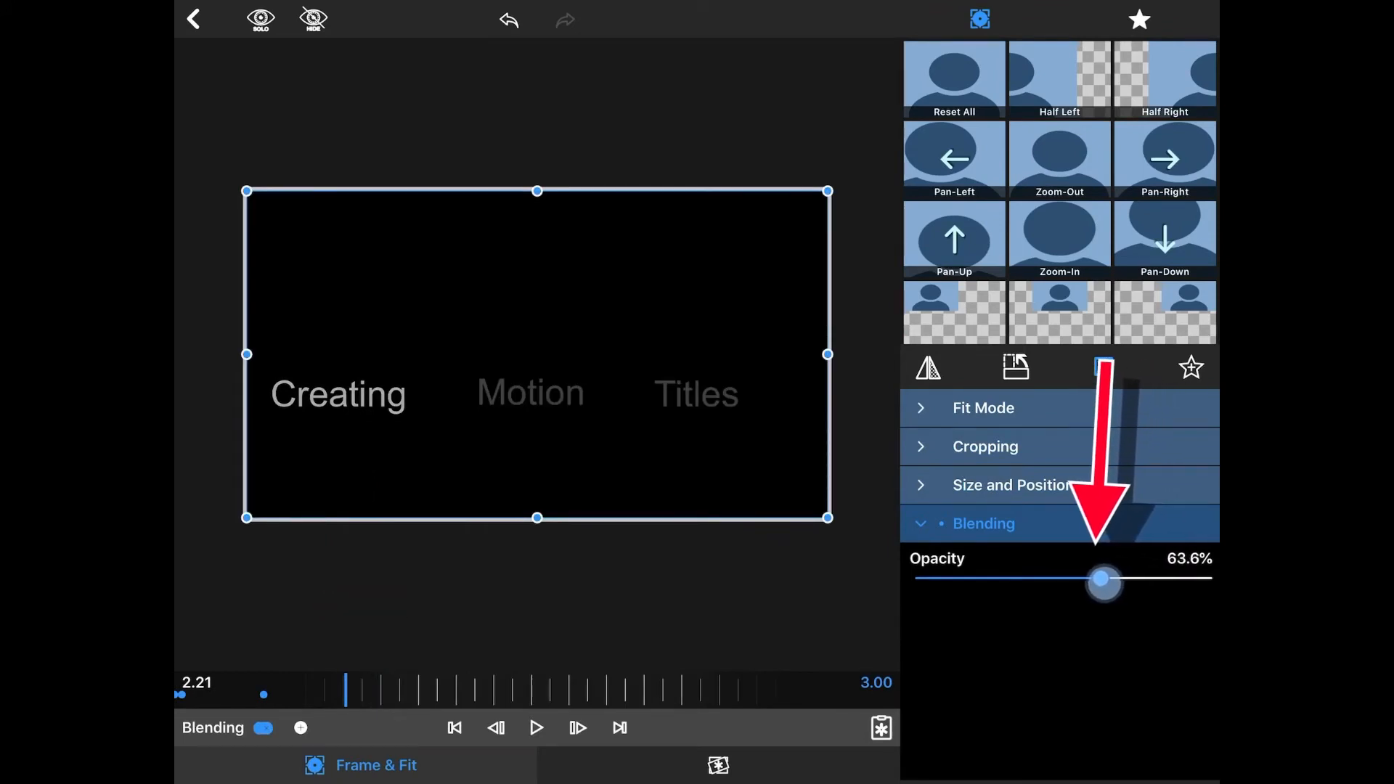
left_click_drag(1103, 579, 1092, 578)
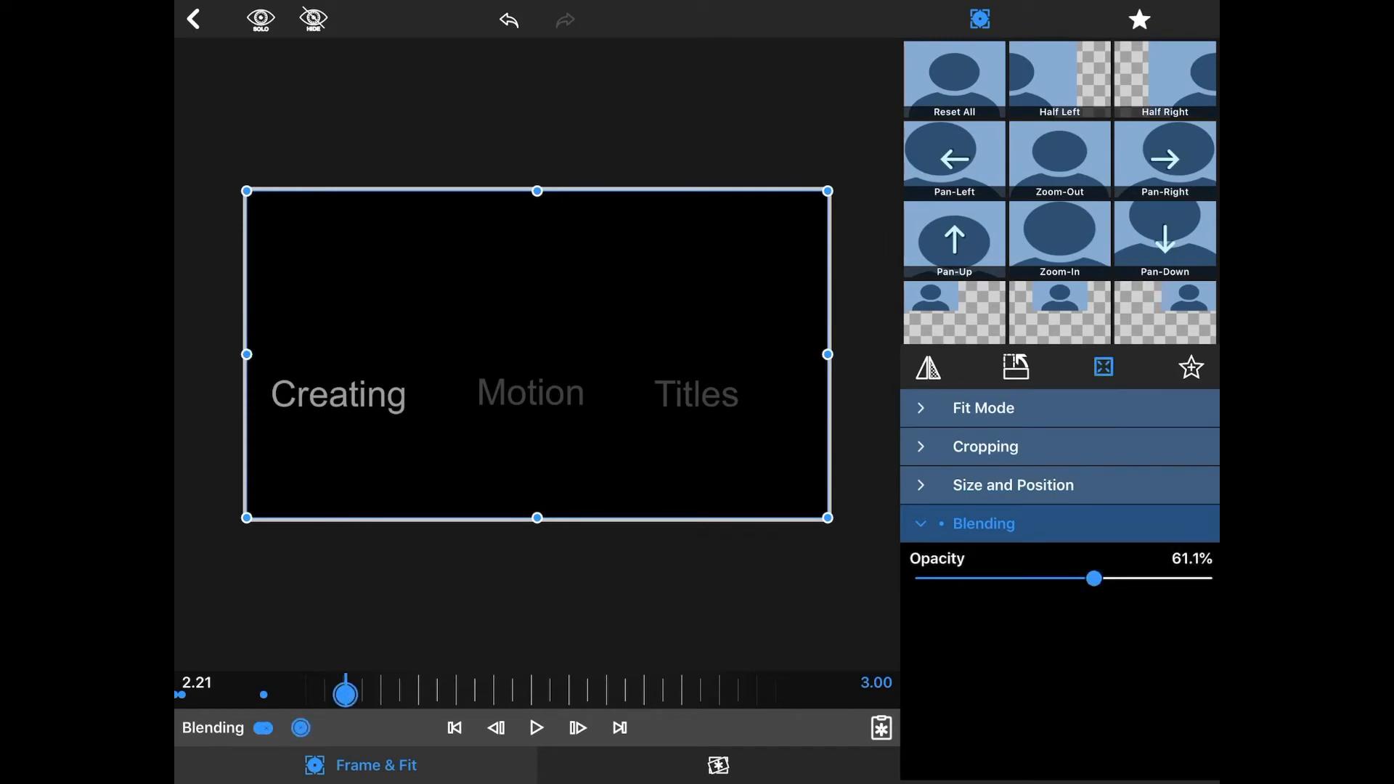
left_click_drag(1092, 578, 1049, 578)
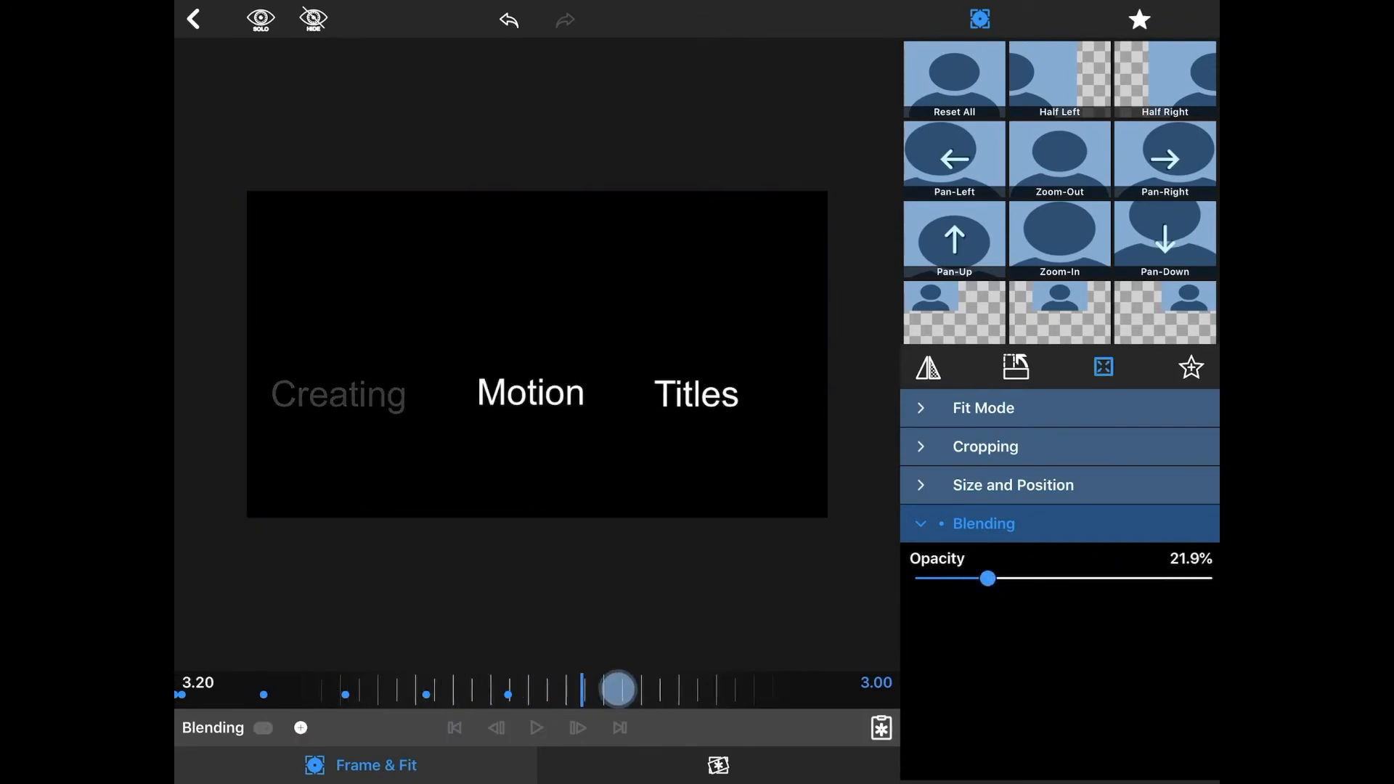
left_click_drag(985, 579, 961, 579)
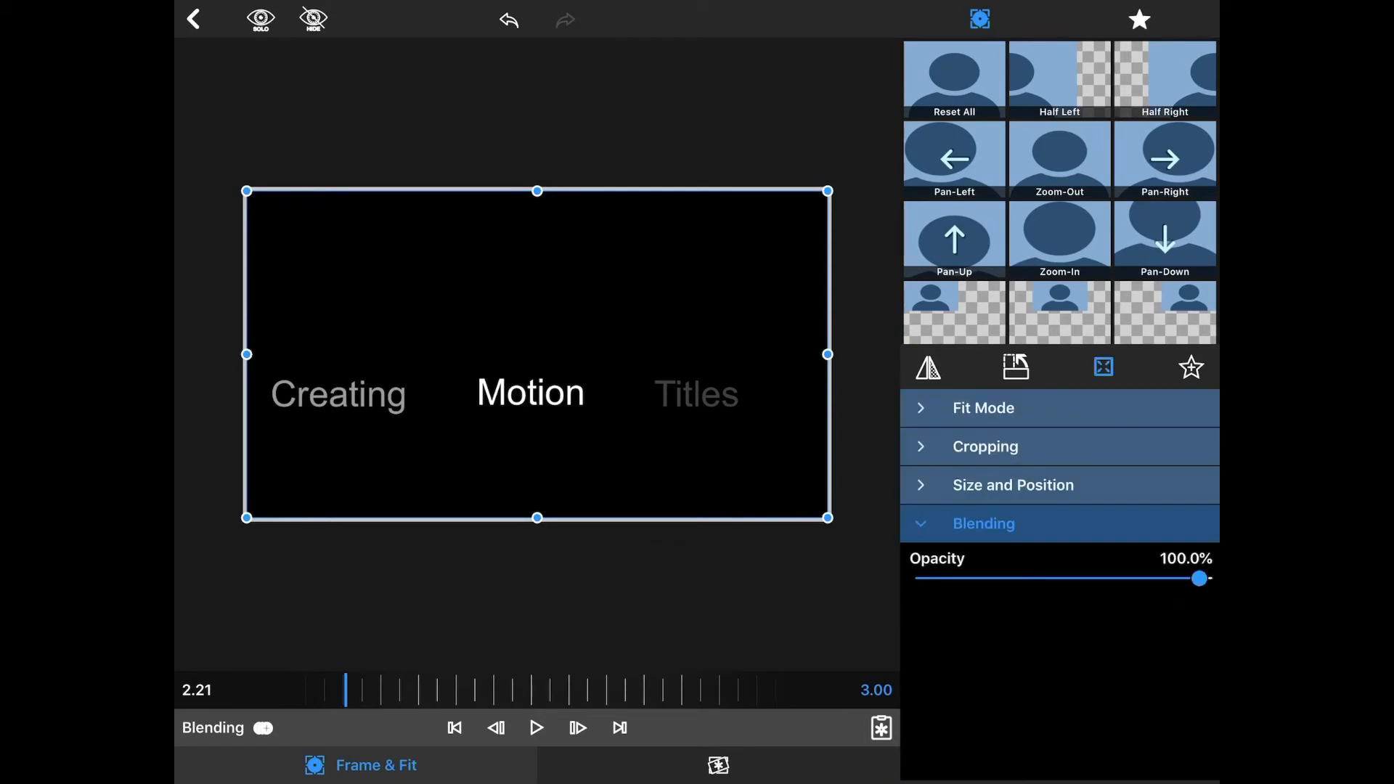
Add opacity keyframes to the Motion snapshot, fading it down to roughly 46%
left_click(263, 728)
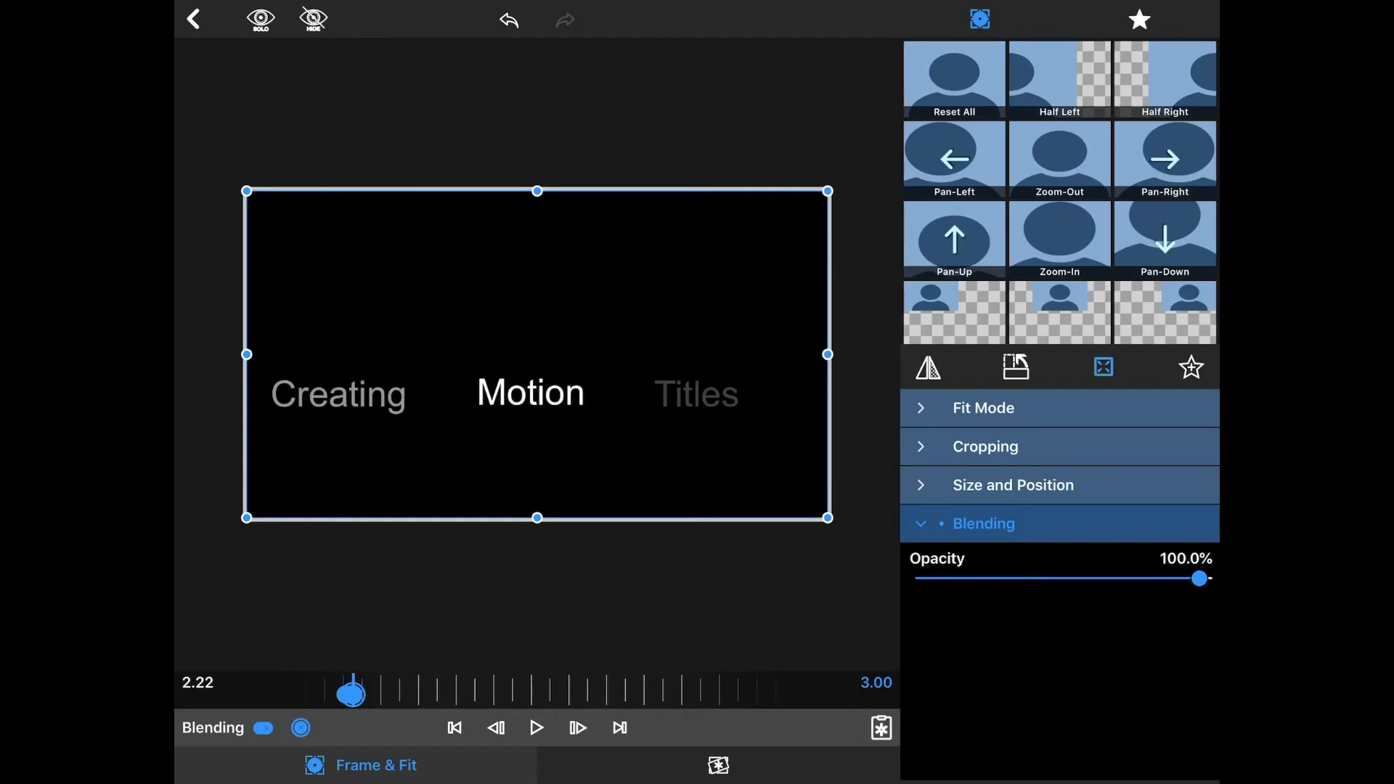
left_click_drag(352, 694, 424, 694)
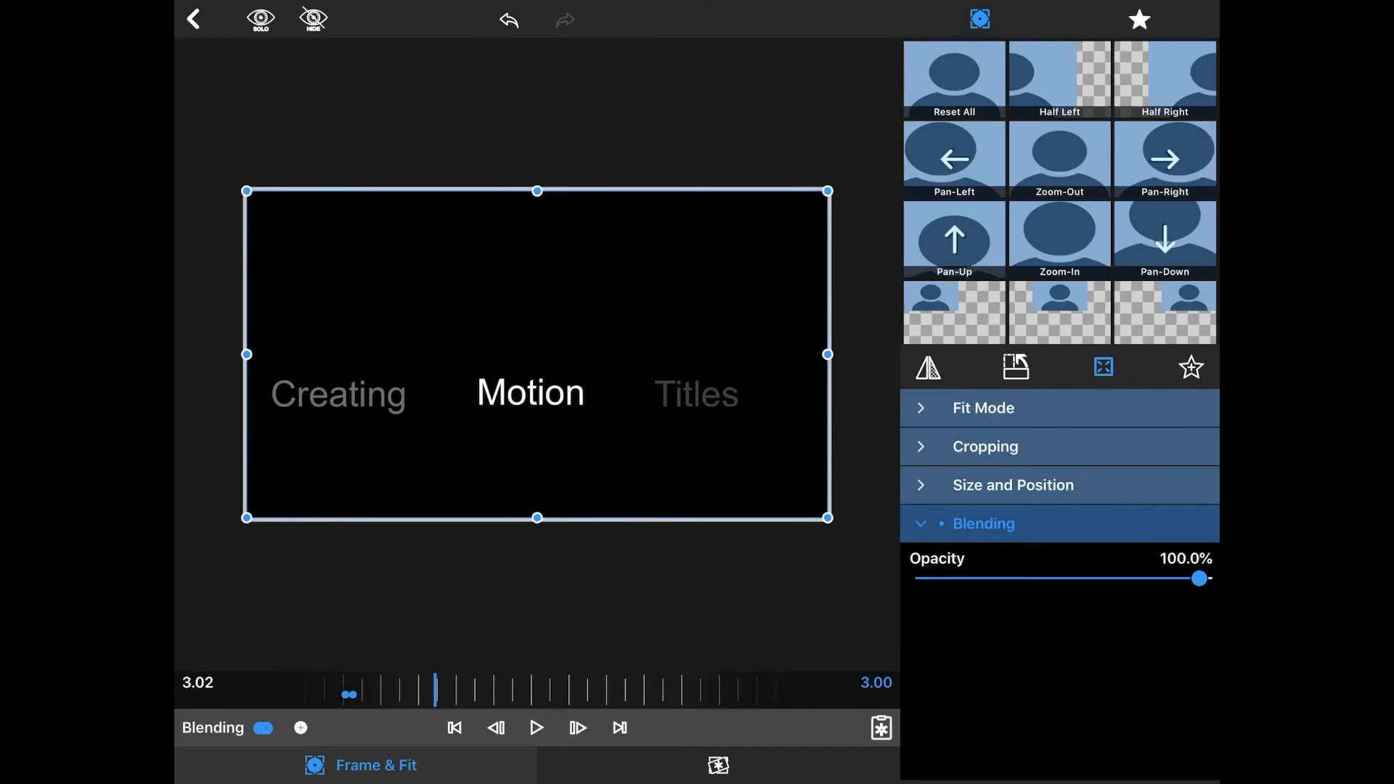
left_click_drag(1199, 578, 1161, 578)
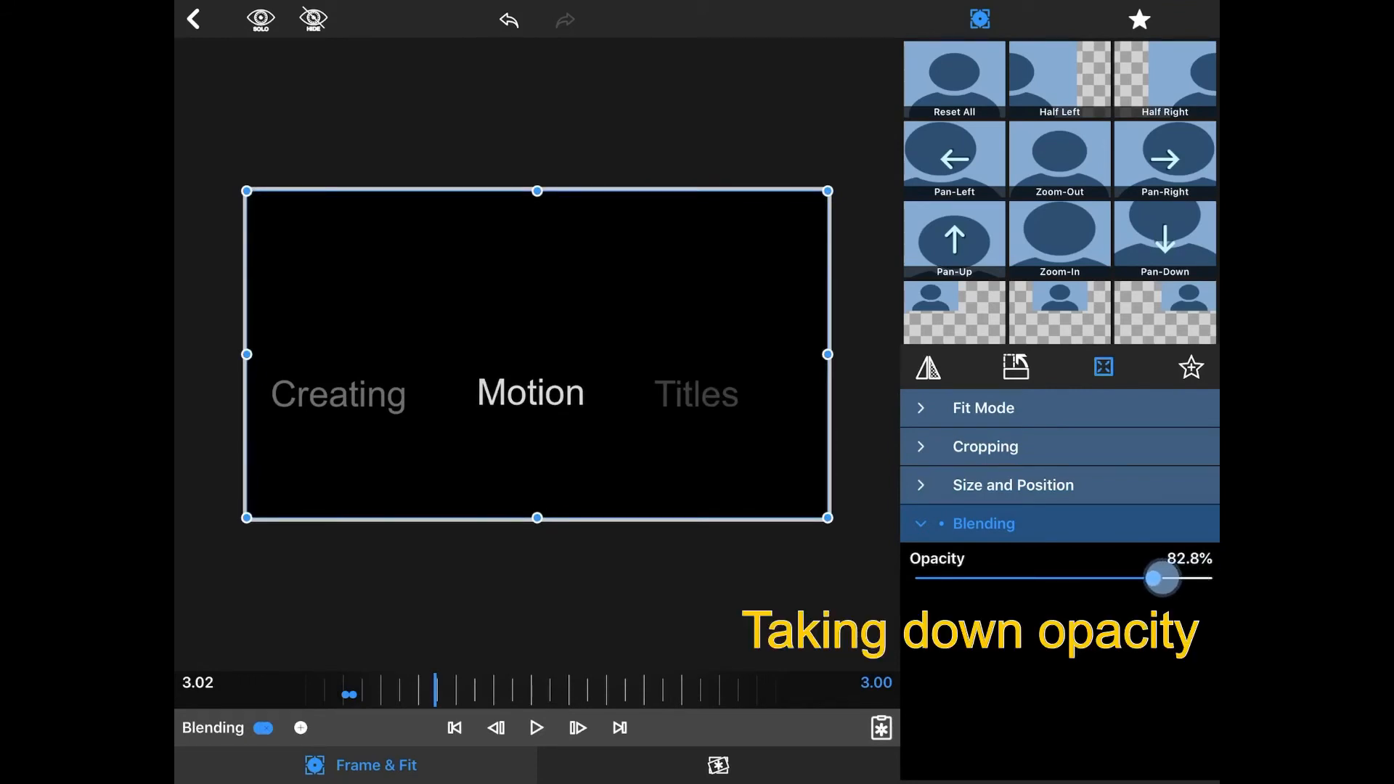
left_click_drag(1163, 578, 1152, 579)
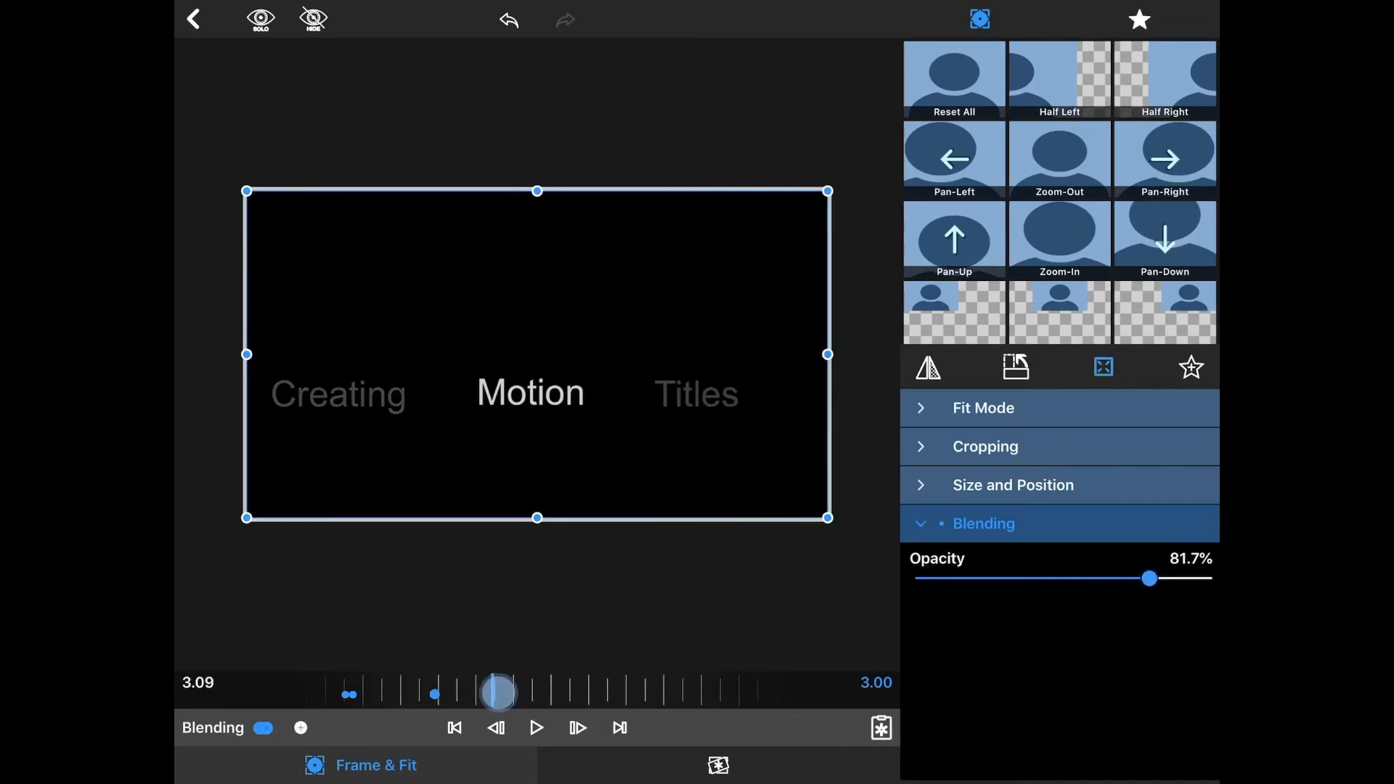
left_click_drag(1149, 579, 1112, 578)
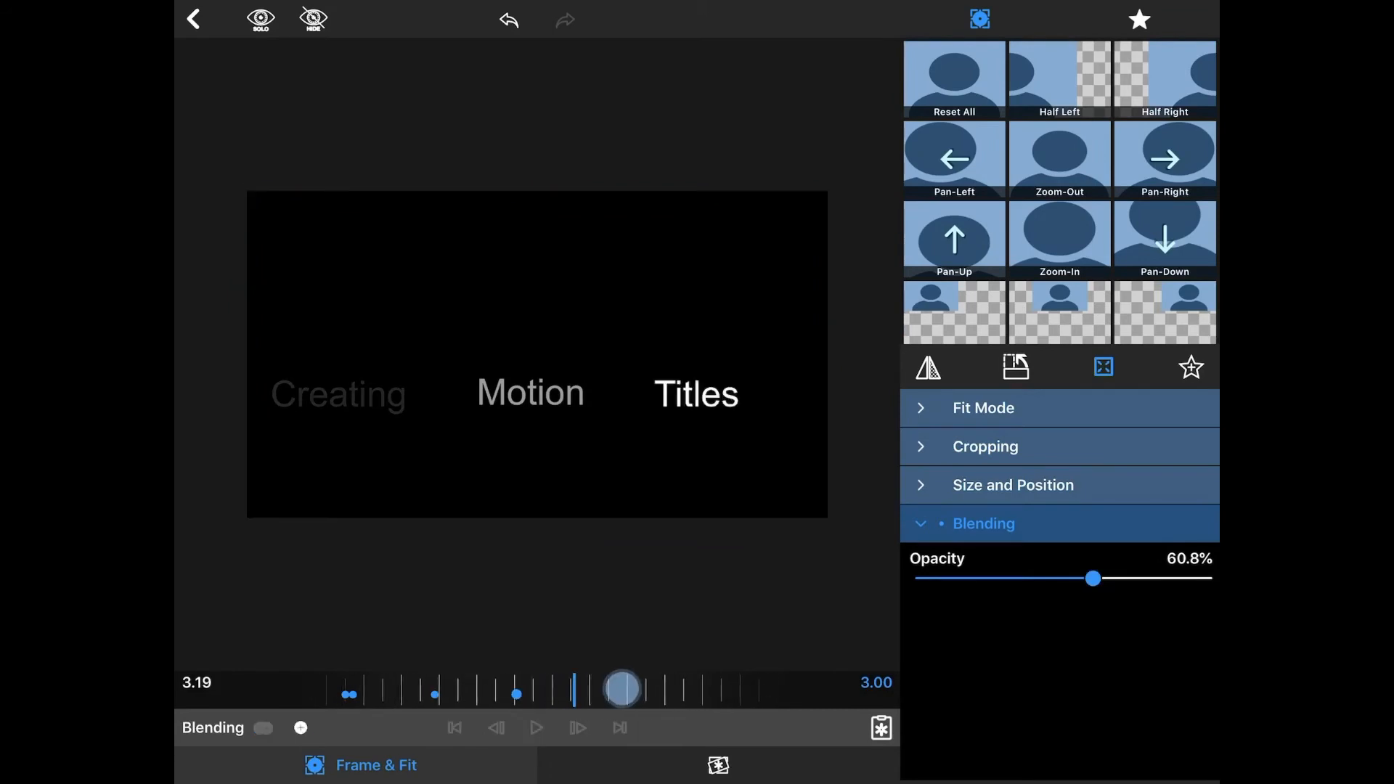
left_click_drag(1093, 579, 1053, 578)
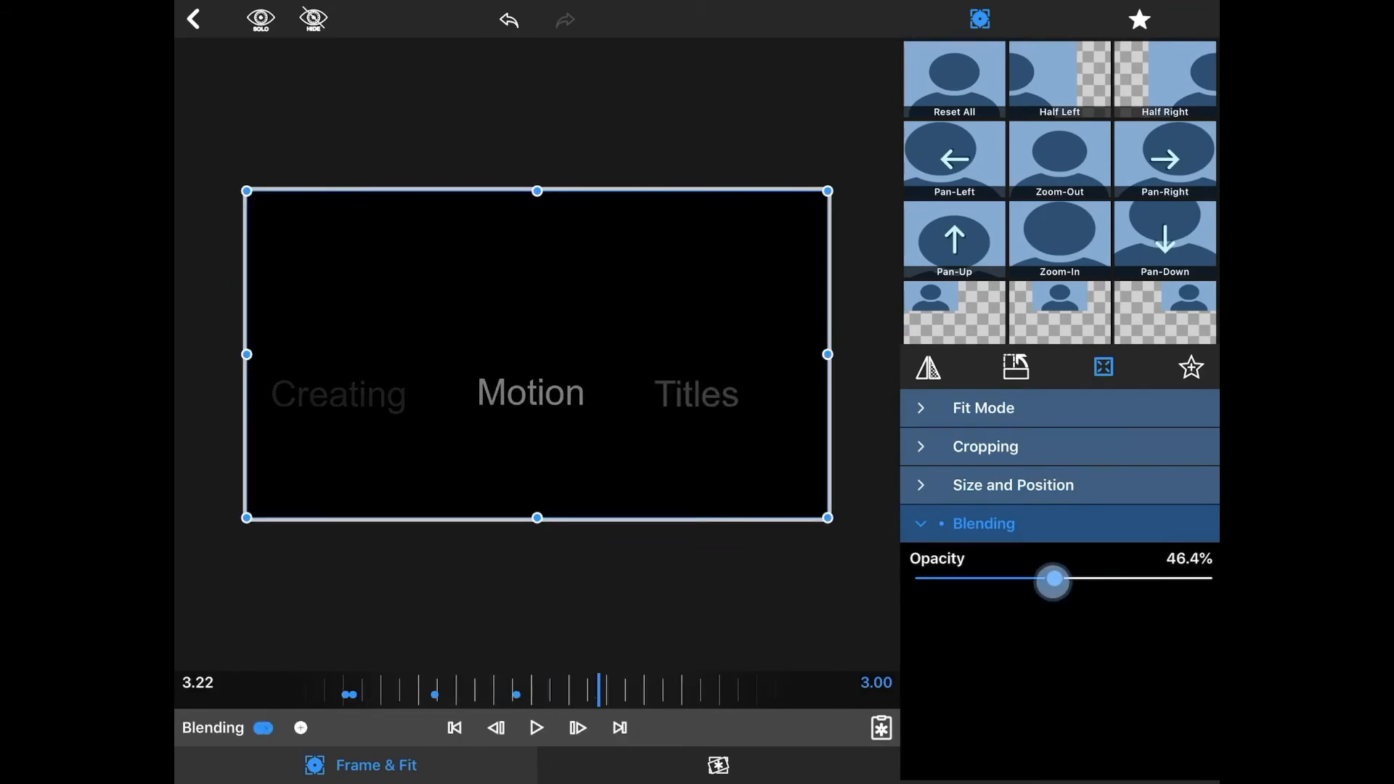
left_click_drag(1053, 578, 927, 578)
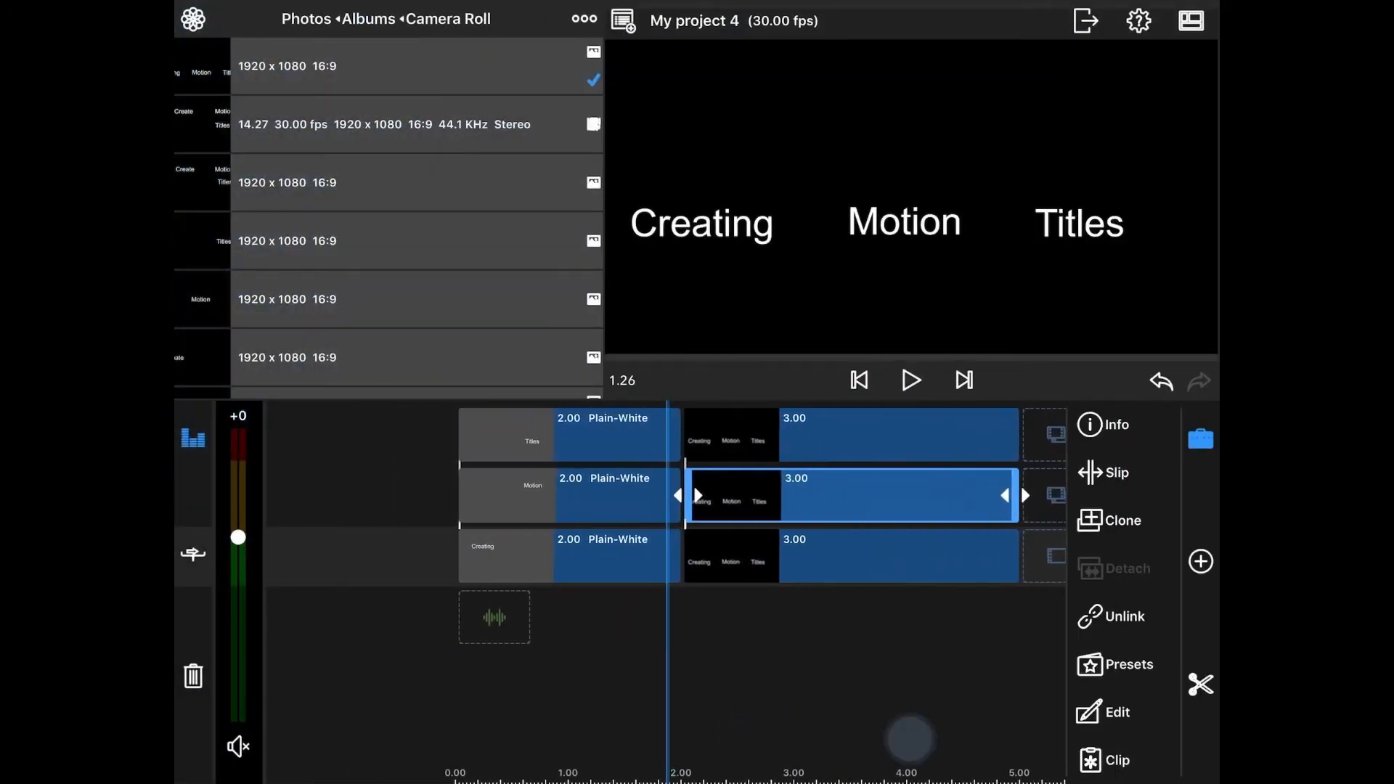
Play back the title to preview the word-by-word fades, then pause
left_click(911, 381)
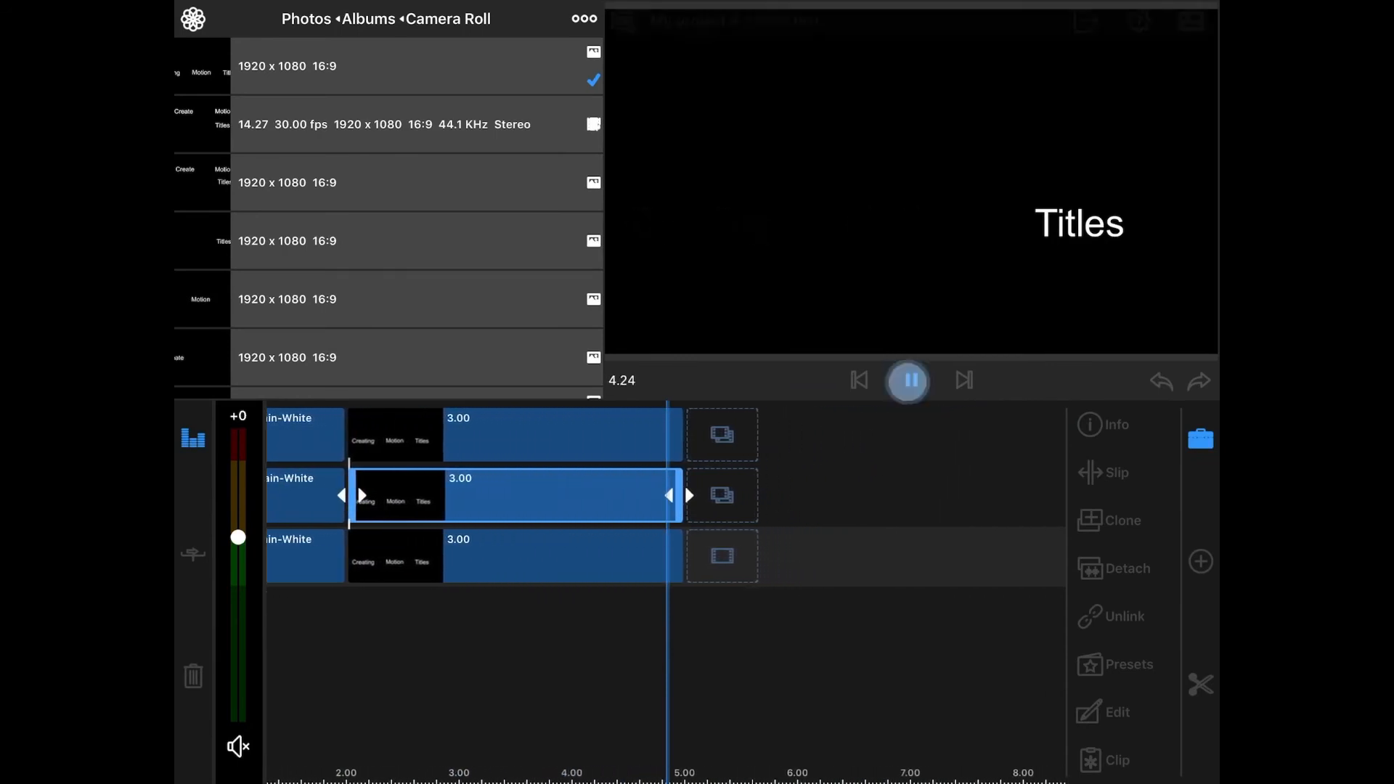
left_click(911, 380)
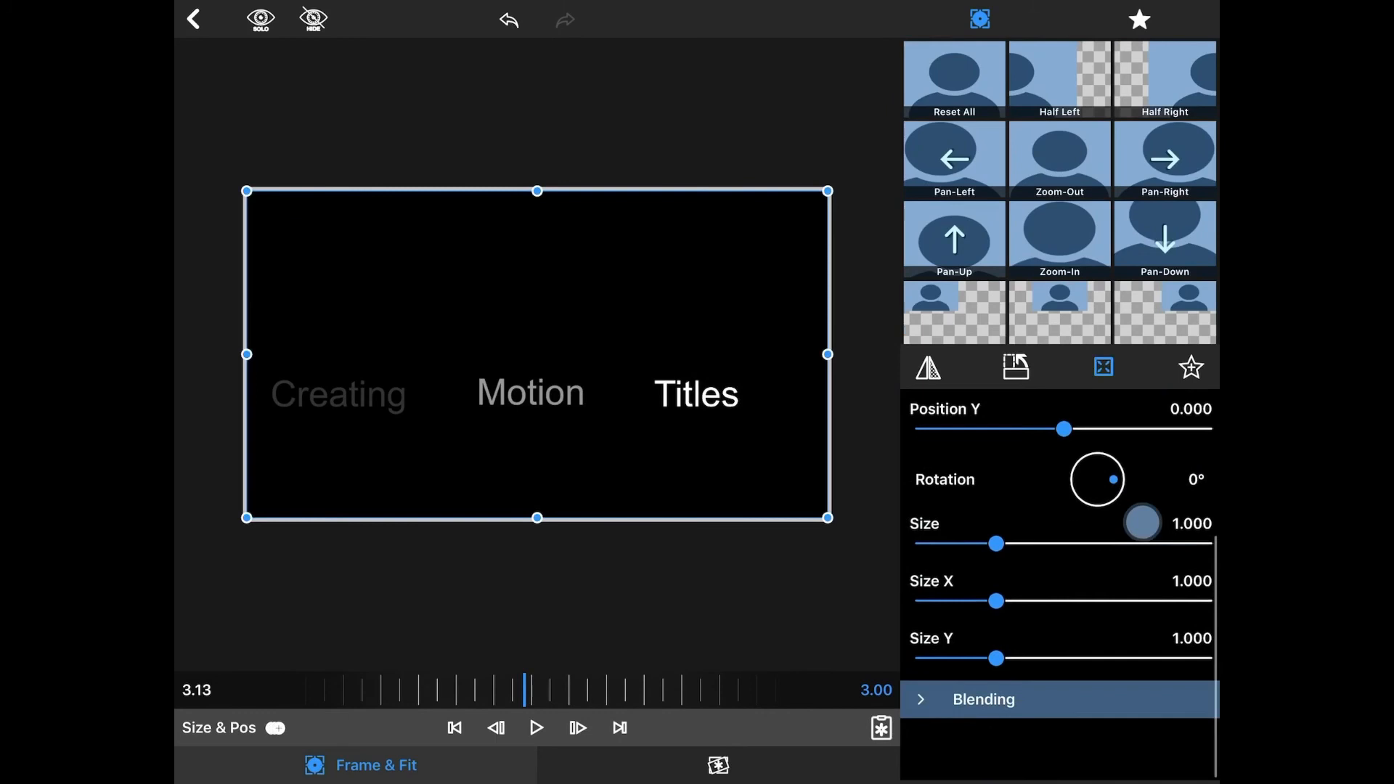
Keyframe the Titles word's opacity so it dims to about 63% later in the clip
left_click(982, 698)
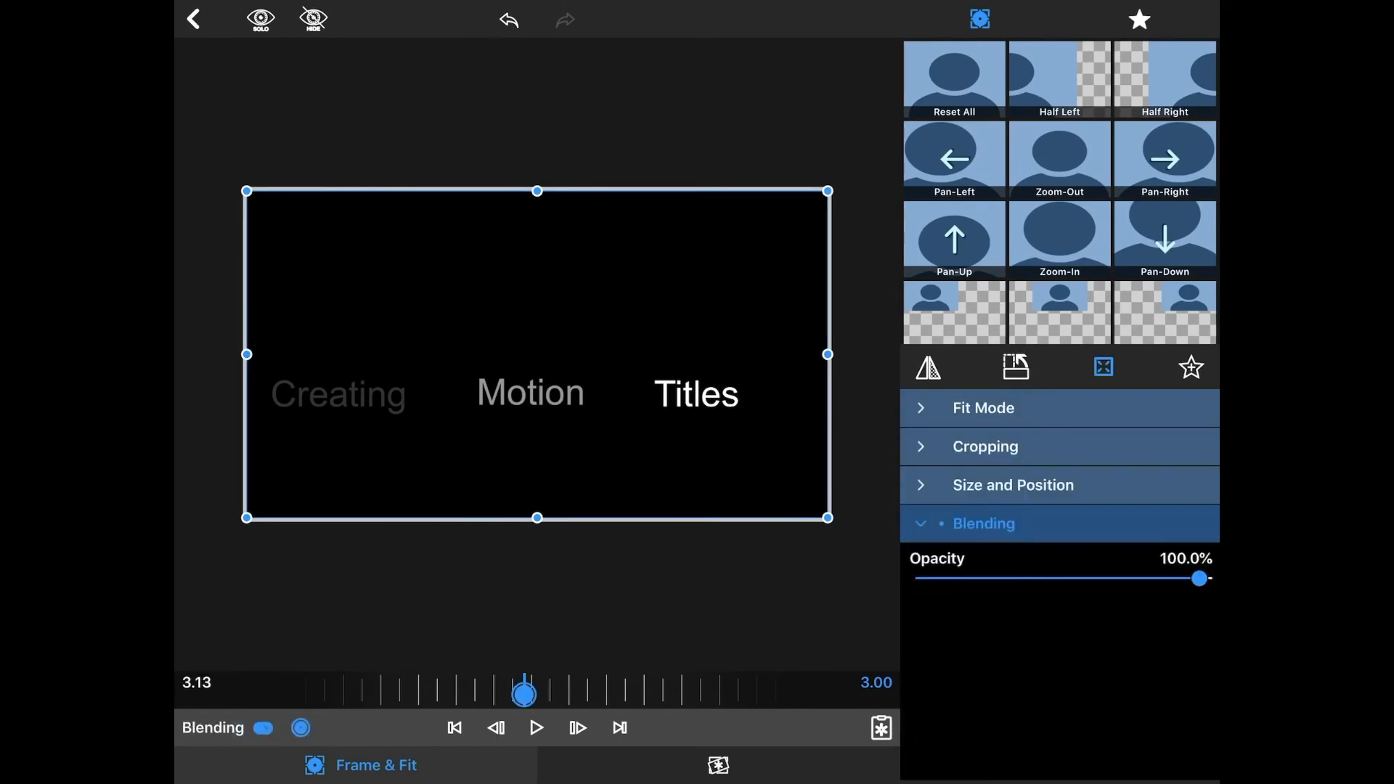
left_click_drag(1199, 578, 1144, 582)
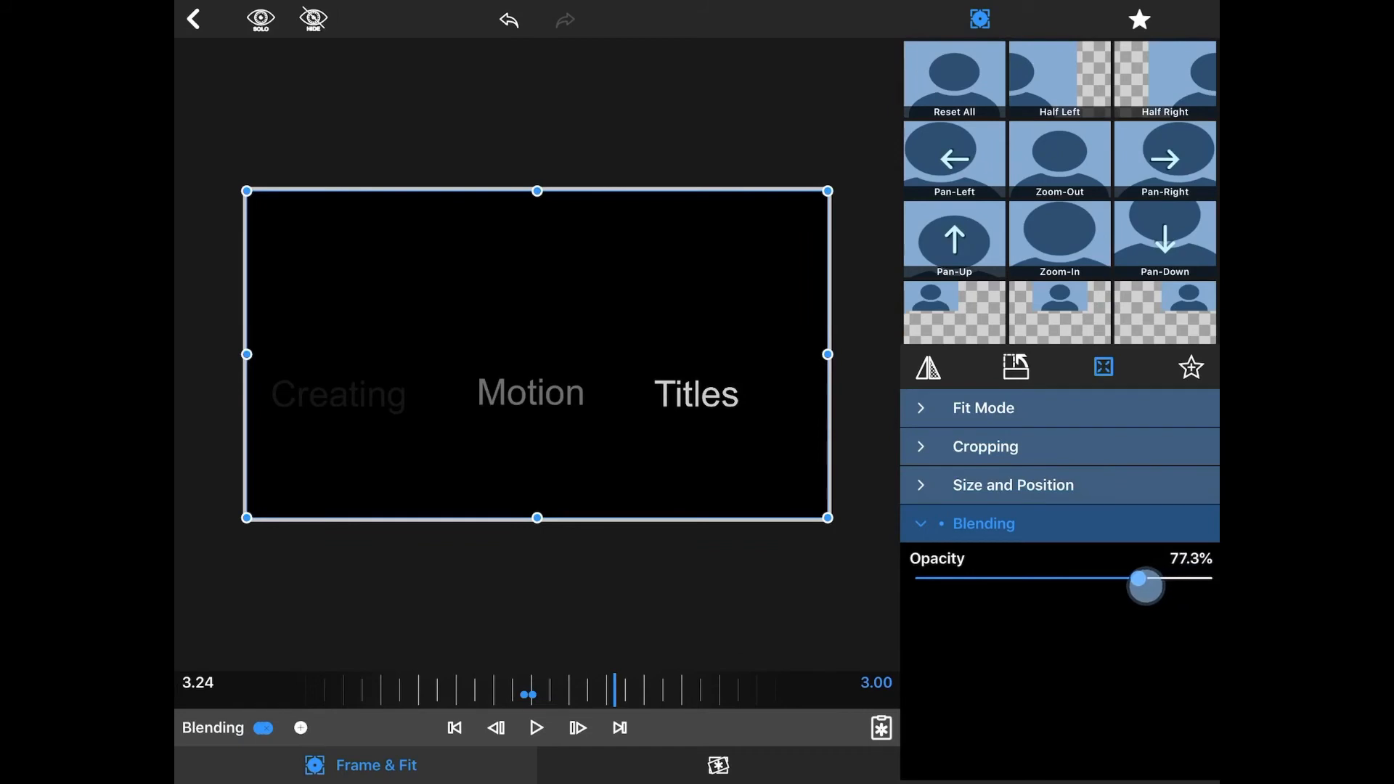
left_click_drag(1144, 581, 1153, 581)
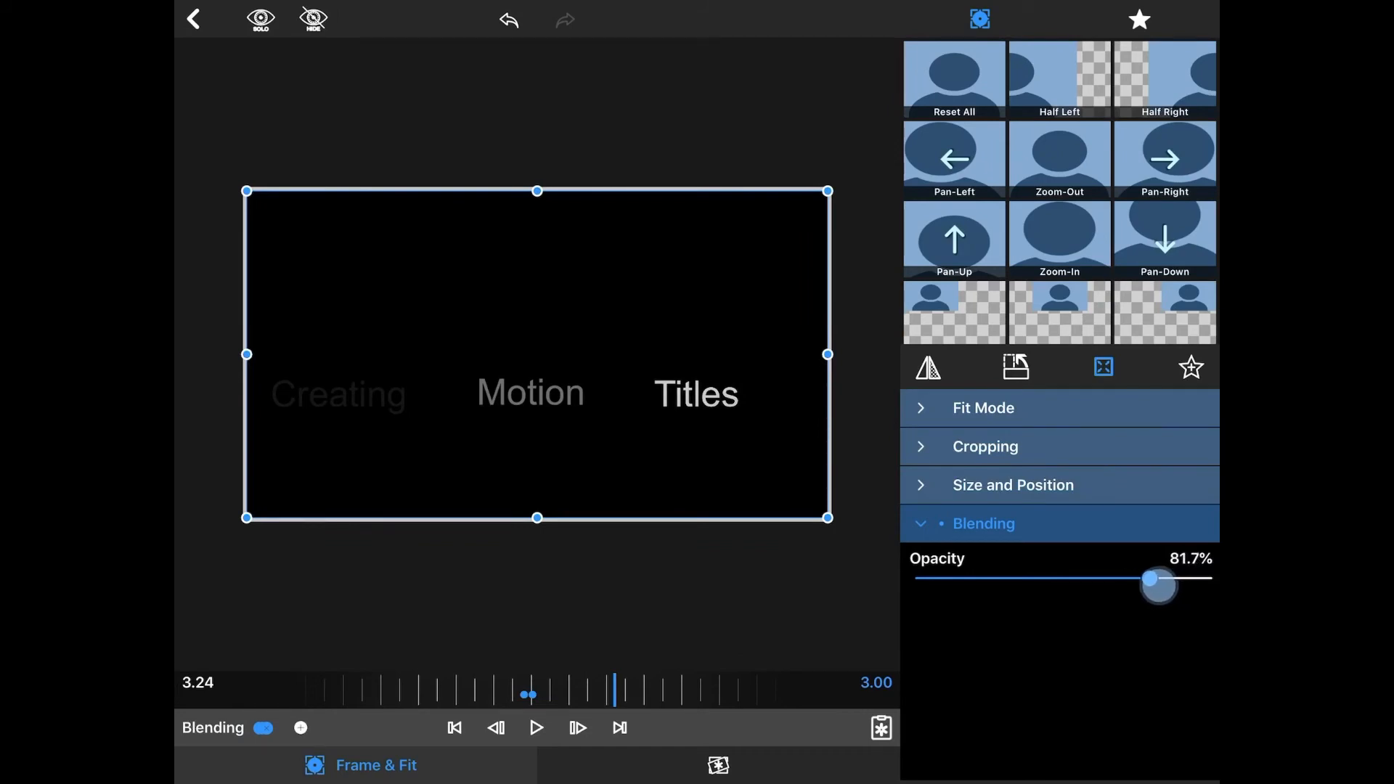
left_click_drag(615, 693, 685, 698)
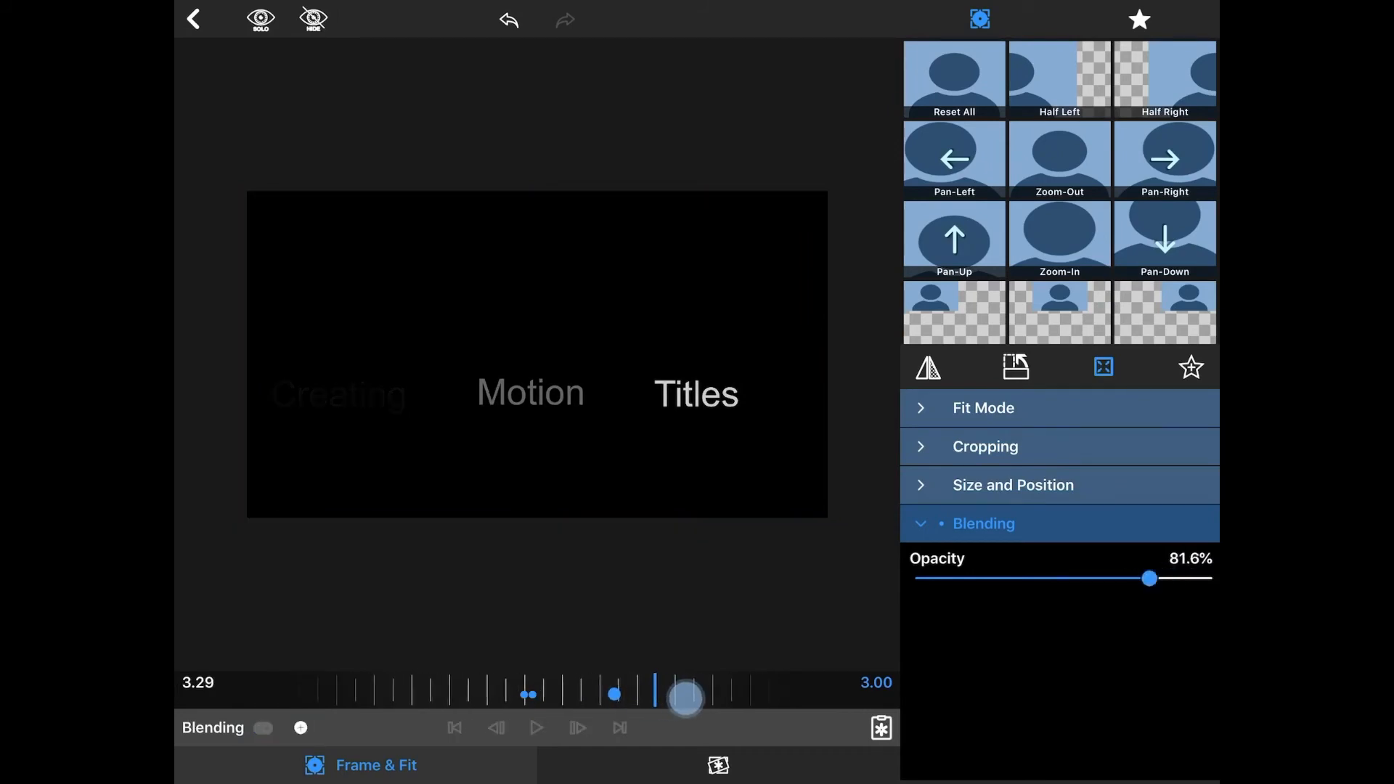
left_click_drag(1149, 579, 1142, 579)
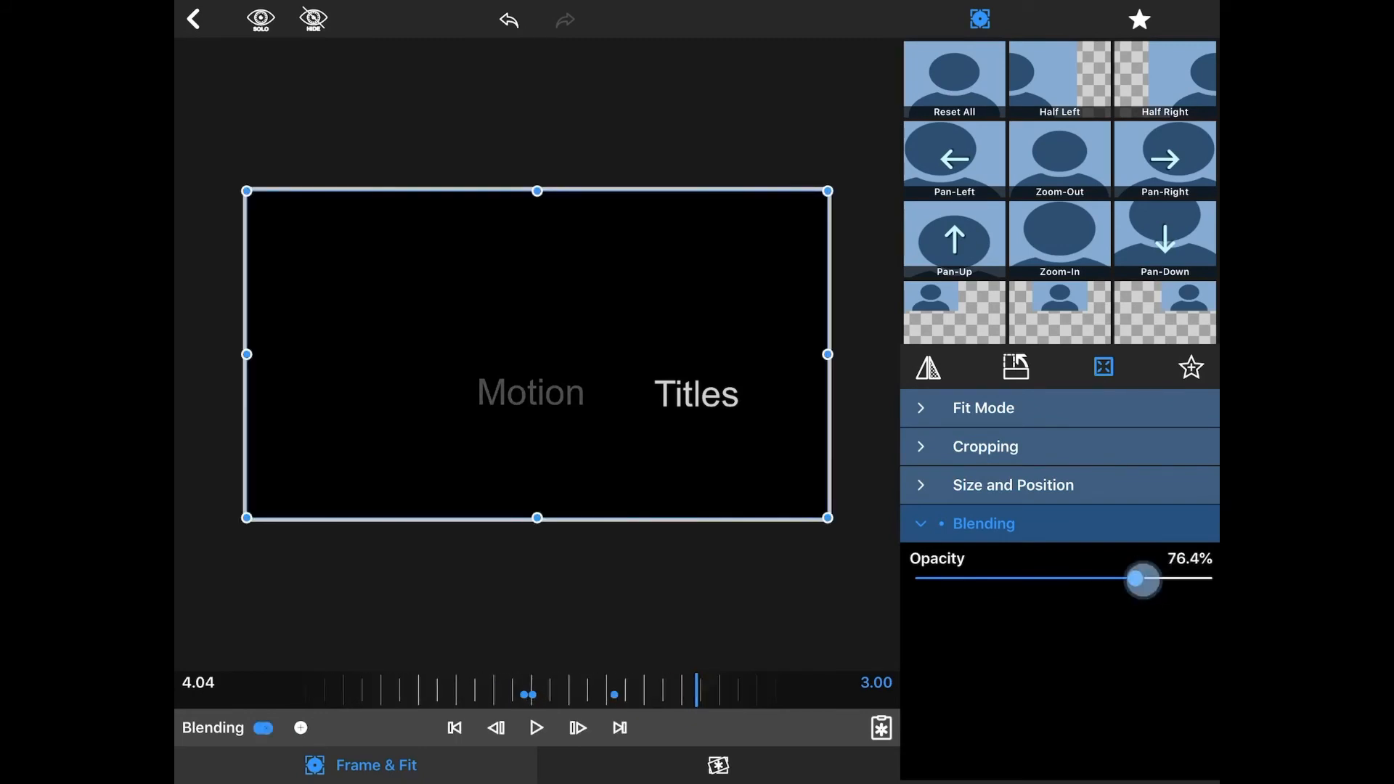
left_click_drag(1141, 579, 1101, 583)
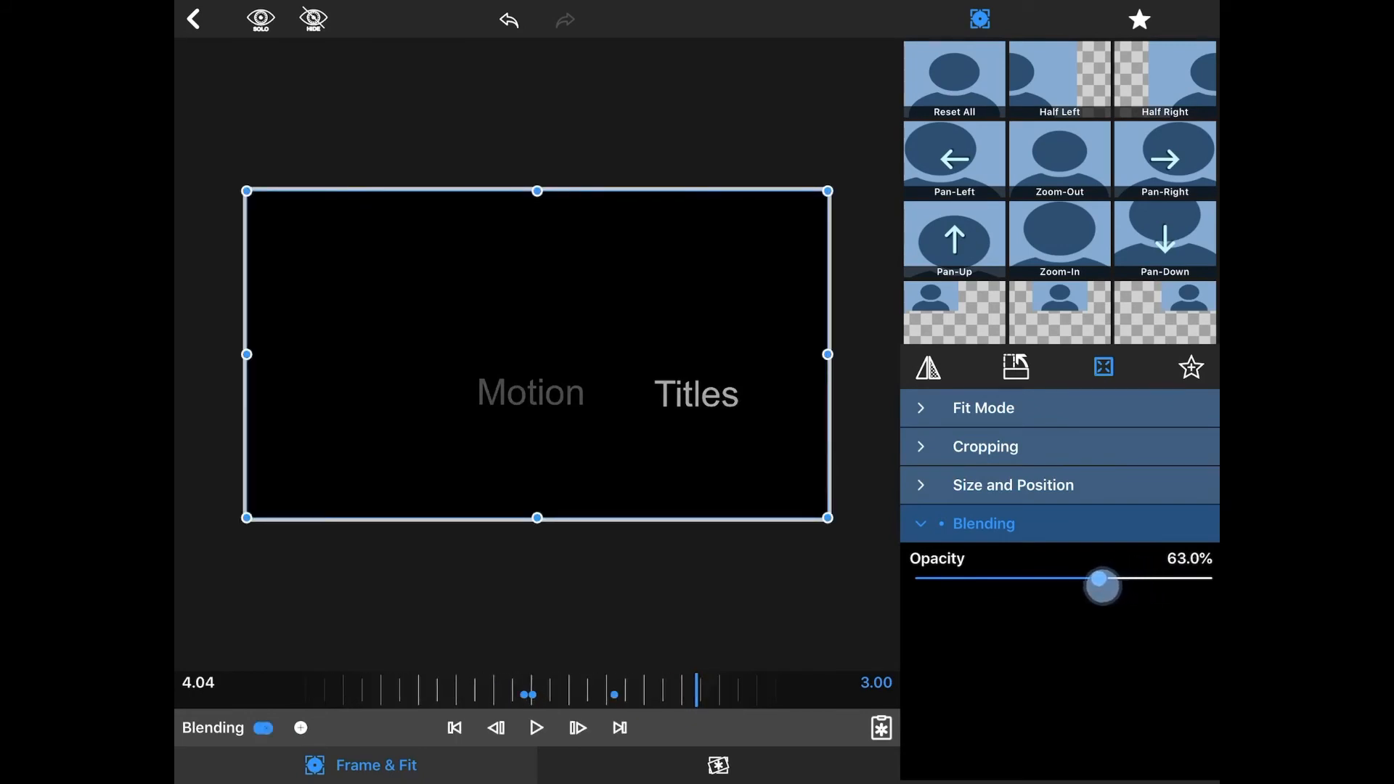
left_click_drag(1101, 585, 1001, 579)
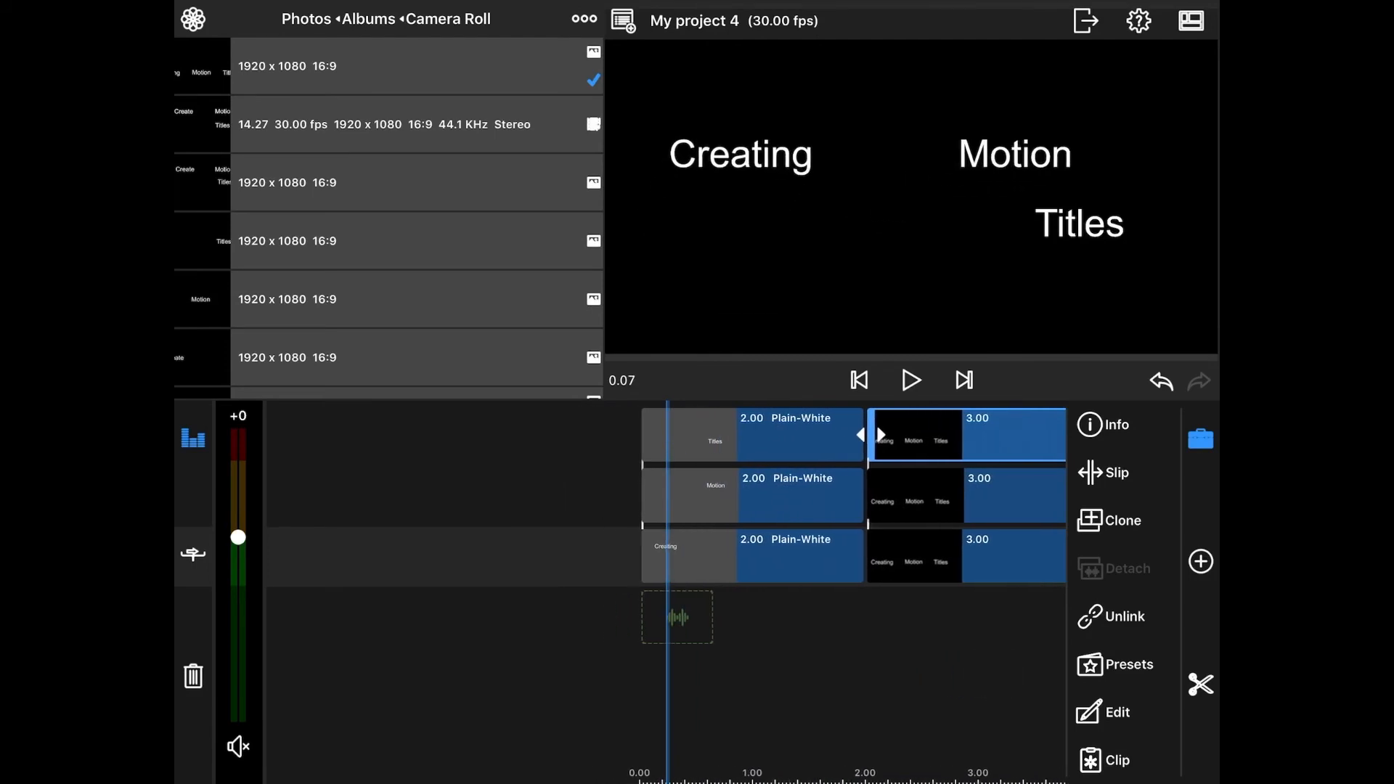
Open the three-word title clip at 5.00 on the bottom track for editing
left_click(912, 380)
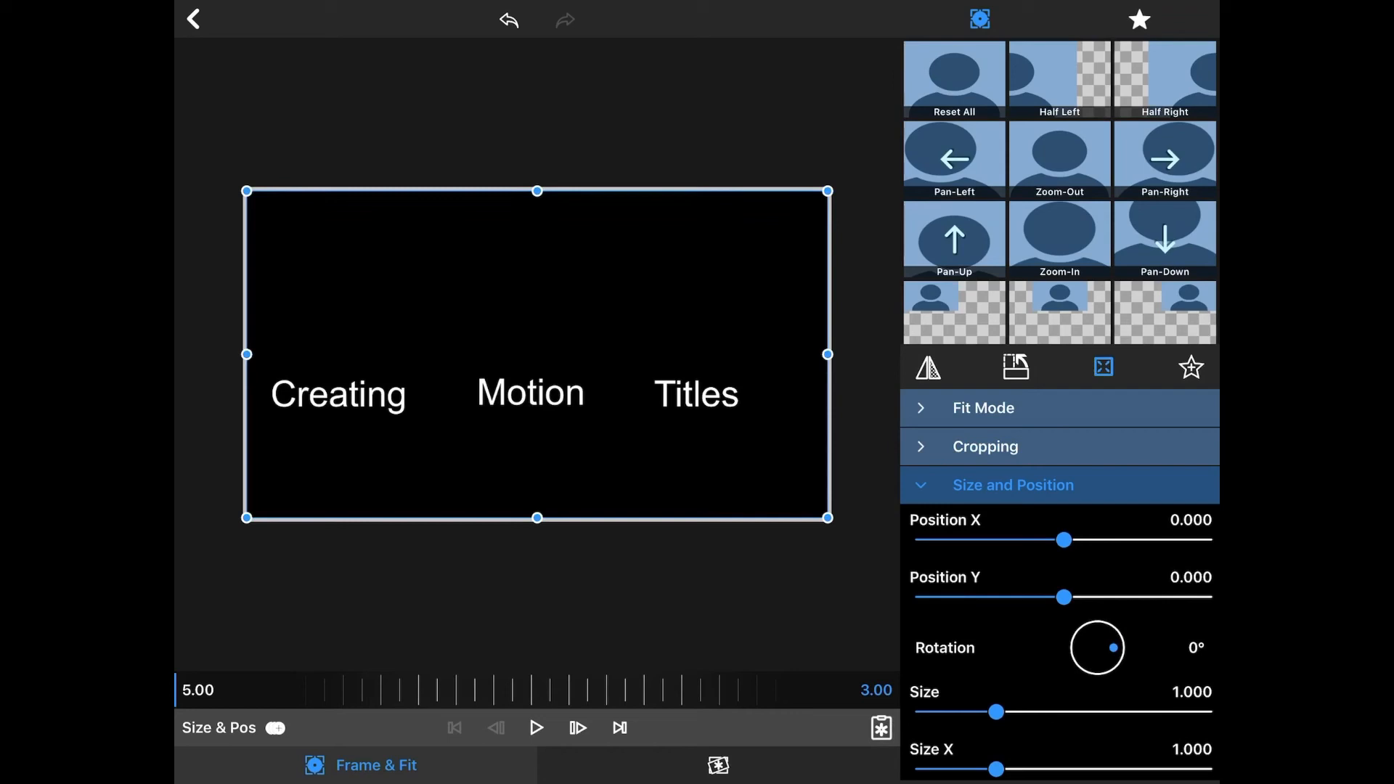
Keyframe the title at clip start and rotate it toward about -47° later on
left_click(275, 728)
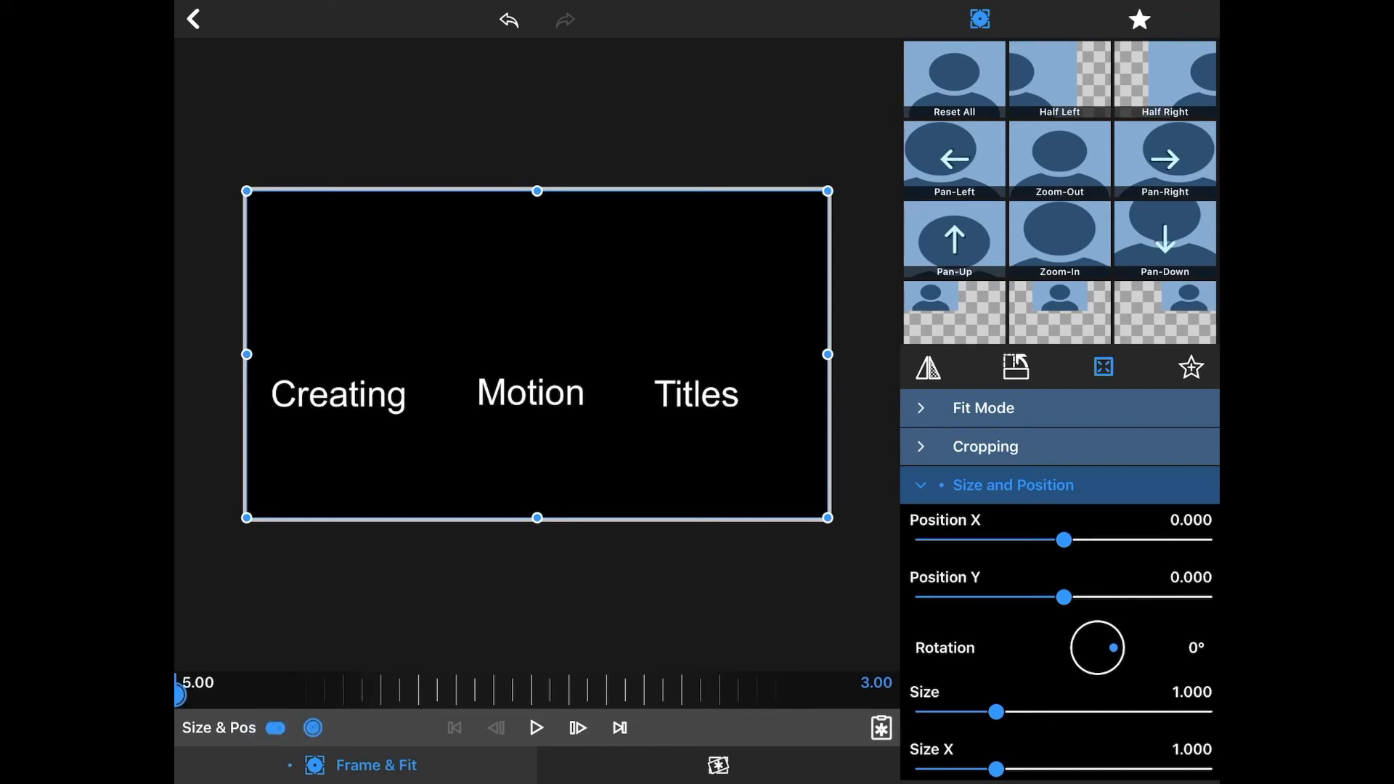
left_click(279, 727)
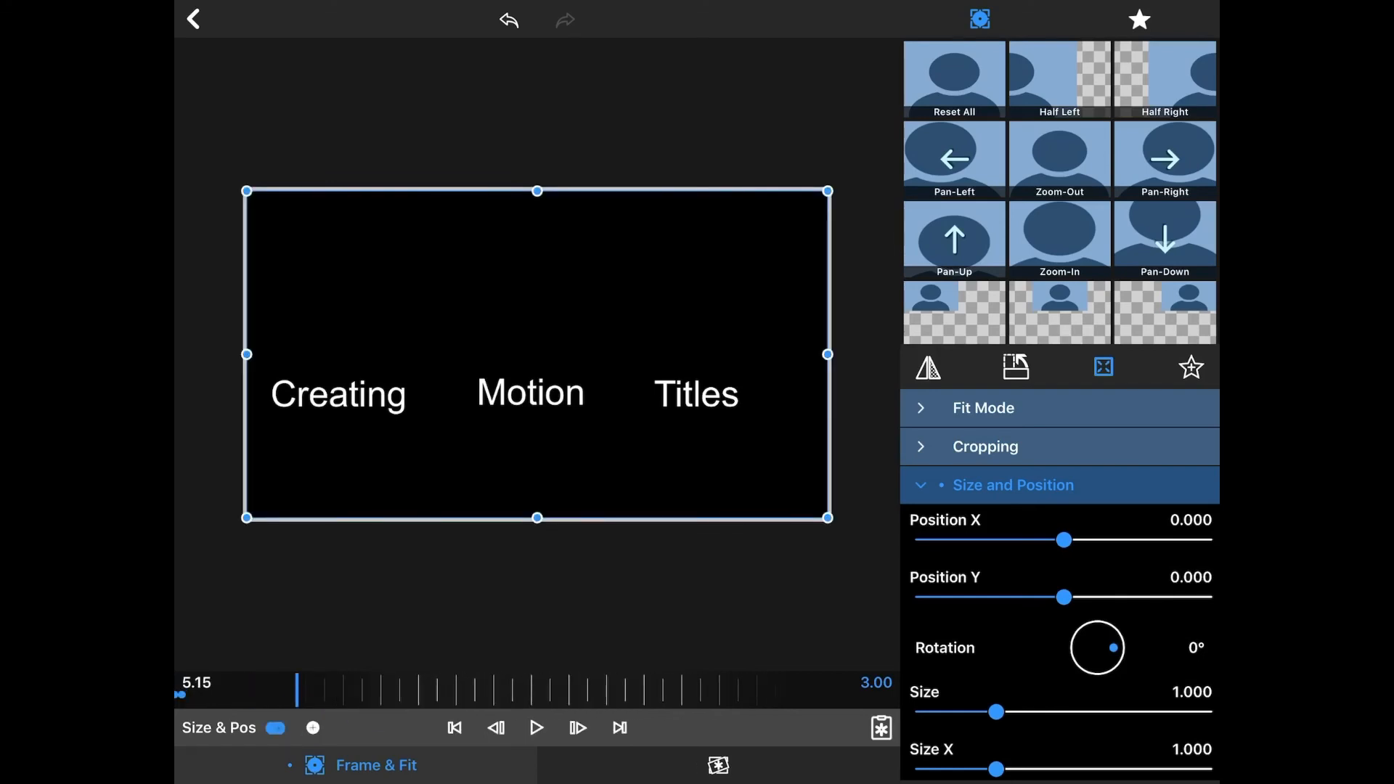
left_click_drag(1109, 633, 1114, 653)
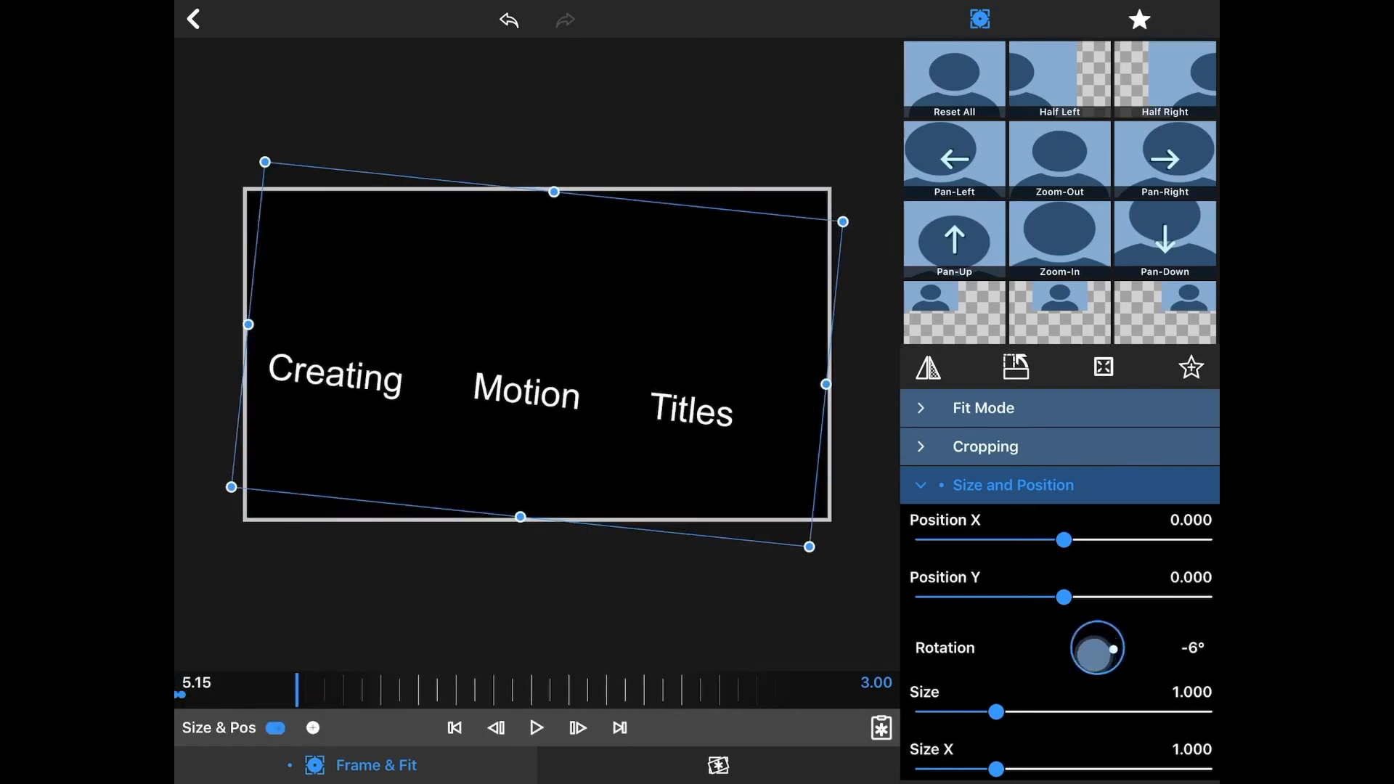
left_click_drag(1112, 650, 1108, 657)
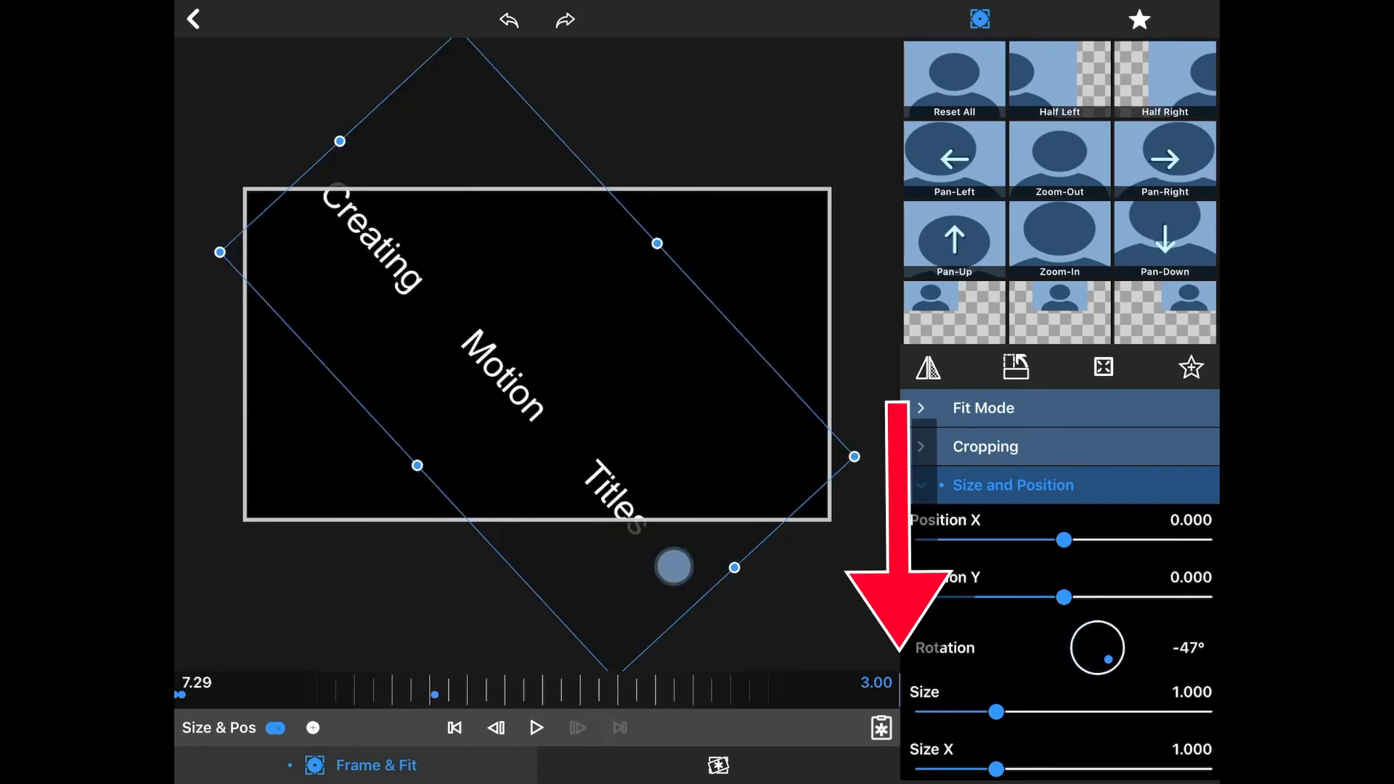
left_click_drag(673, 566, 393, 213)
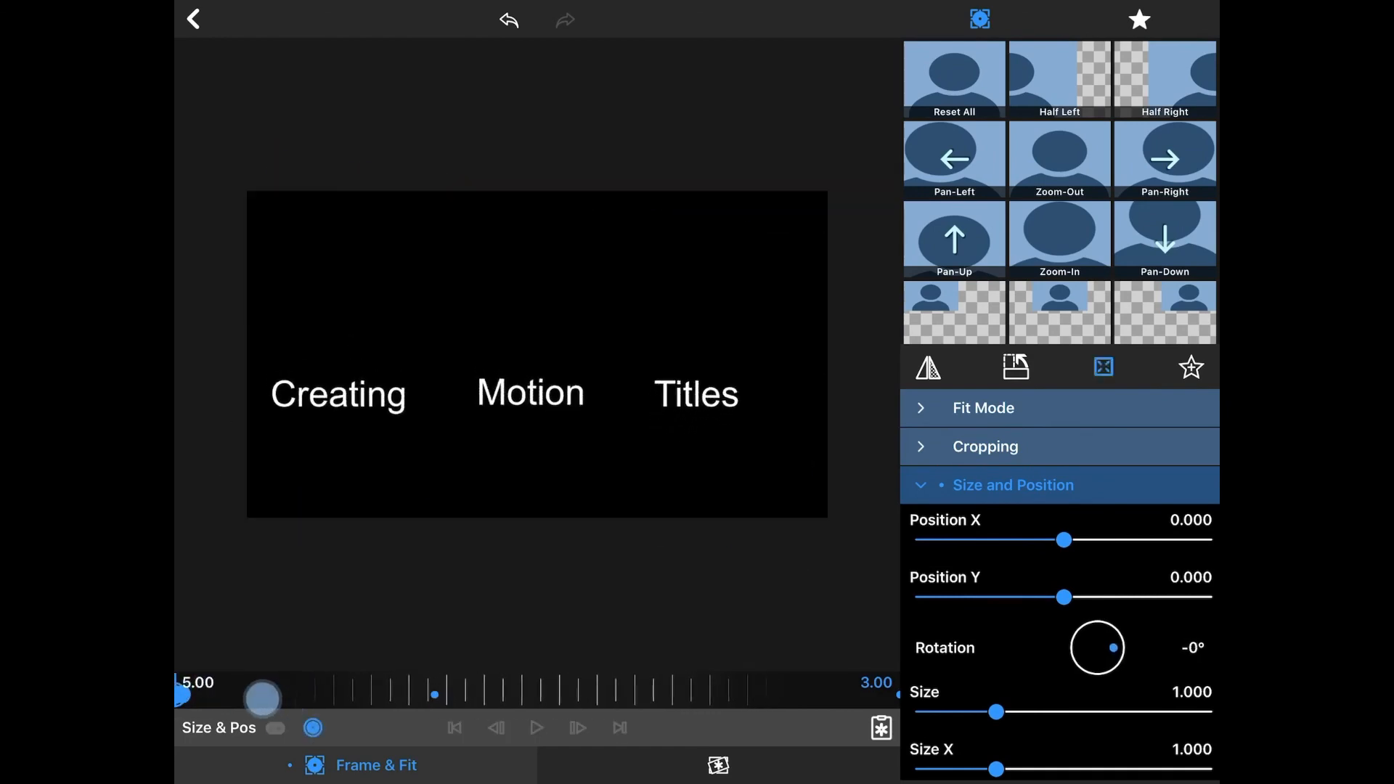
left_click_drag(262, 695, 720, 686)
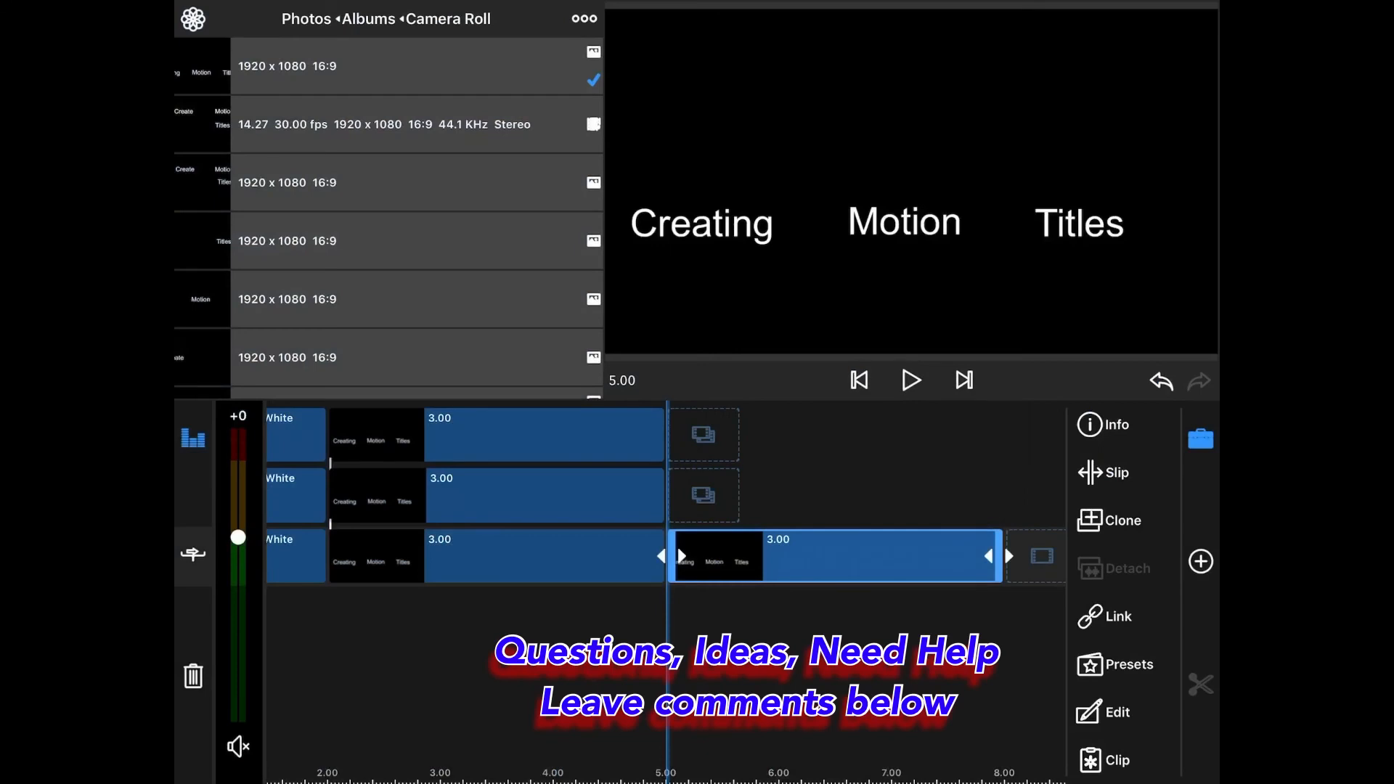
Preview the rotating title through to 8.00 and bring up the Add Clip menu
left_click(910, 380)
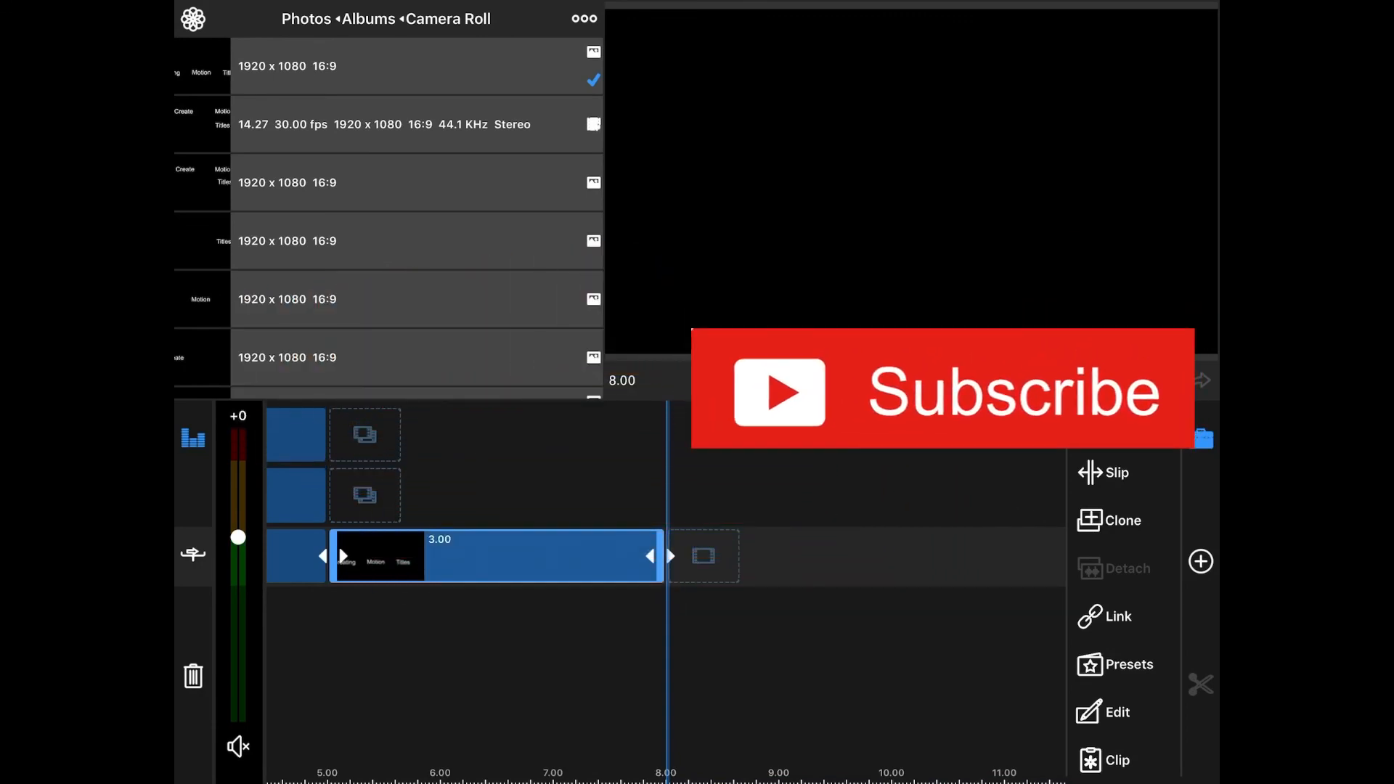
left_click(1199, 561)
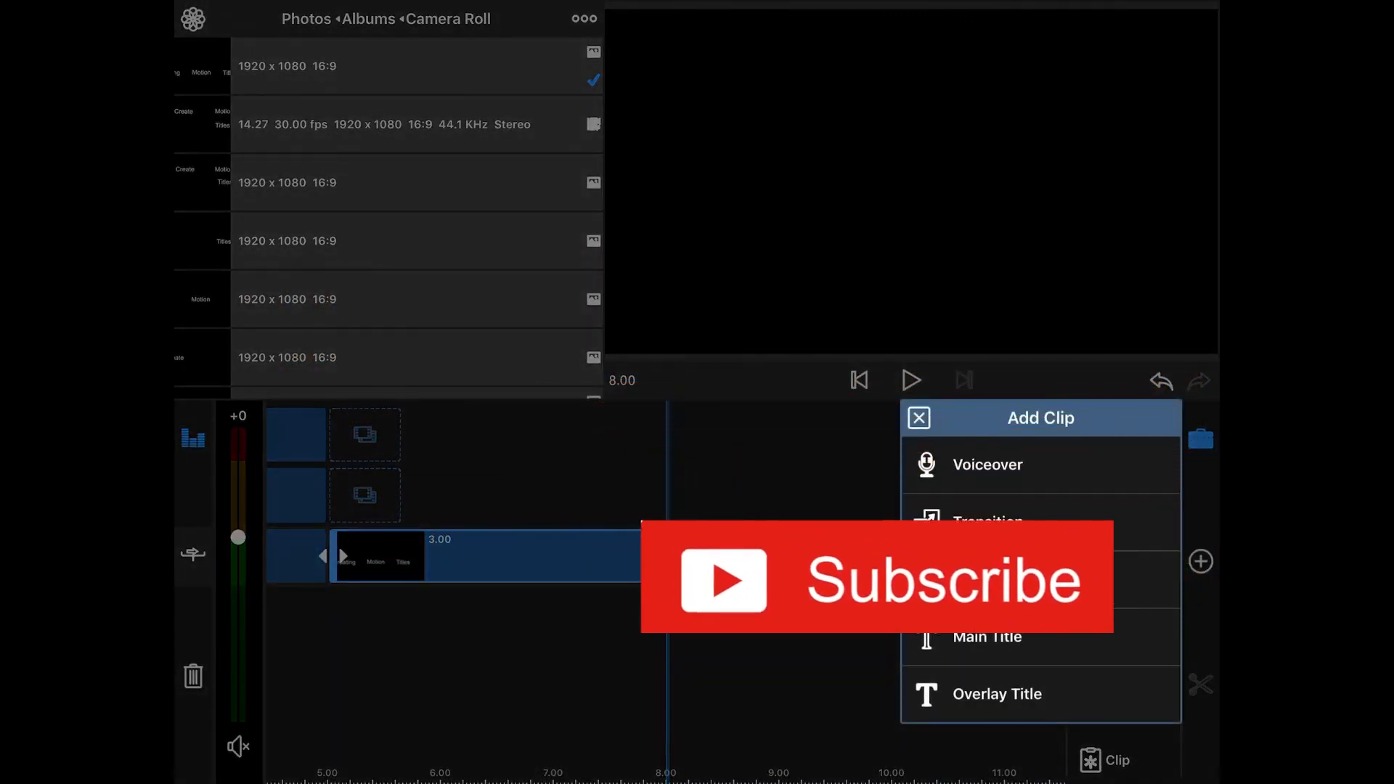